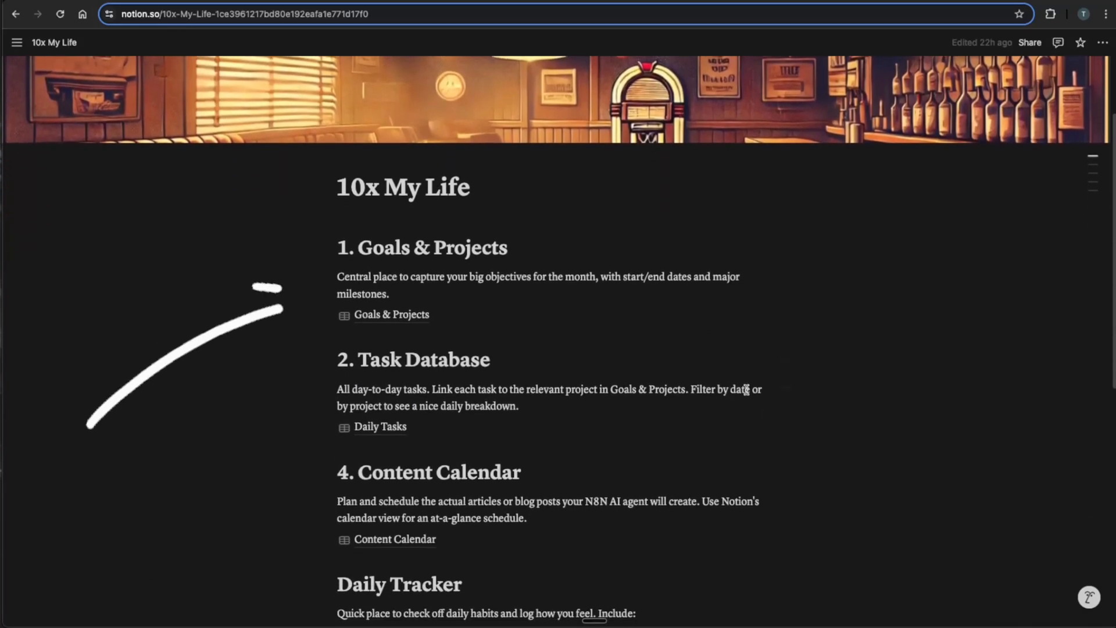
# Step: Open the Goals & Projects database, go back to 10x My Life, then reopen it
pyautogui.click(391, 314)
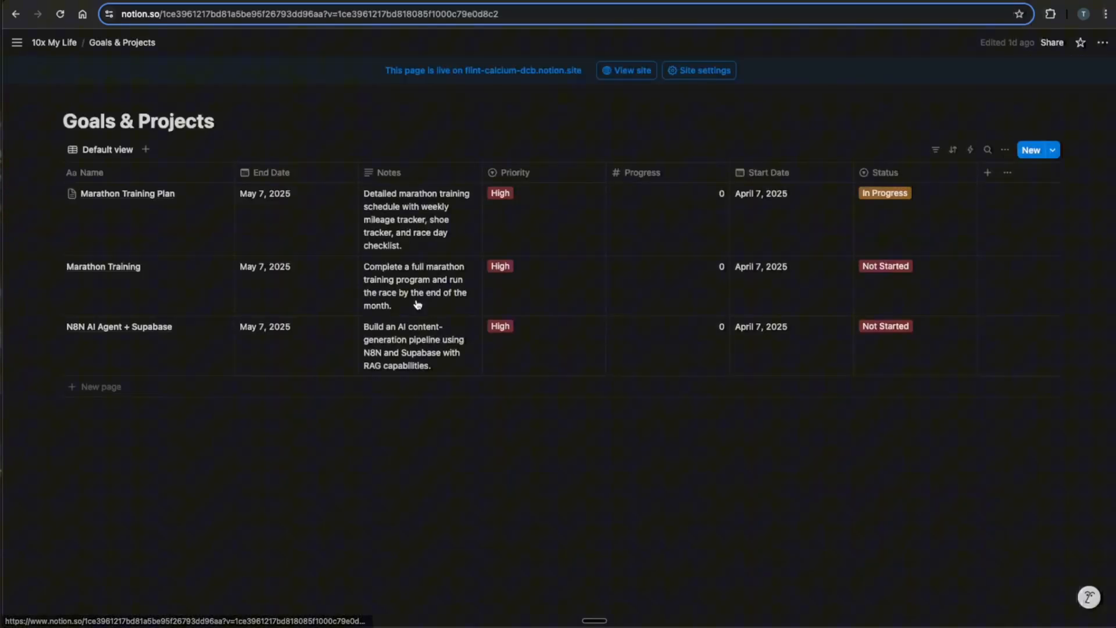
pyautogui.click(16, 42)
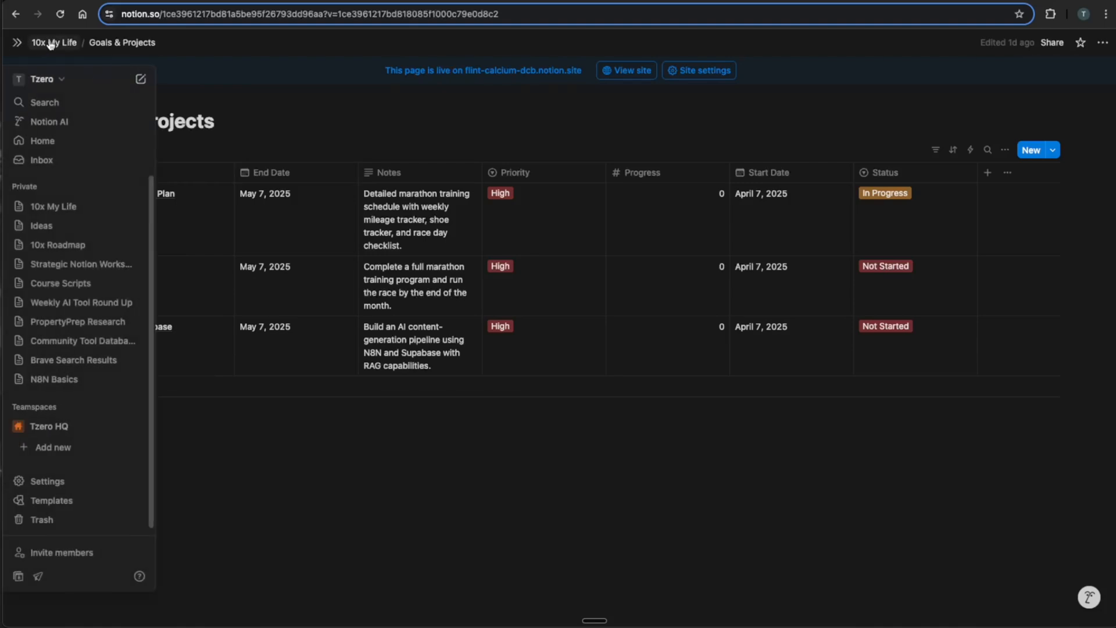
pyautogui.click(50, 206)
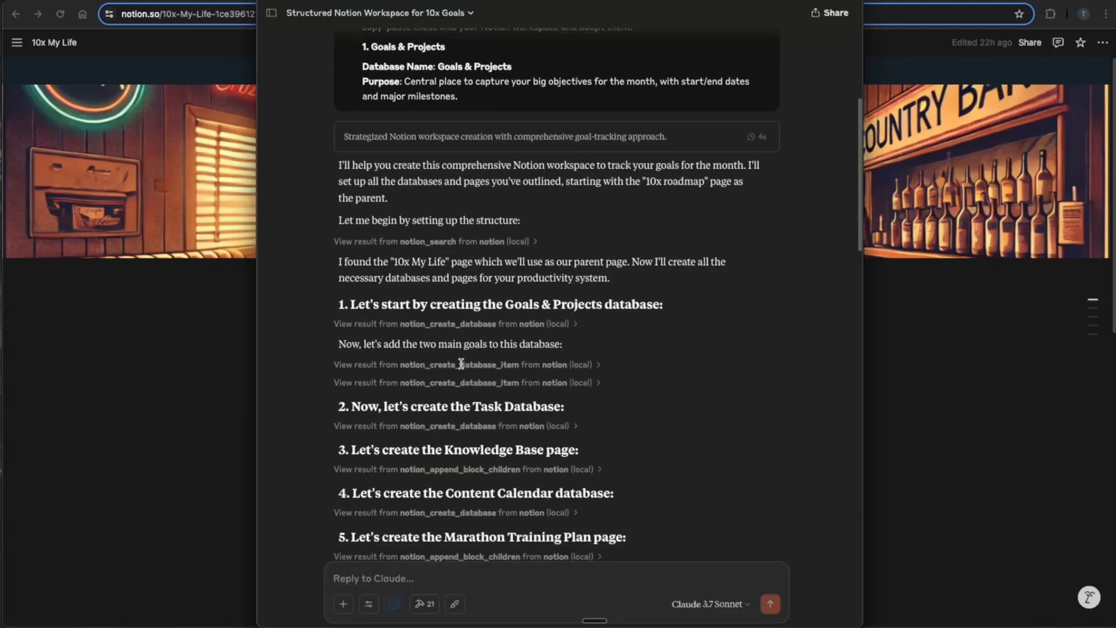
pyautogui.moveTo(295, 410)
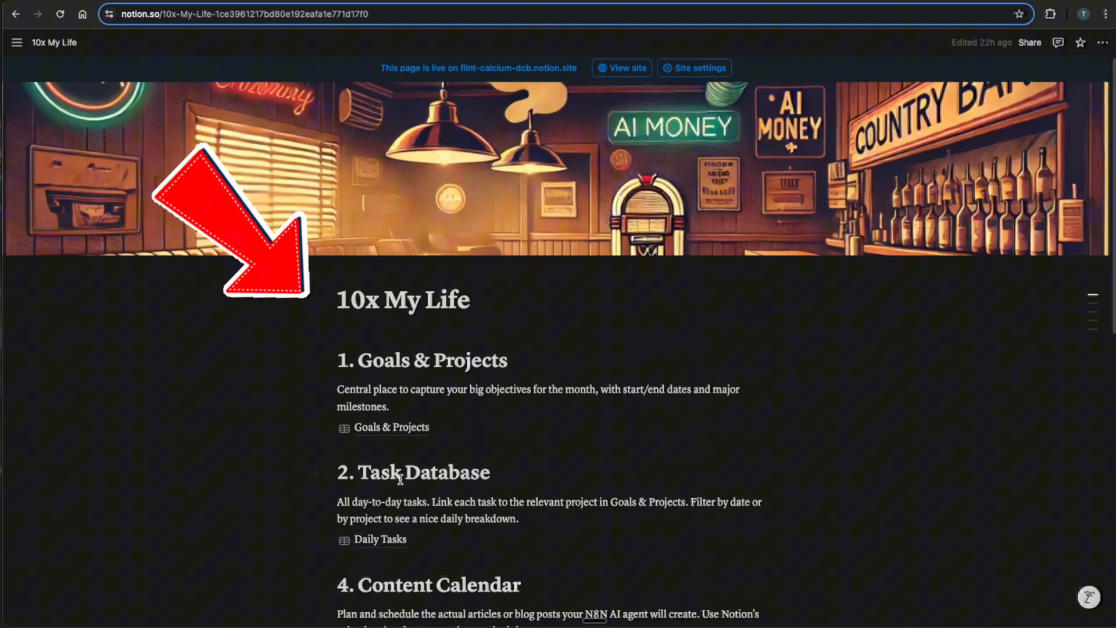
pyautogui.click(391, 426)
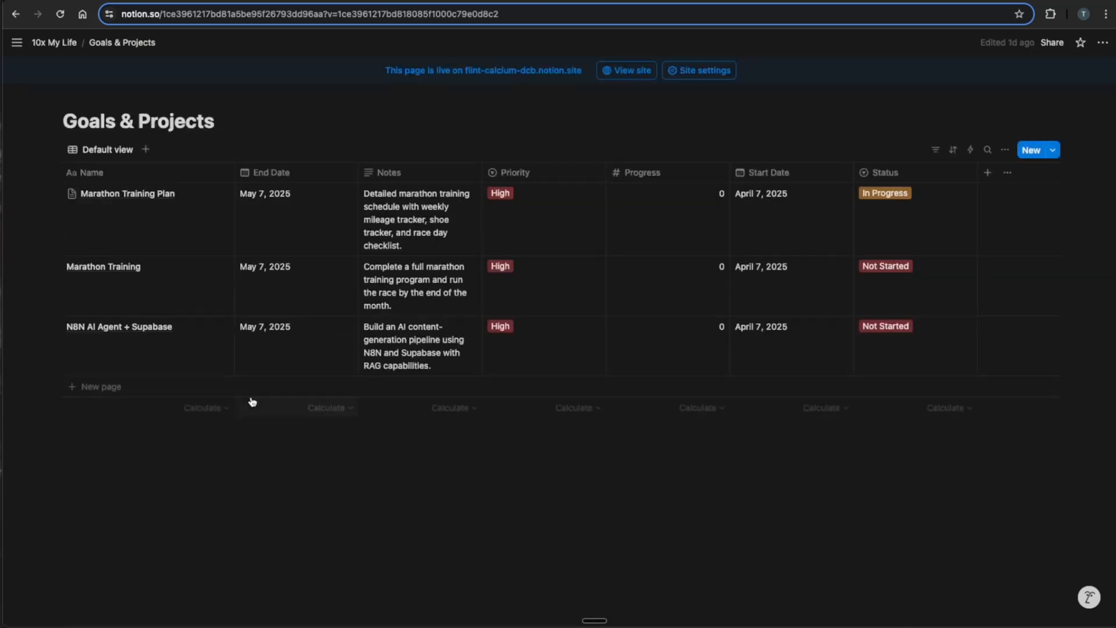
pyautogui.moveTo(362, 216)
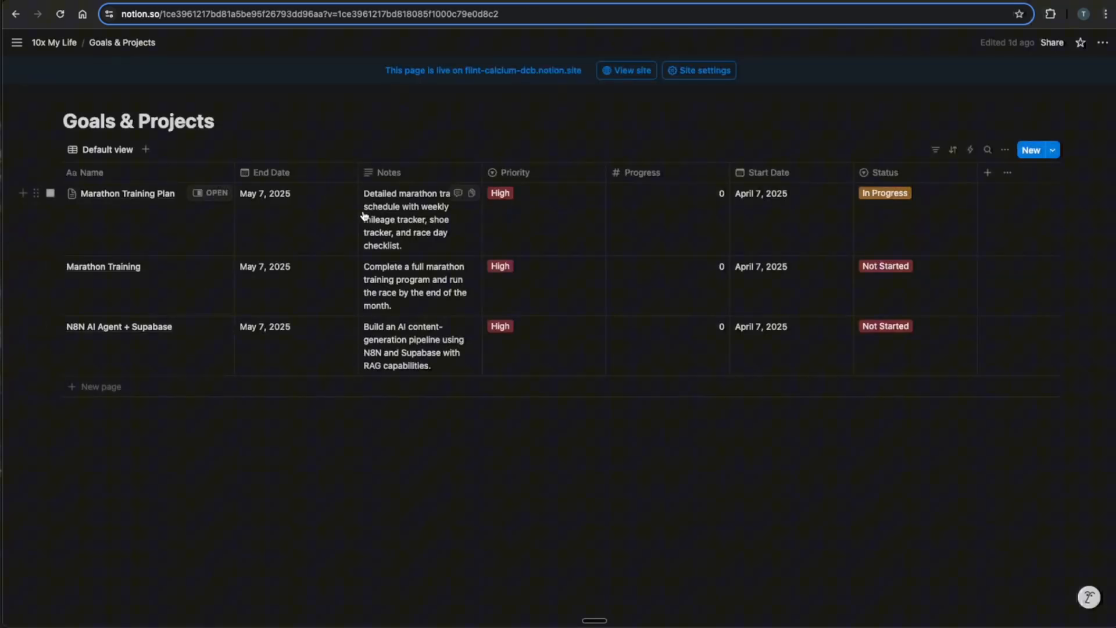
pyautogui.moveTo(319, 378)
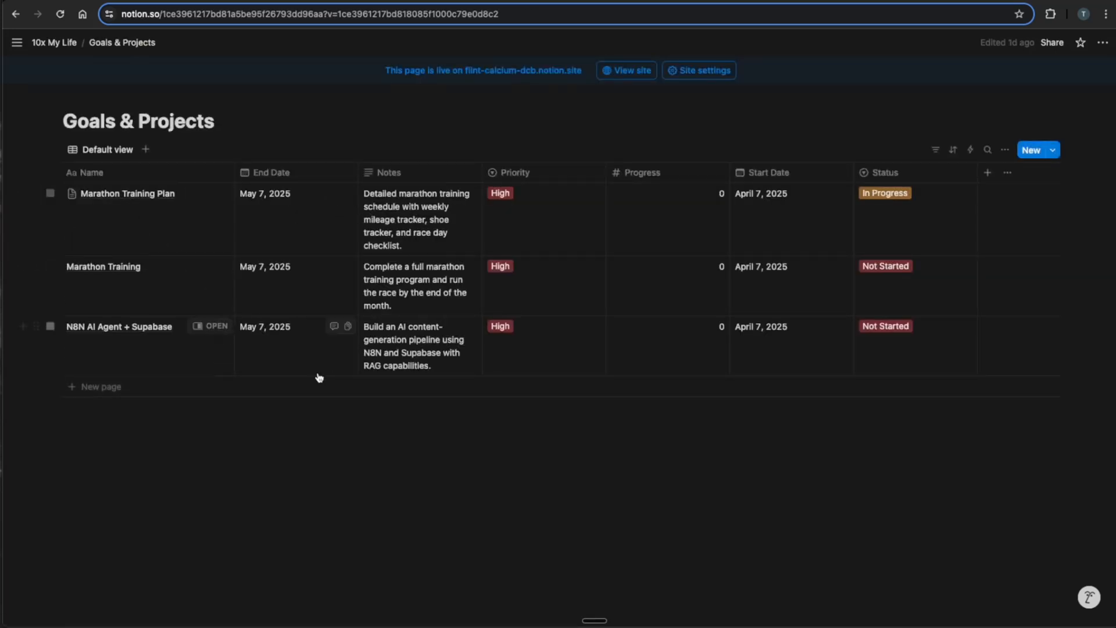
# Step: Preview Marathon Training Plan, change its priority to Medium, and return to 10x My Life
pyautogui.click(127, 193)
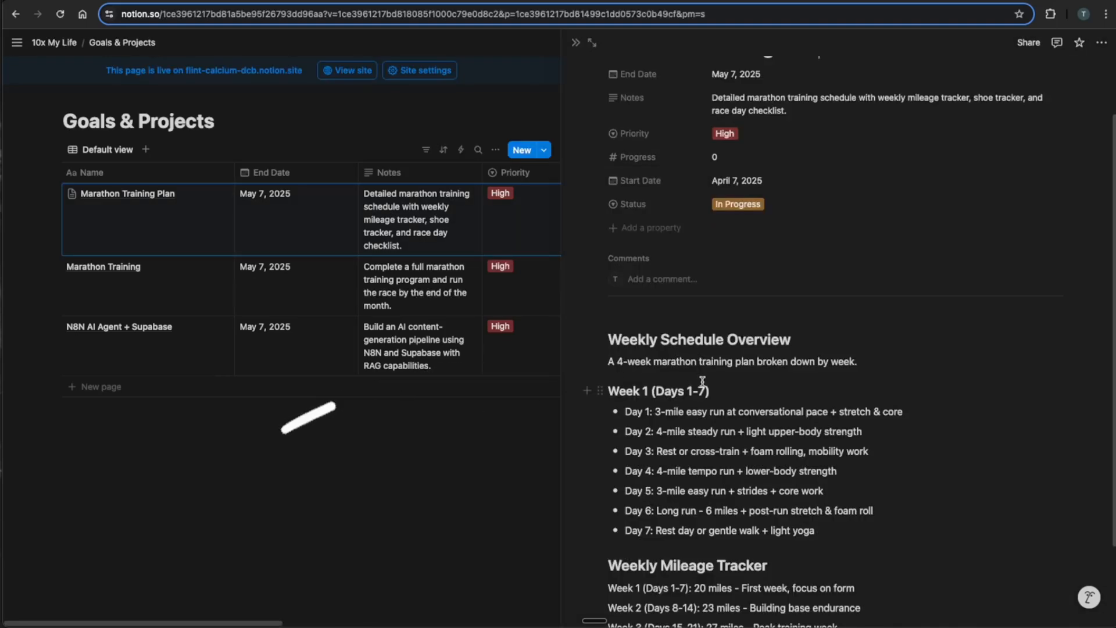
pyautogui.scroll(-3)
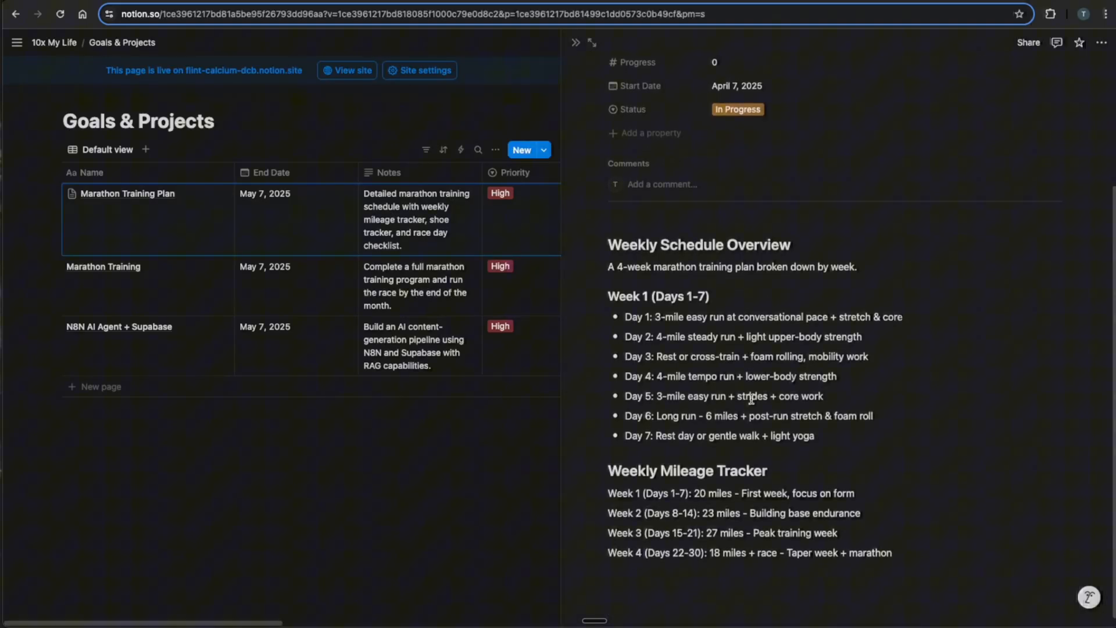
pyautogui.scroll(3)
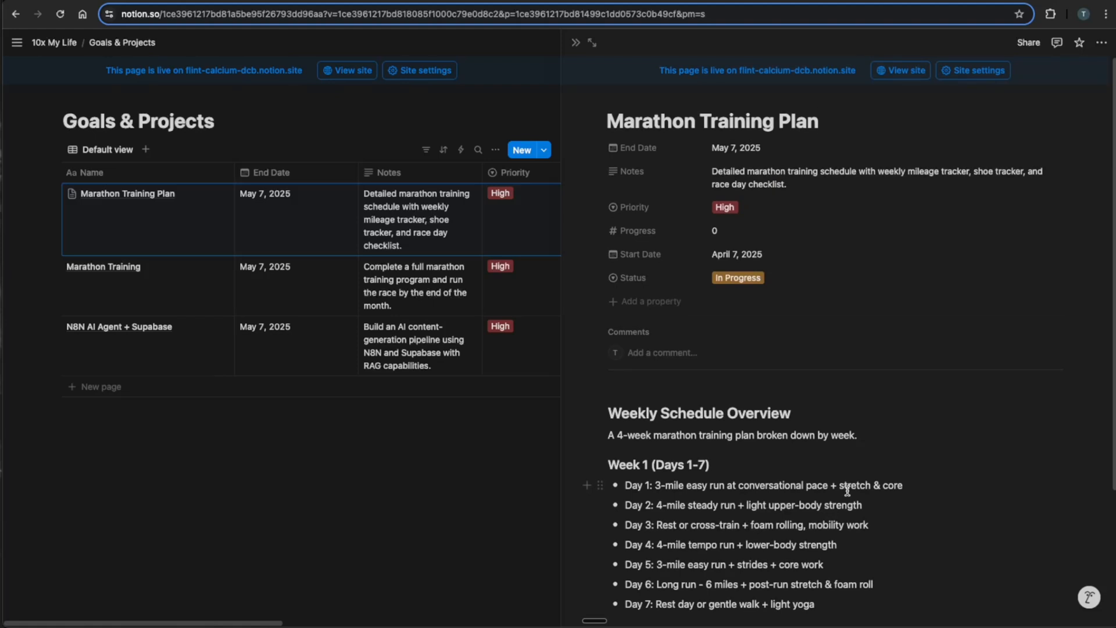
pyautogui.click(577, 43)
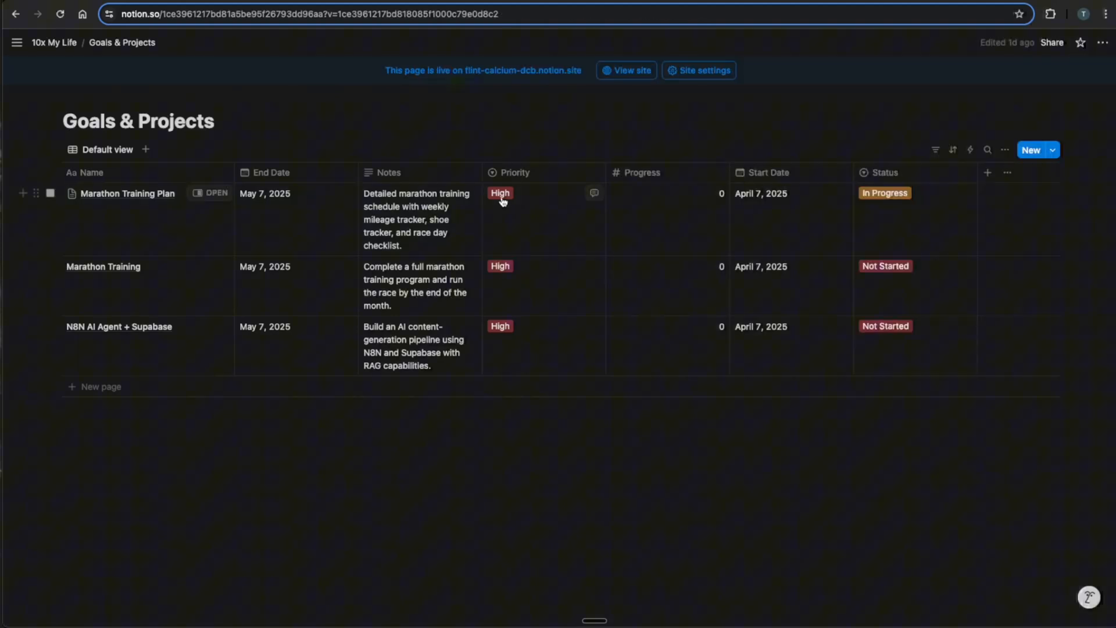
pyautogui.click(499, 193)
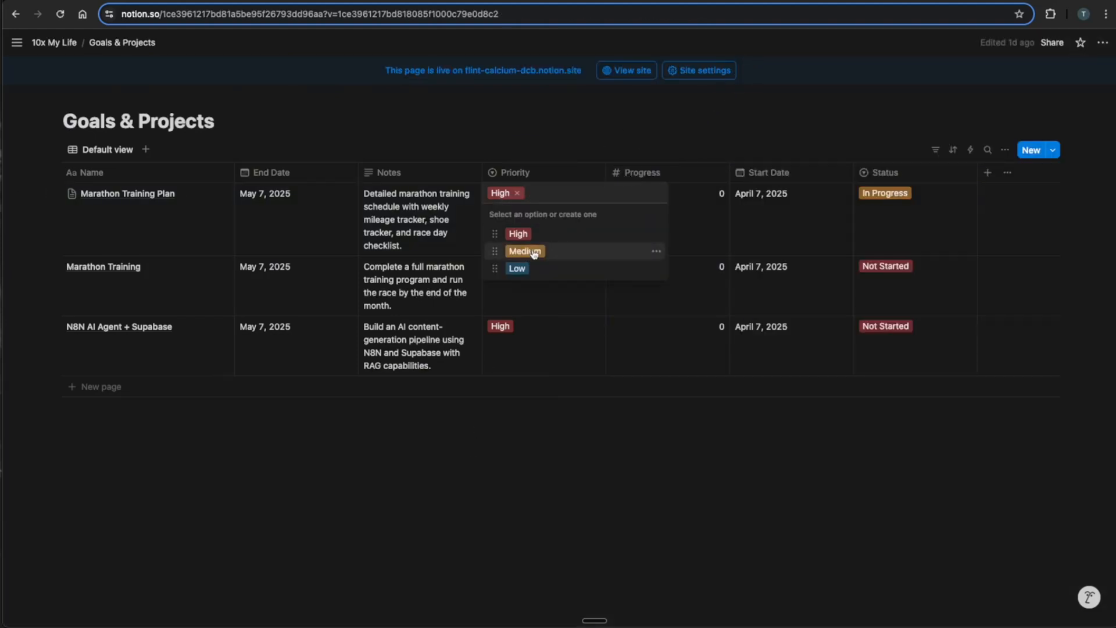
pyautogui.click(524, 250)
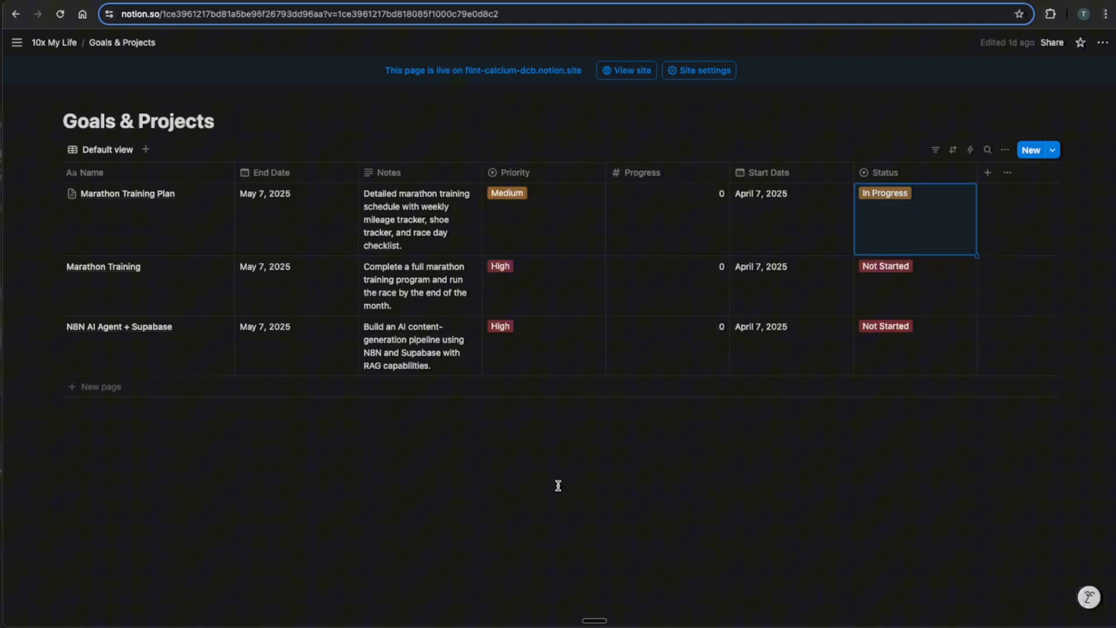
pyautogui.click(54, 42)
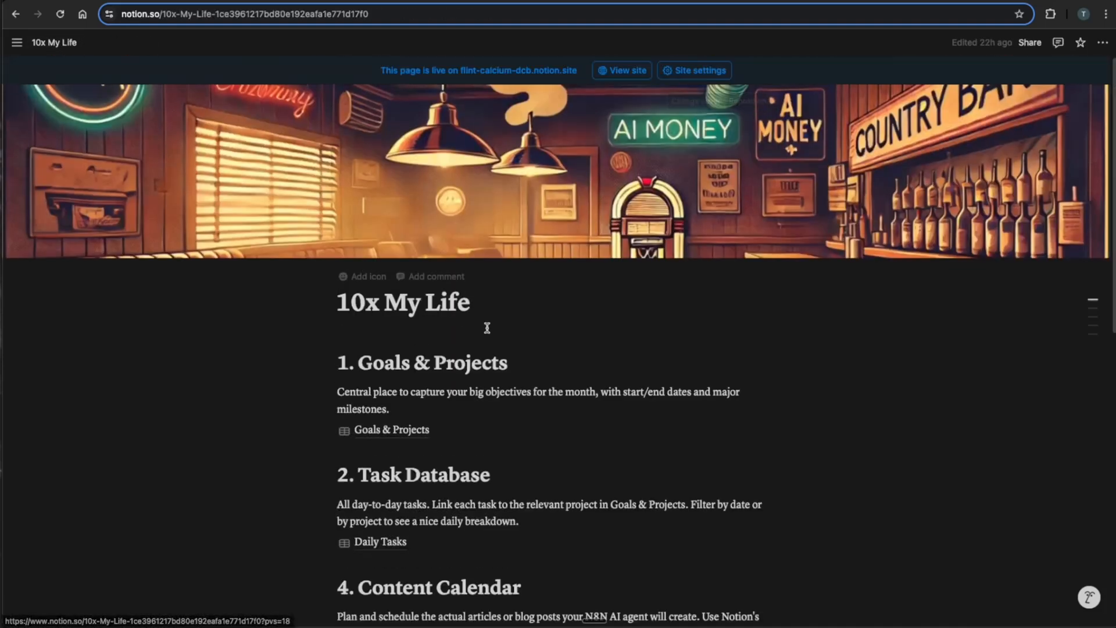
# Step: Switch to the n8n Notion Tracker workflow and inspect its email and regeneration flows
pyautogui.click(380, 541)
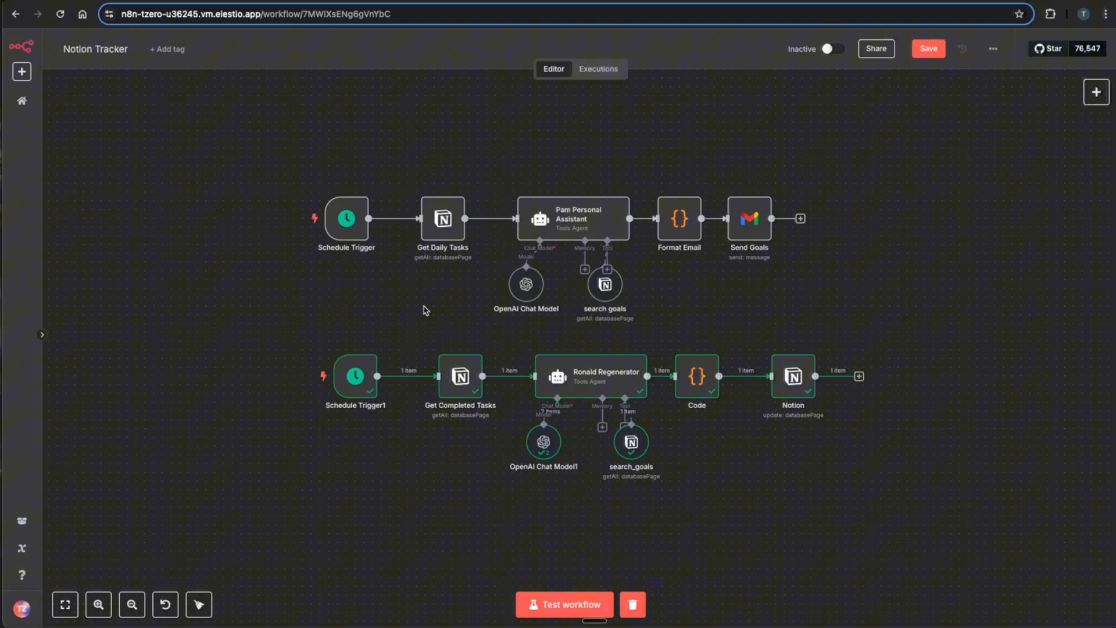
pyautogui.moveTo(521, 234)
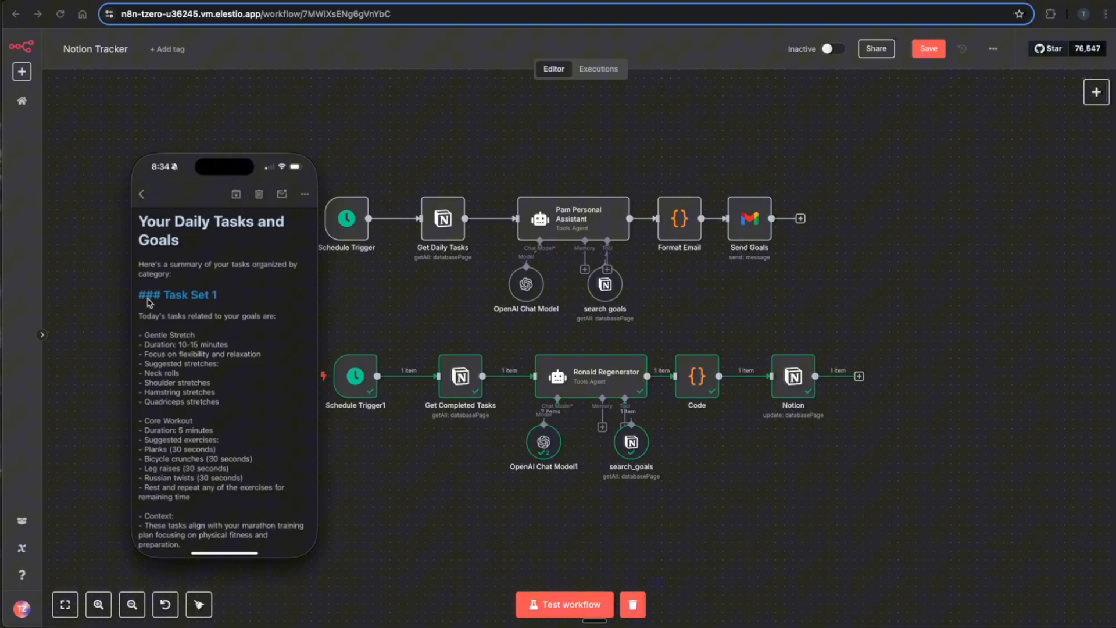
pyautogui.scroll(-3)
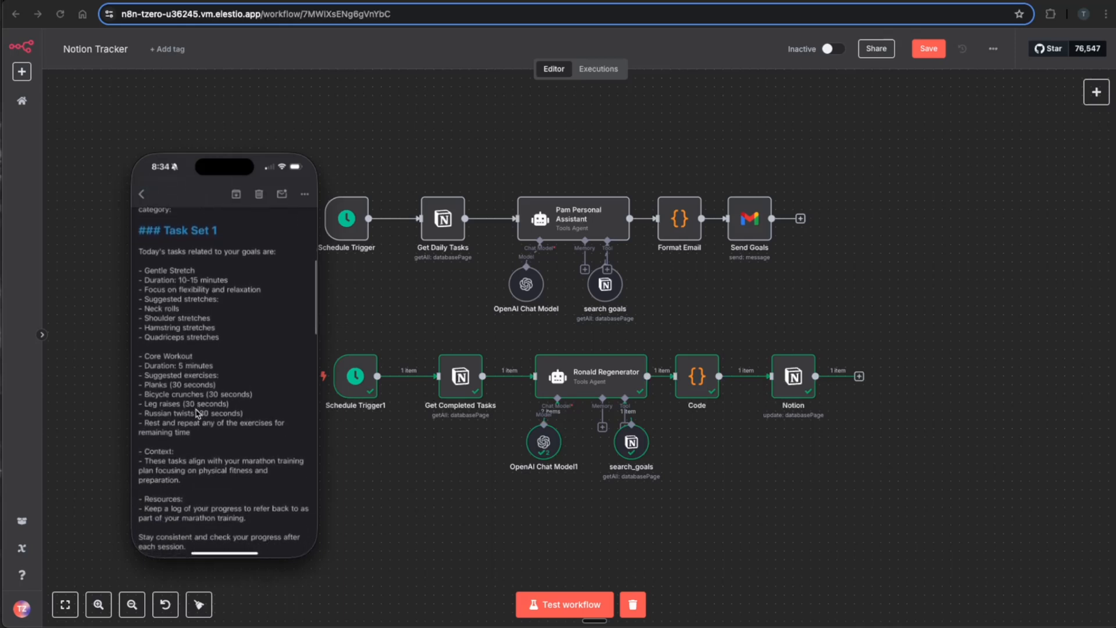
pyautogui.scroll(-3)
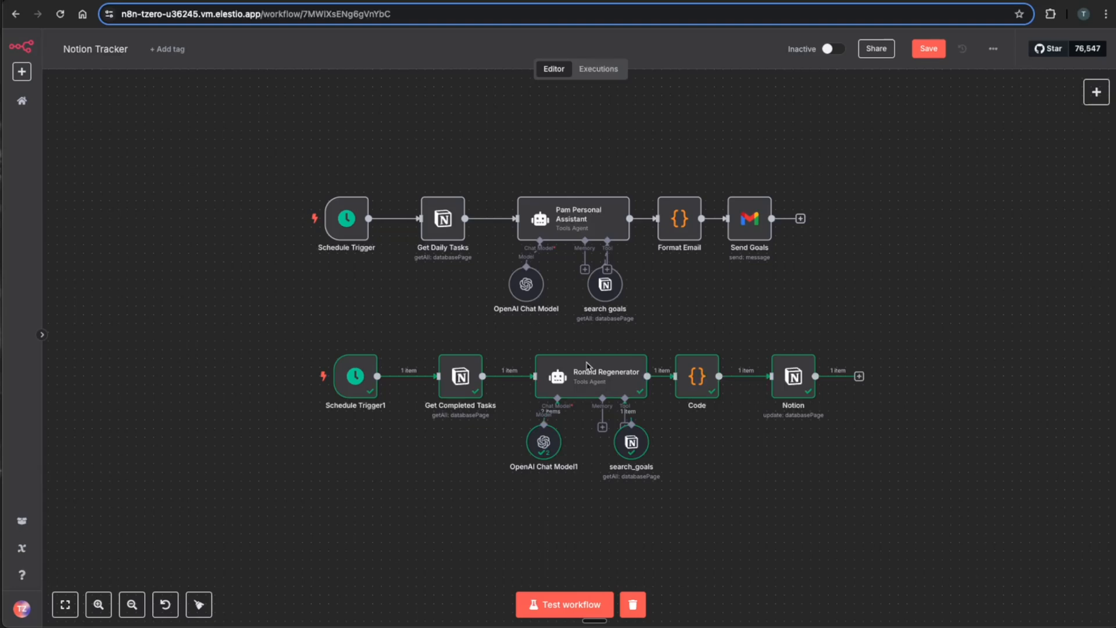
pyautogui.moveTo(602, 452)
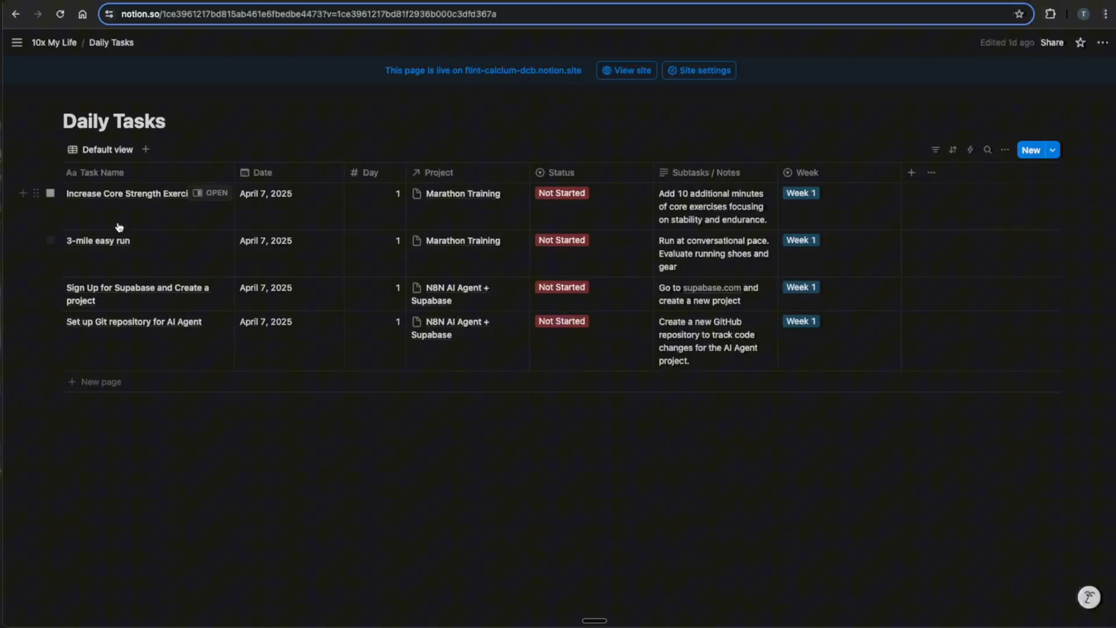
pyautogui.click(561, 193)
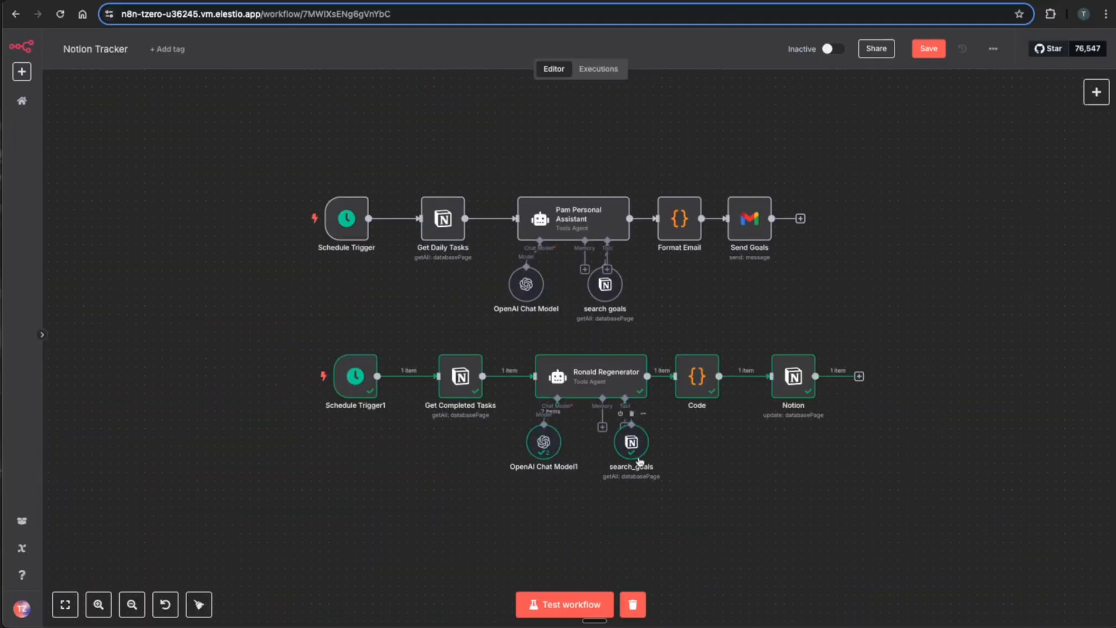
pyautogui.moveTo(634, 453)
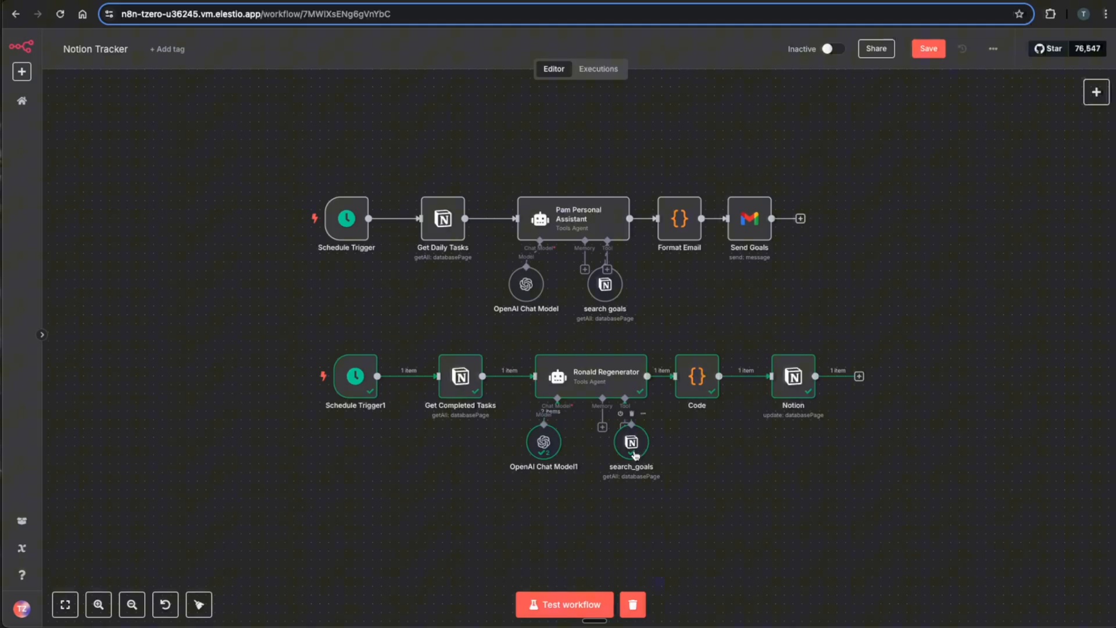
pyautogui.moveTo(622, 428)
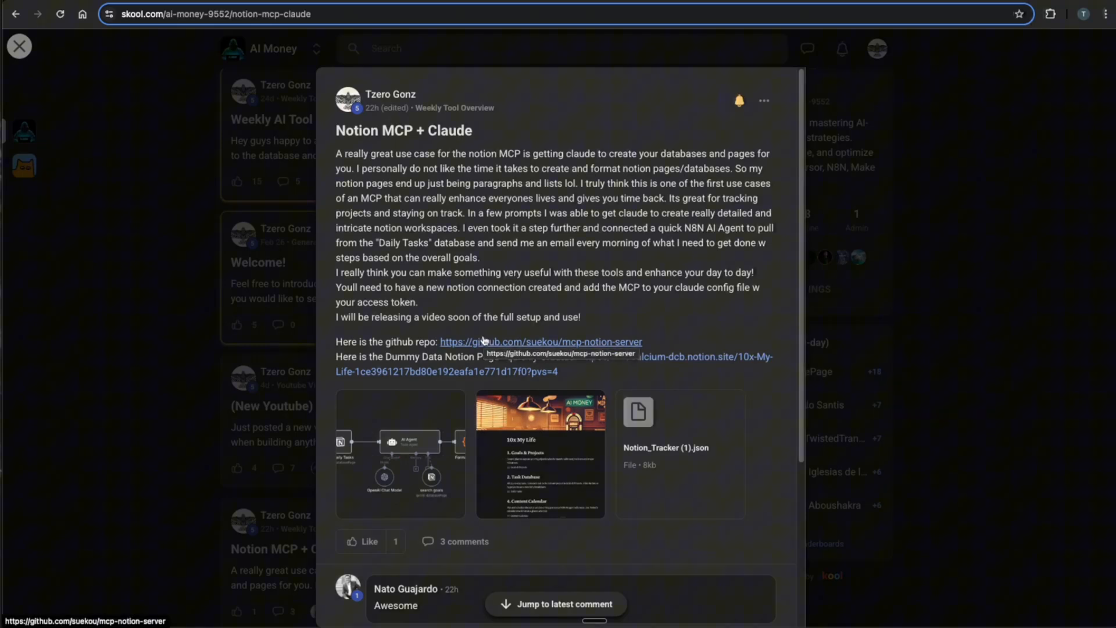
pyautogui.moveTo(495, 349)
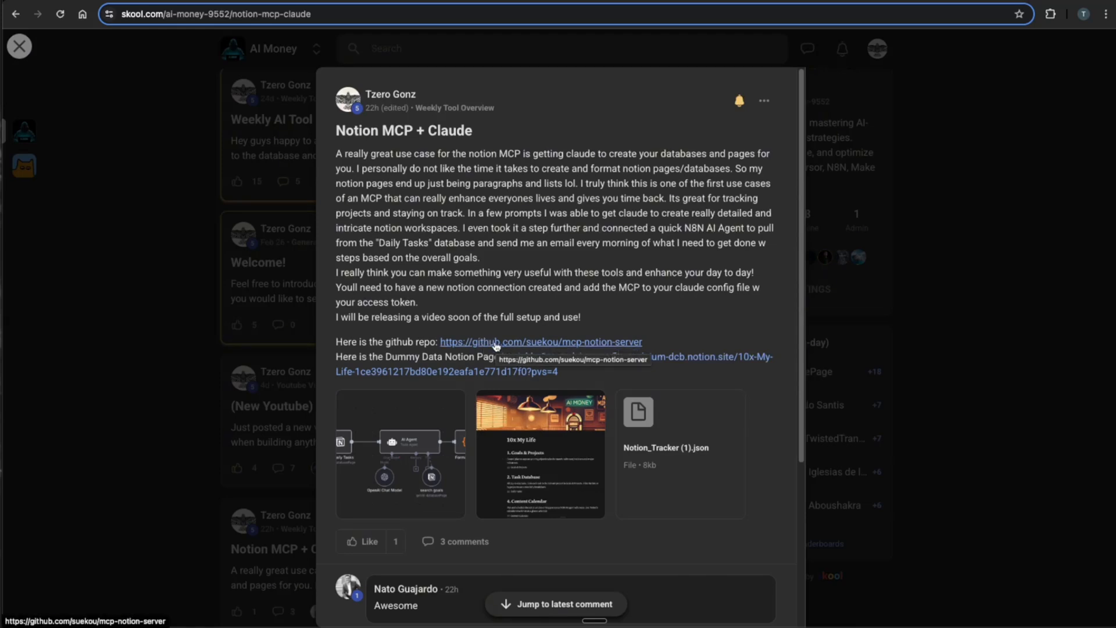
# Step: Follow the github.com/suekou/mcp-notion-server link from the Skool post
pyautogui.click(540, 342)
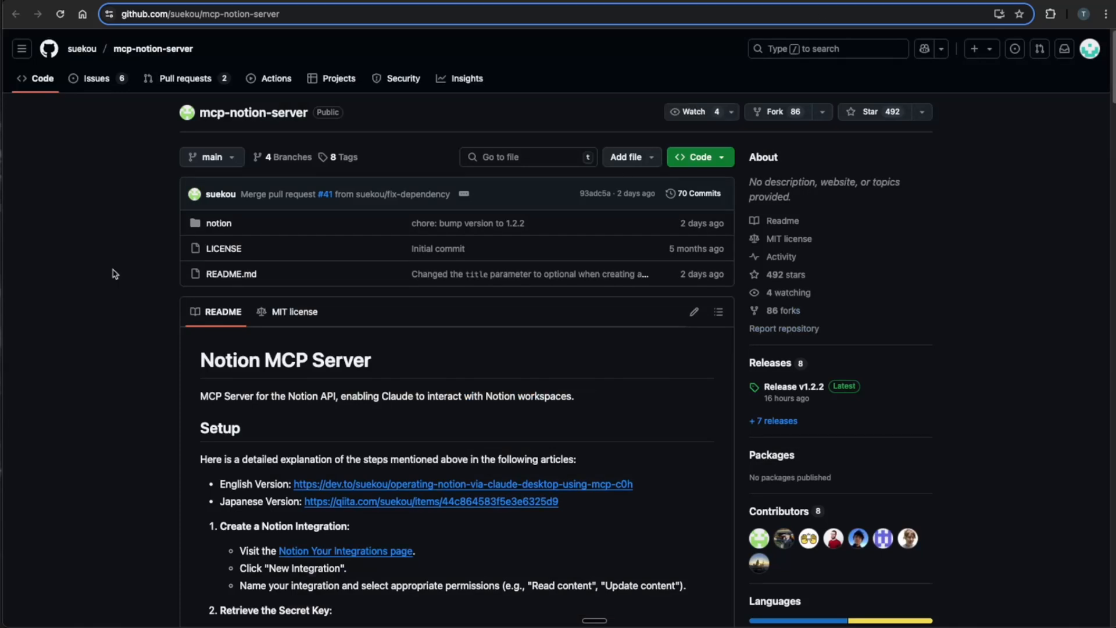
# Step: Scroll the README down to the 'Configure Claude Desktop' config snippet
pyautogui.scroll(-3)
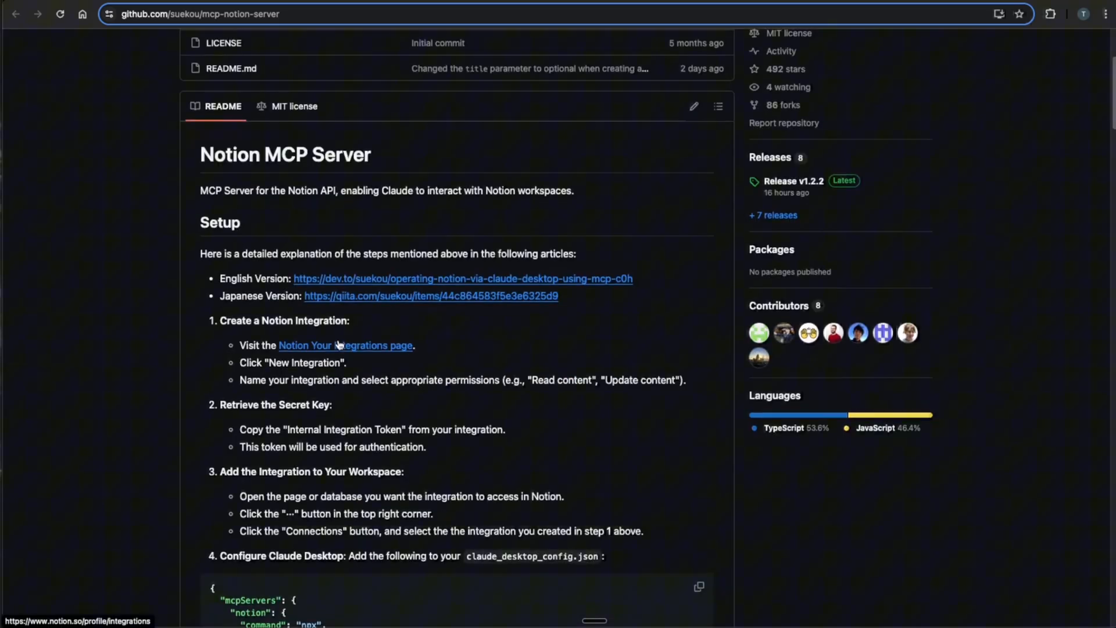
pyautogui.scroll(-3)
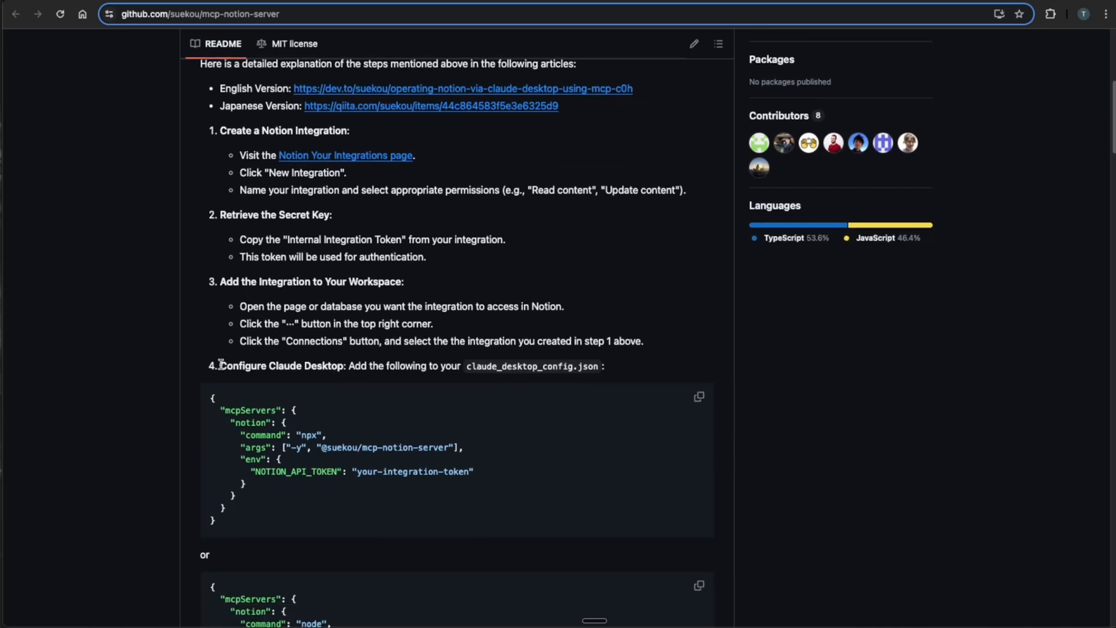
pyautogui.moveTo(310, 411)
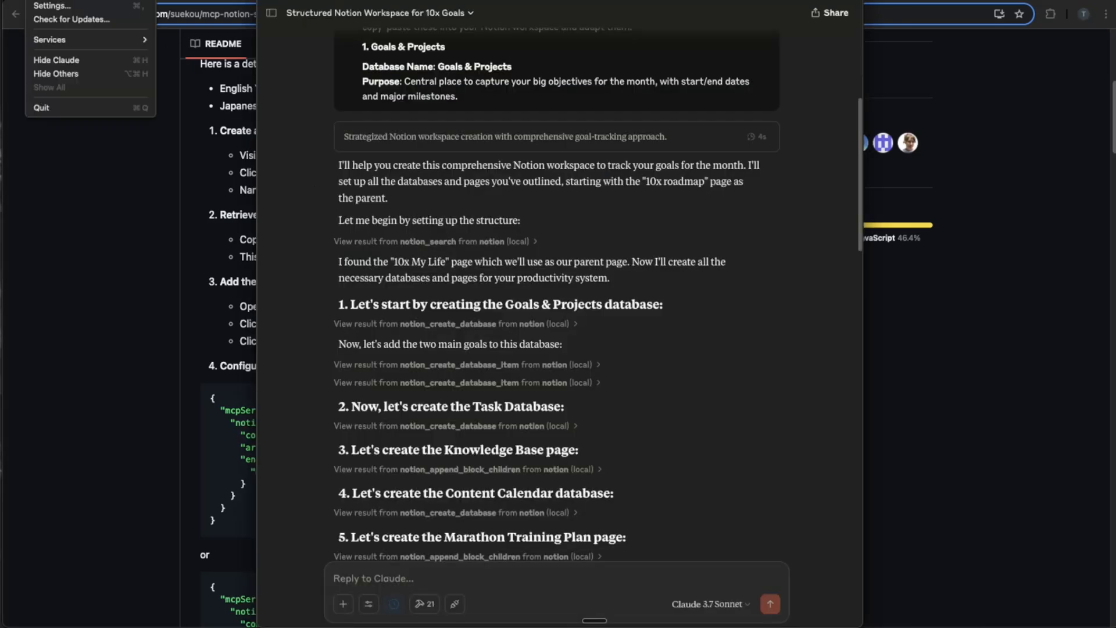
# Step: Open Claude Desktop Settings on the Developer tab to list the MCP servers
pyautogui.click(52, 5)
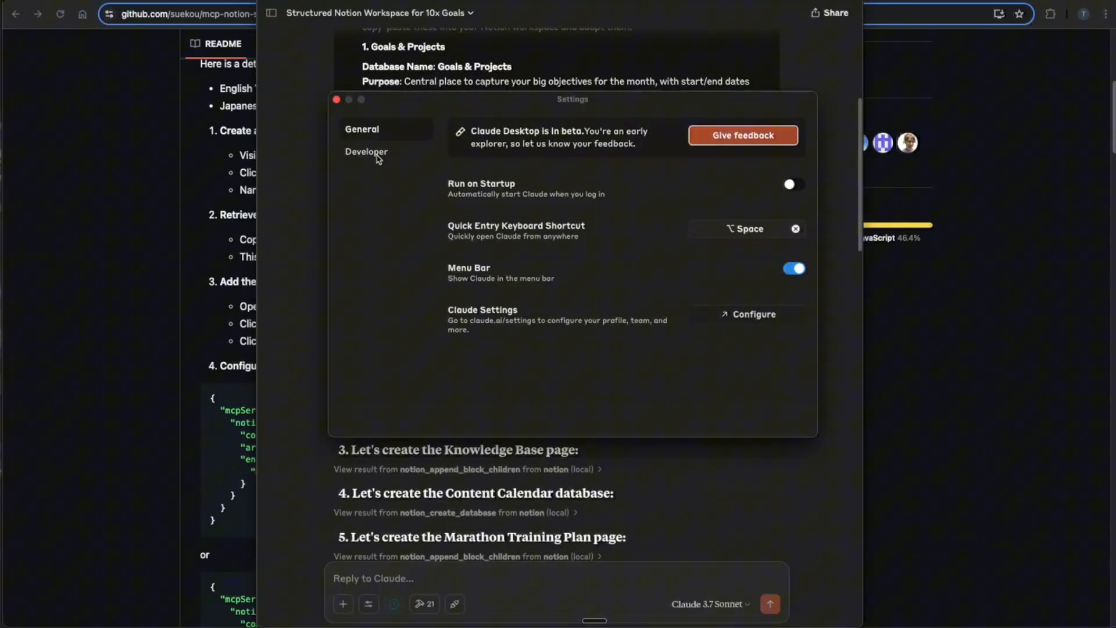
pyautogui.click(367, 151)
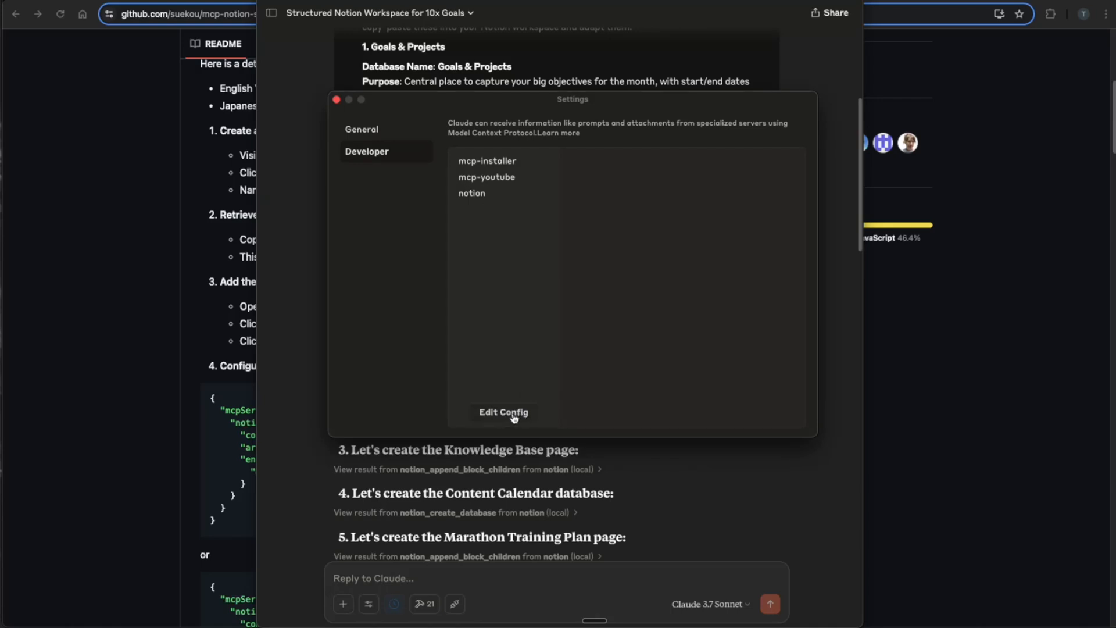
pyautogui.moveTo(513, 417)
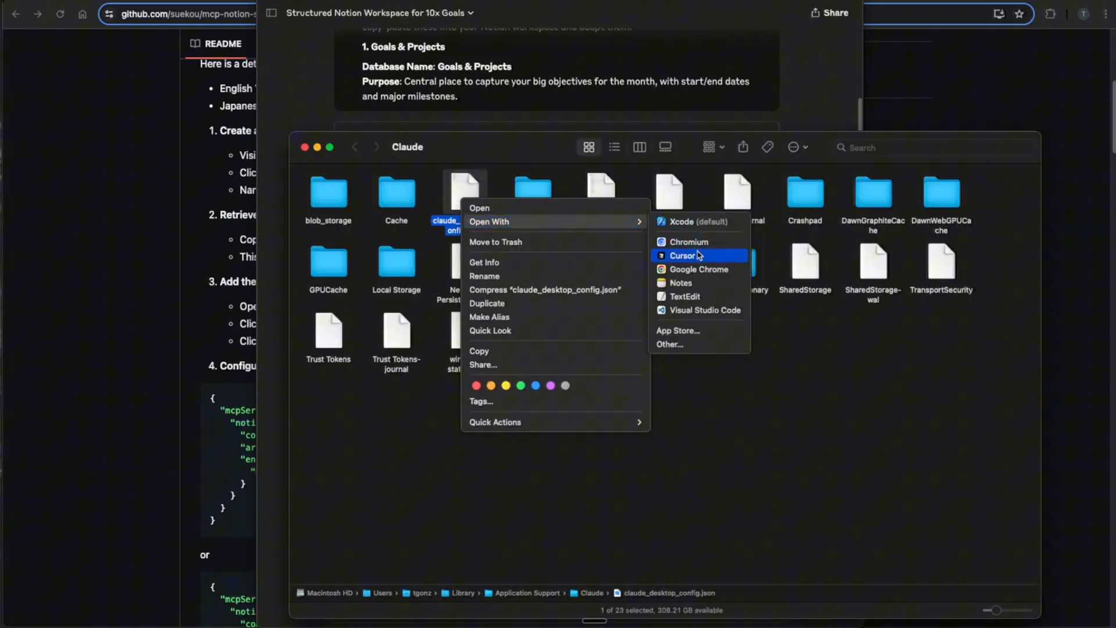
# Step: Open claude_desktop_config.json from Finder with Cursor
pyautogui.click(681, 256)
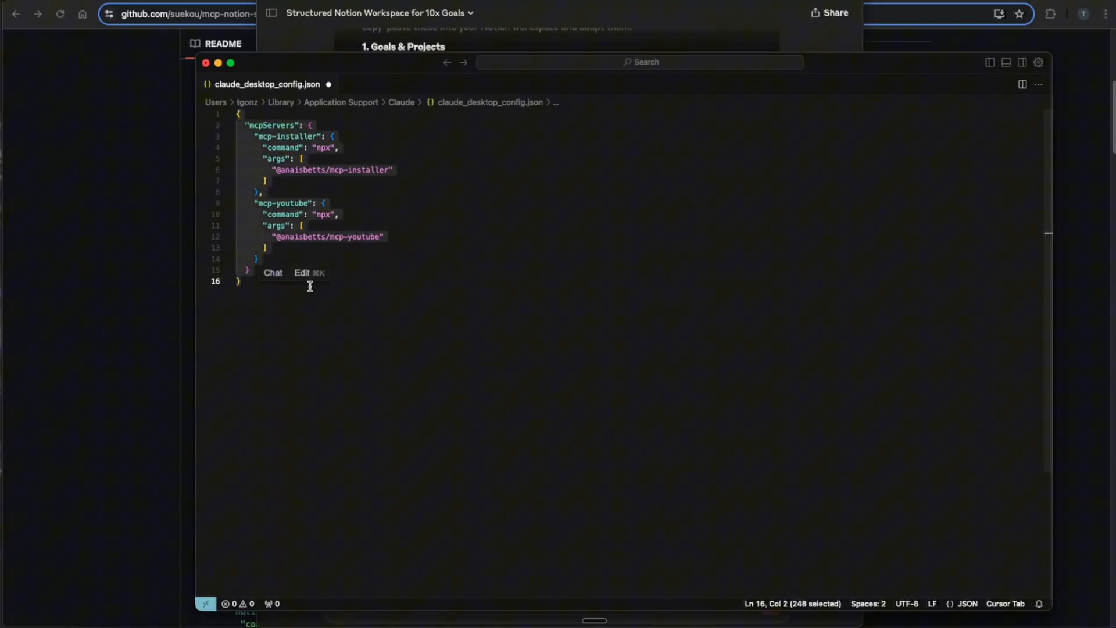
# Step: Ask Cursor's AI edit to add the Notion MCP server to the whole config
pyautogui.click(301, 273)
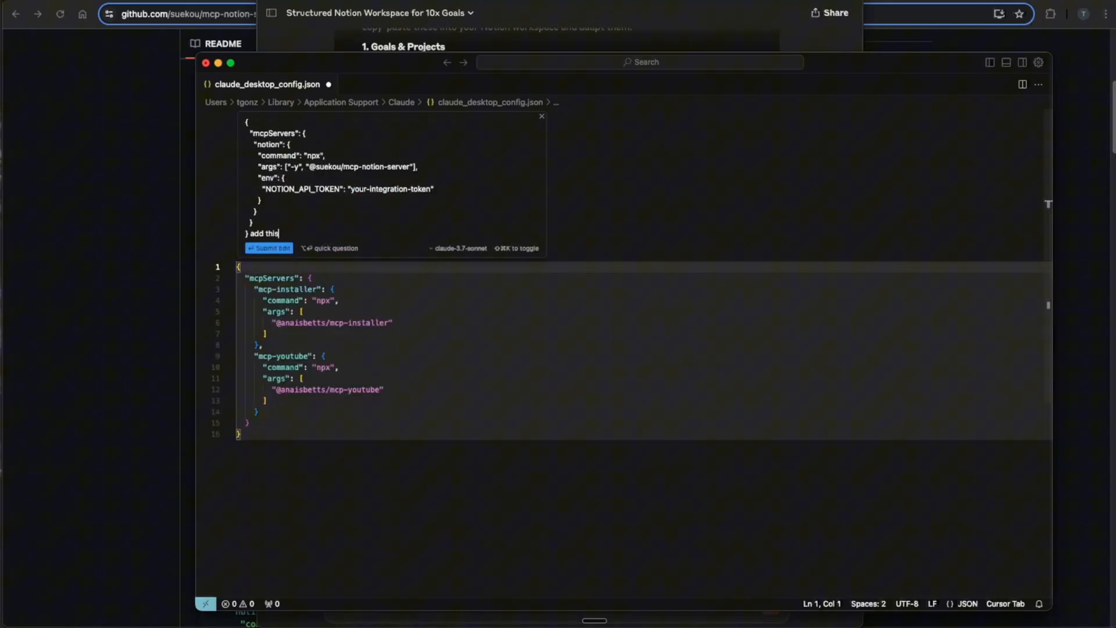
pyautogui.write('mcp server')
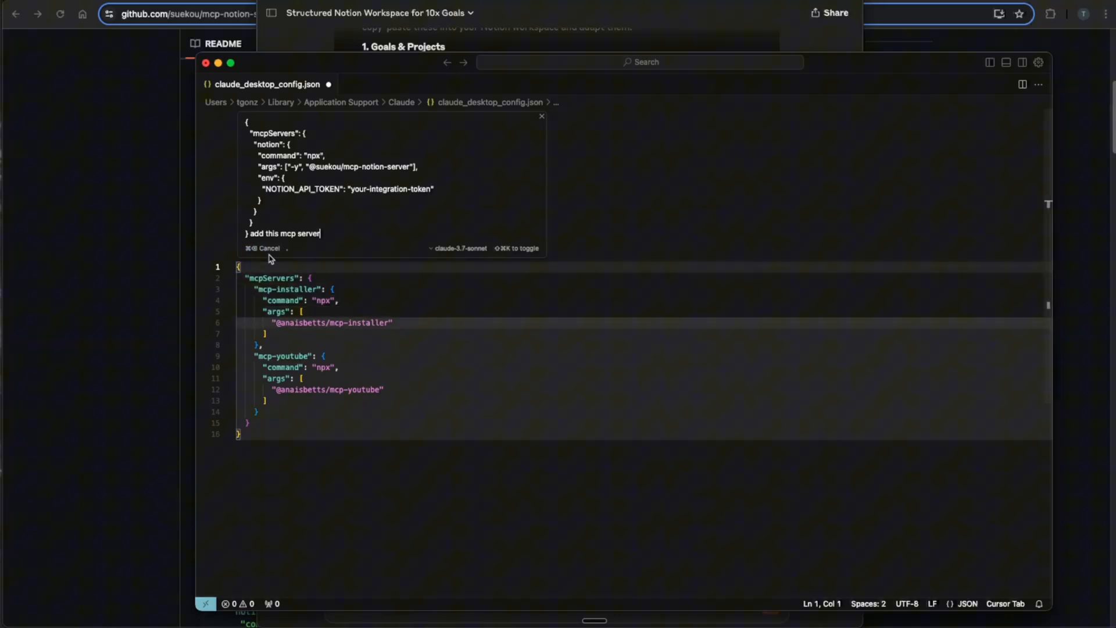
pyautogui.press('Return')
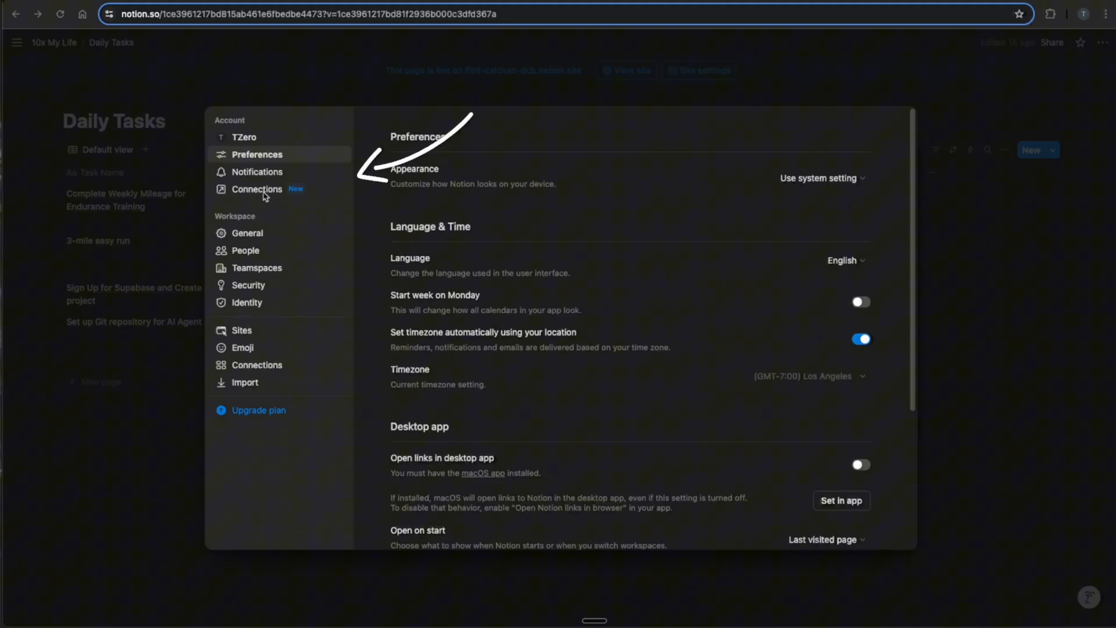
# Step: Create and save a 'Claude MCP' integration, then review its read, update and insert capabilities
pyautogui.click(257, 189)
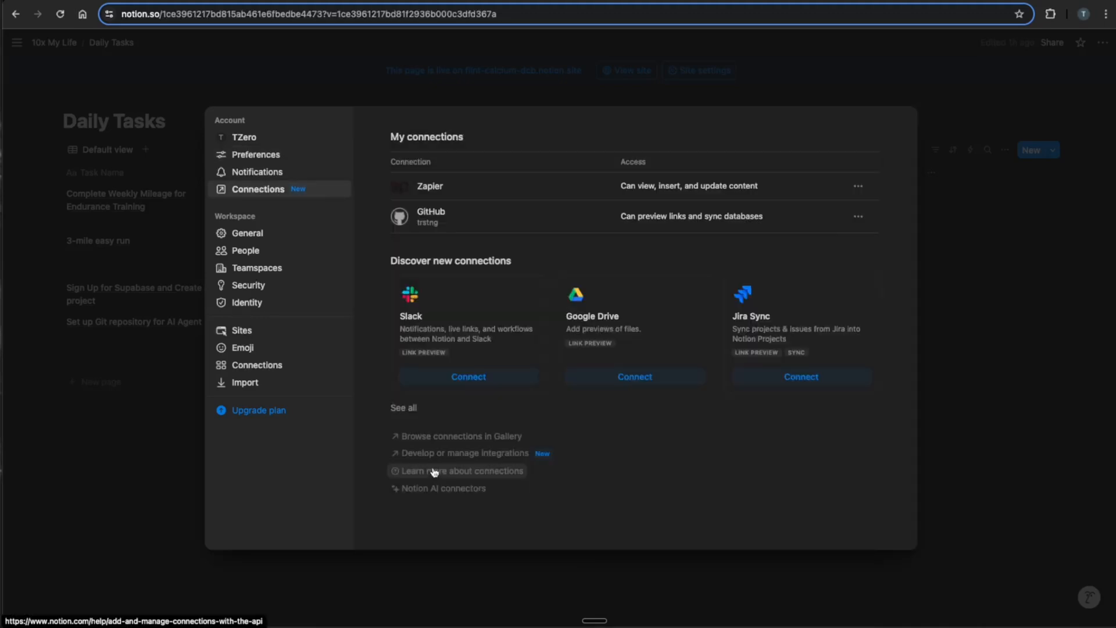
pyautogui.click(464, 453)
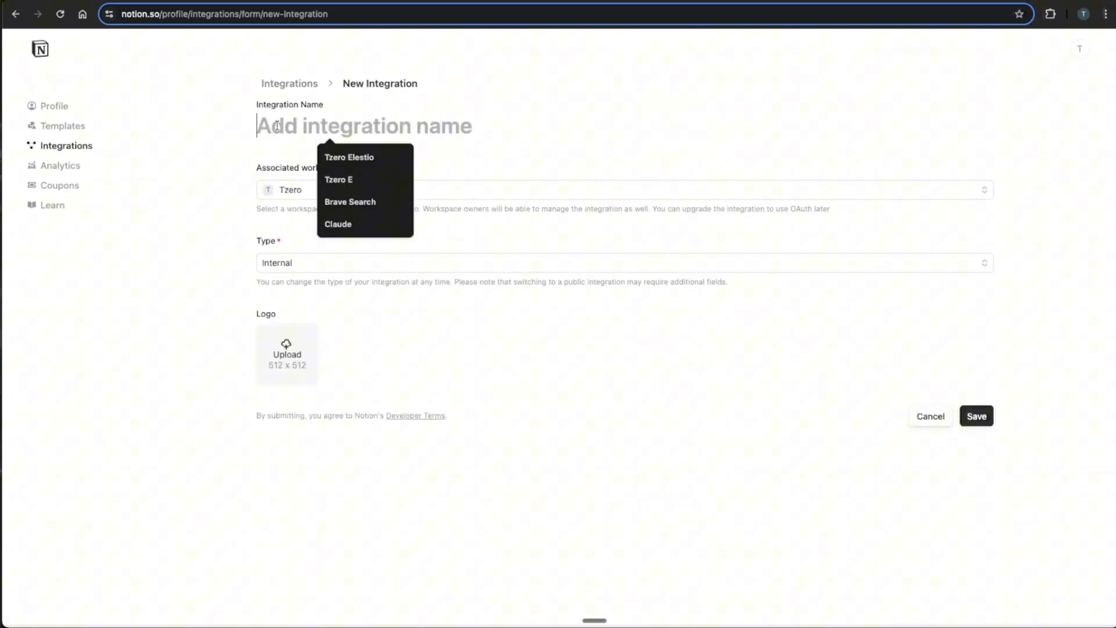
pyautogui.write('Claude MCP')
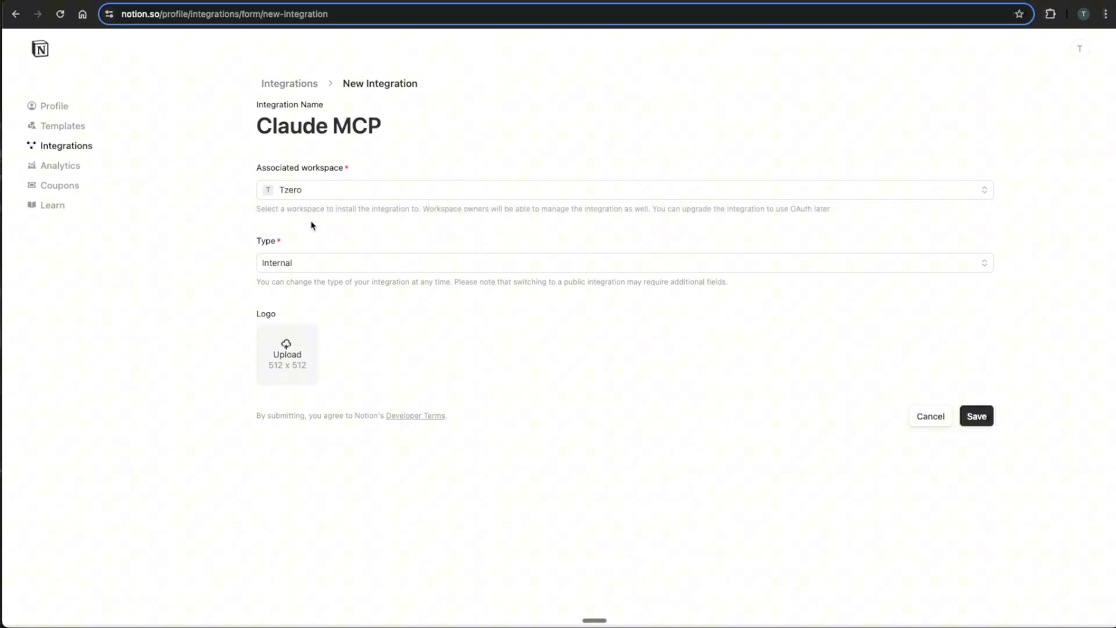
pyautogui.click(976, 416)
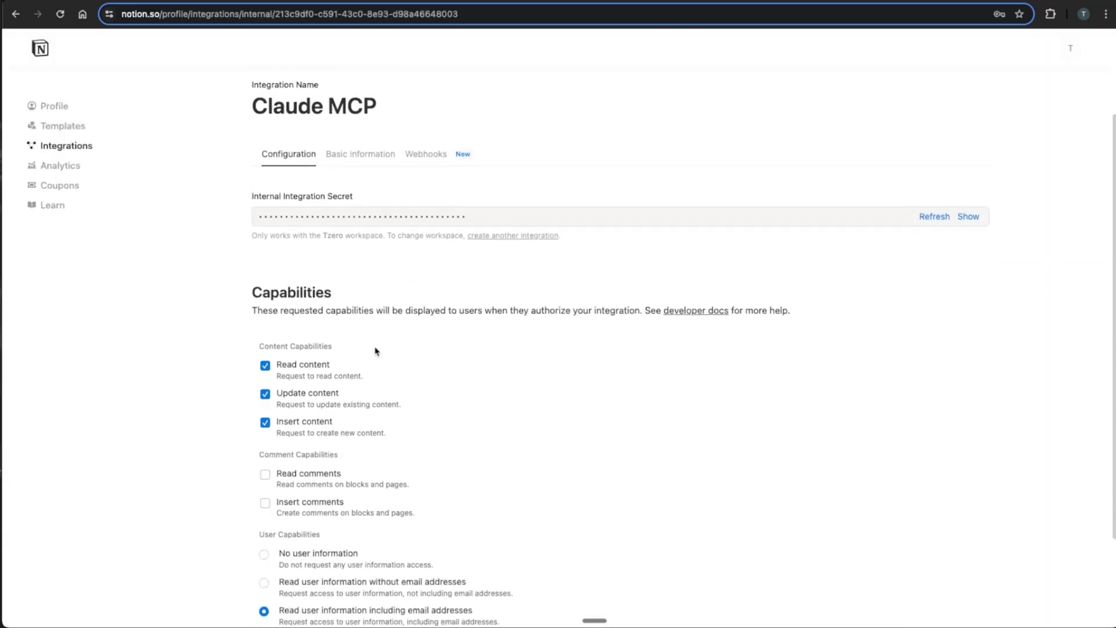
pyautogui.scroll(-3)
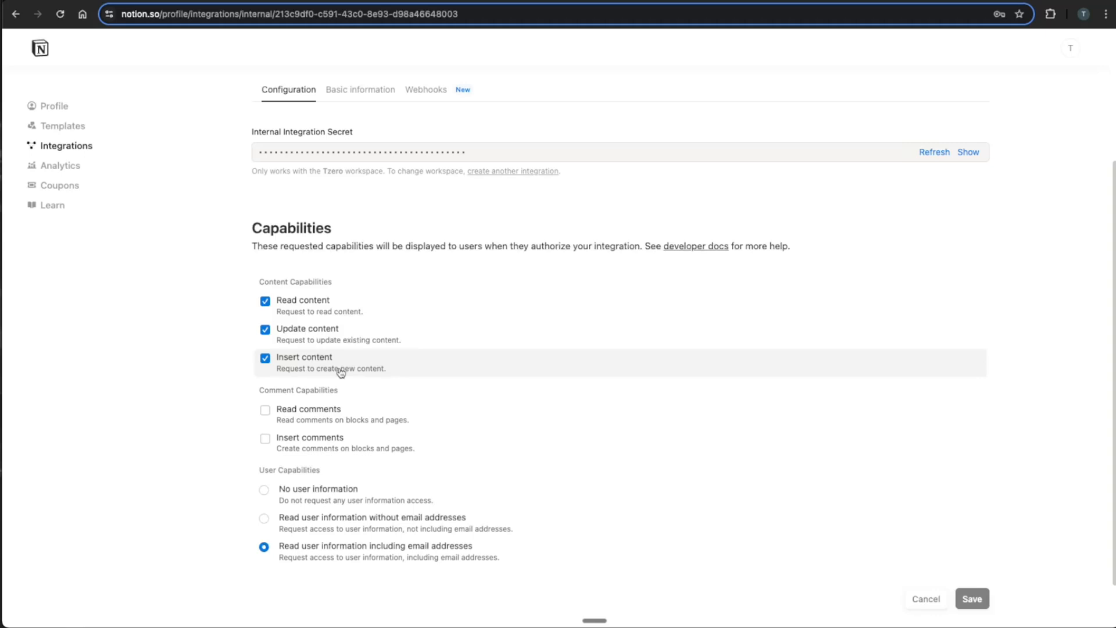
pyautogui.scroll(-3)
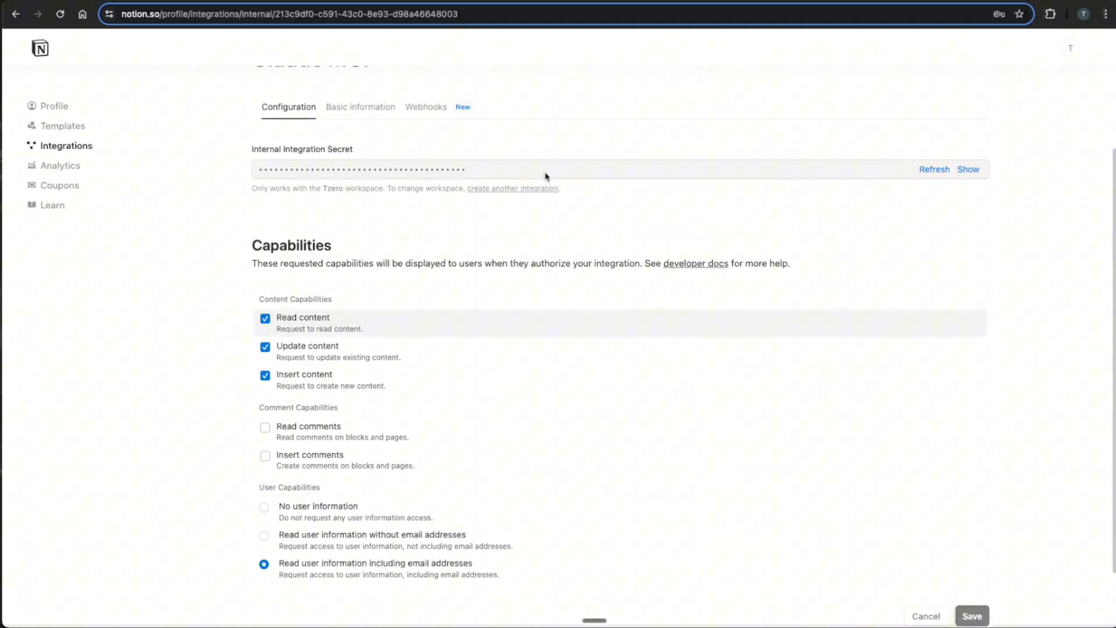
pyautogui.moveTo(543, 247)
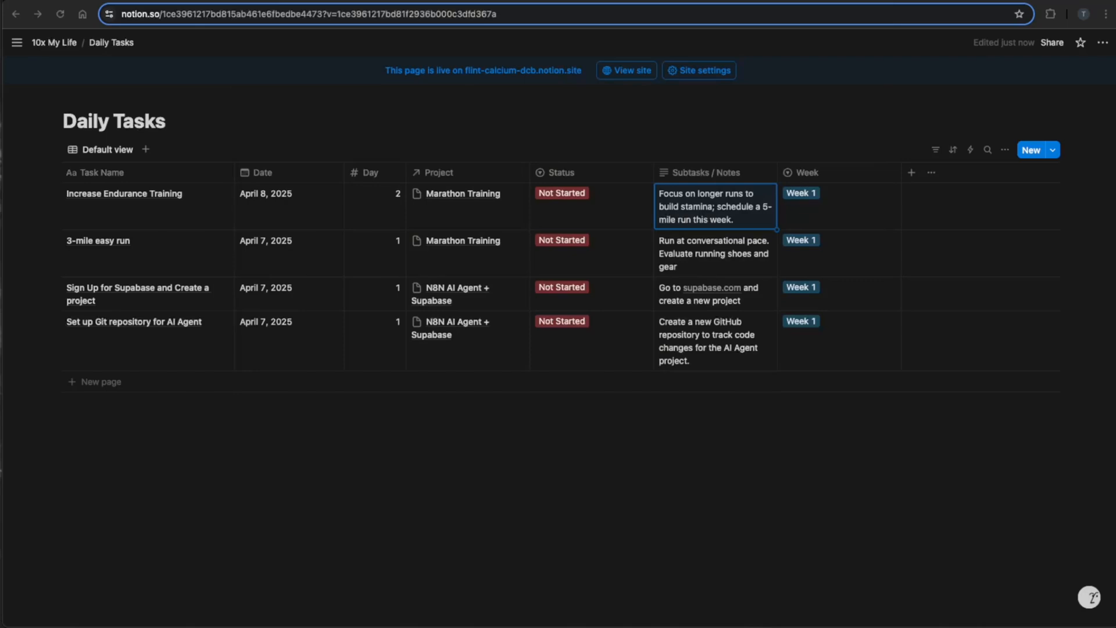
pyautogui.moveTo(629, 410)
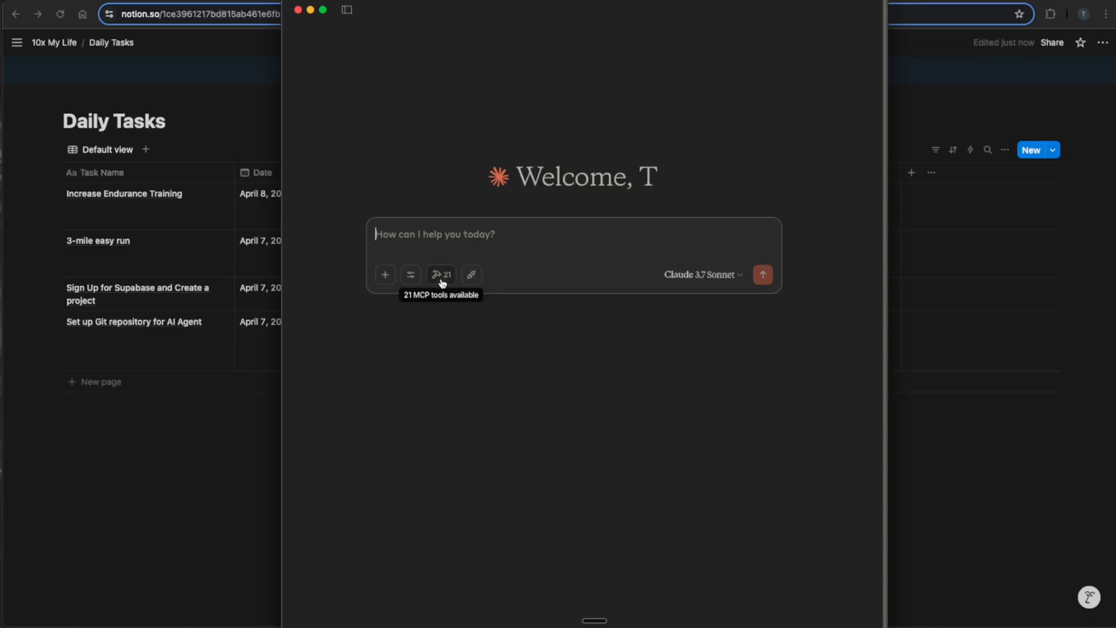
# Step: Scroll through the 21 available MCP tools, checking for Notion's, then close the list
pyautogui.click(441, 275)
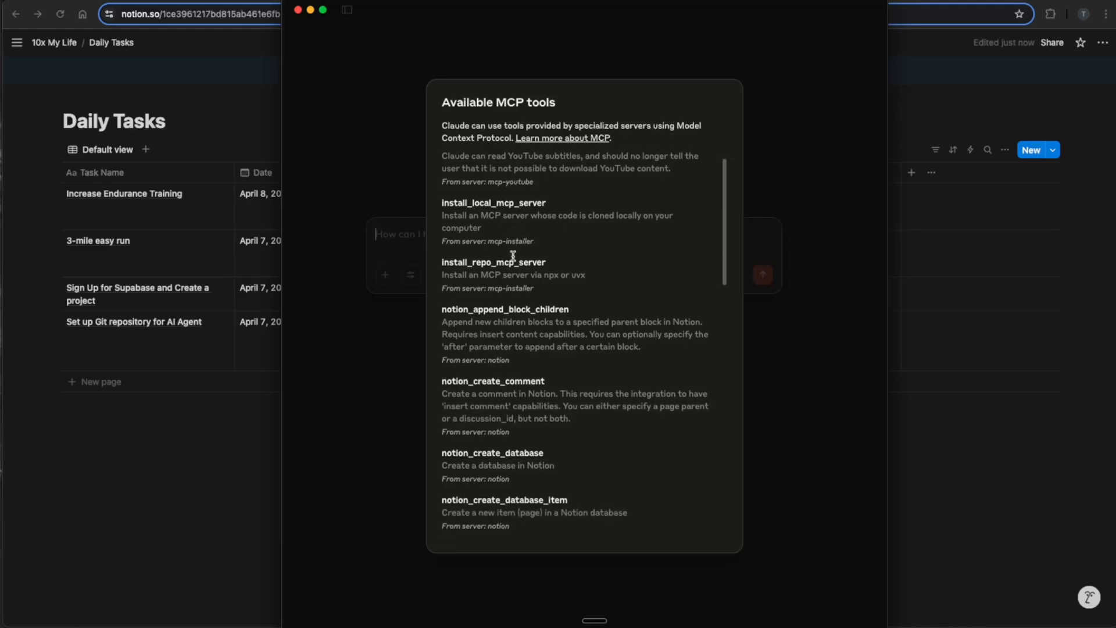
pyautogui.scroll(-3)
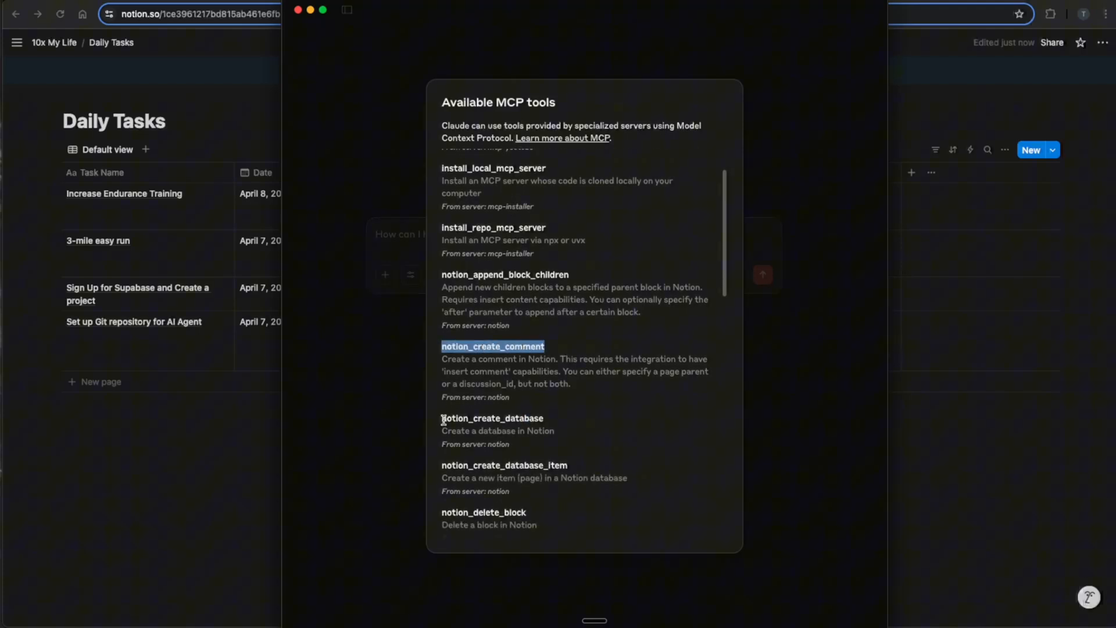
pyautogui.click(219, 446)
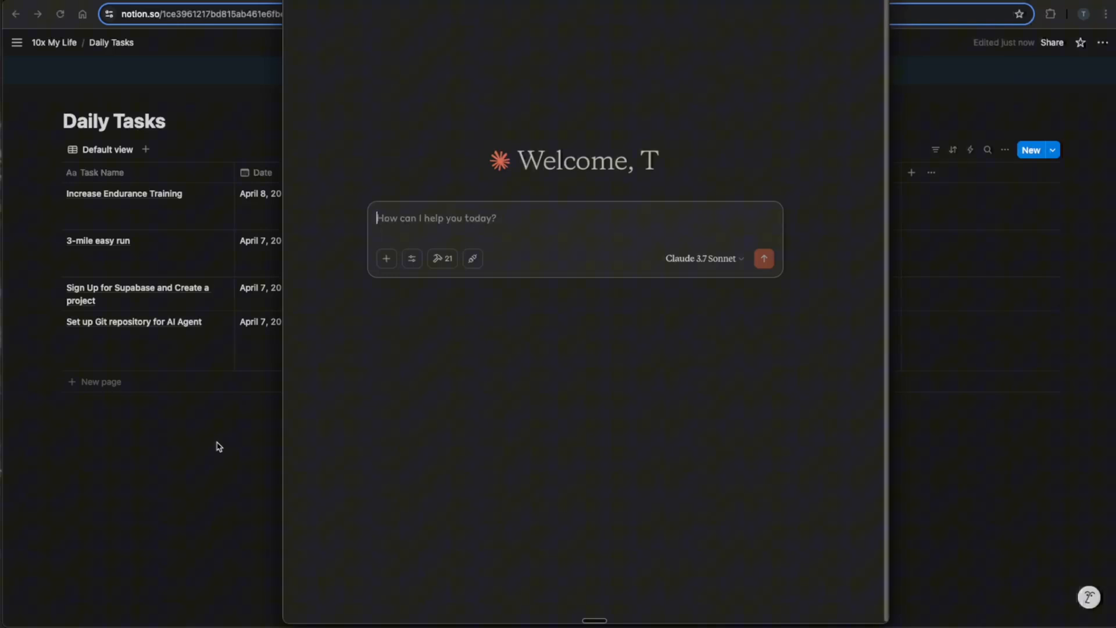
# Step: Create a 'Claude Database' page and connect the Claude MCP integration to it
pyautogui.click(101, 381)
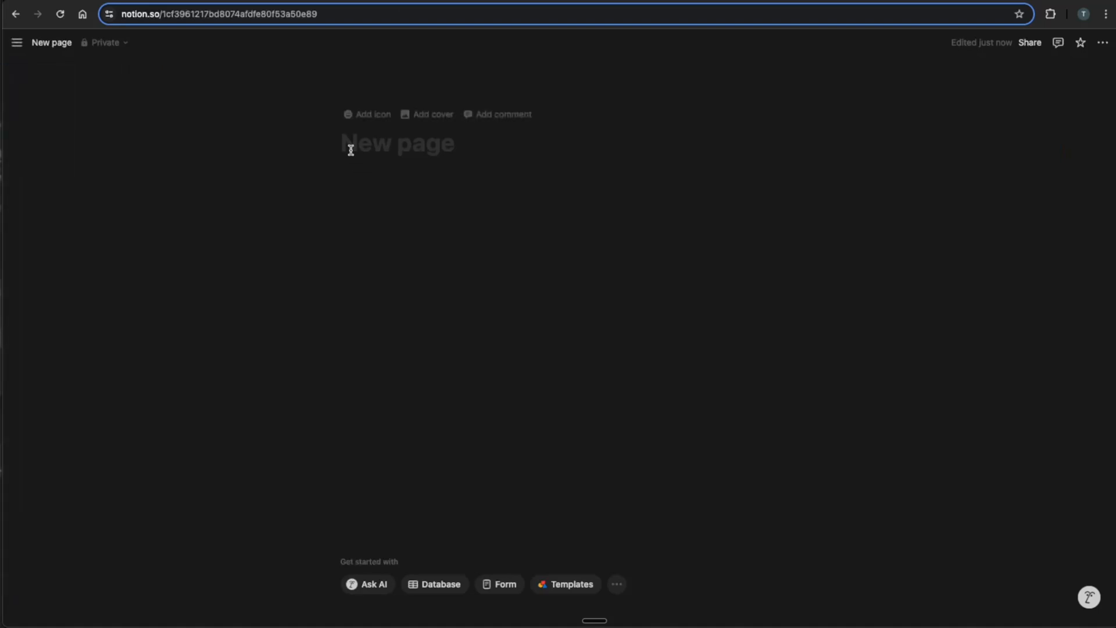
pyautogui.write('Claude Datab')
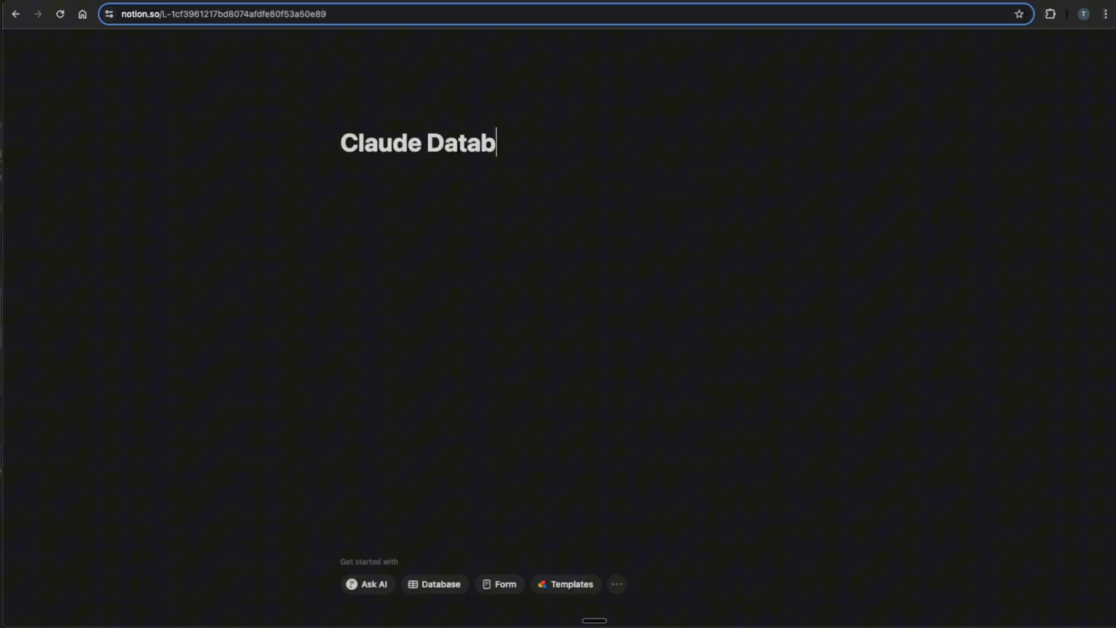
pyautogui.click(1106, 42)
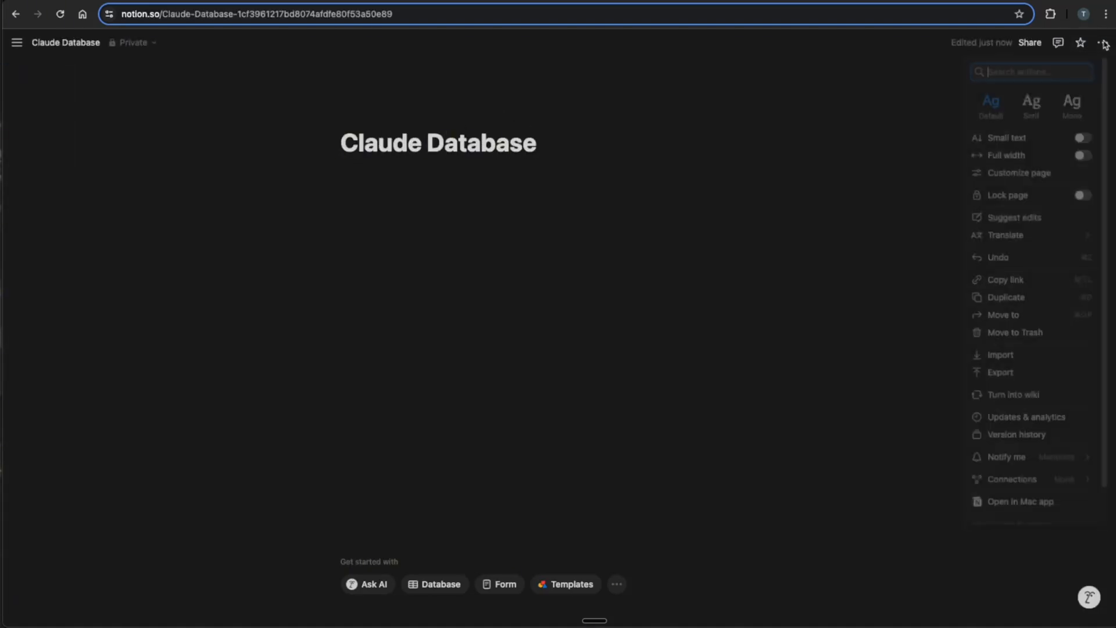
pyautogui.click(1012, 489)
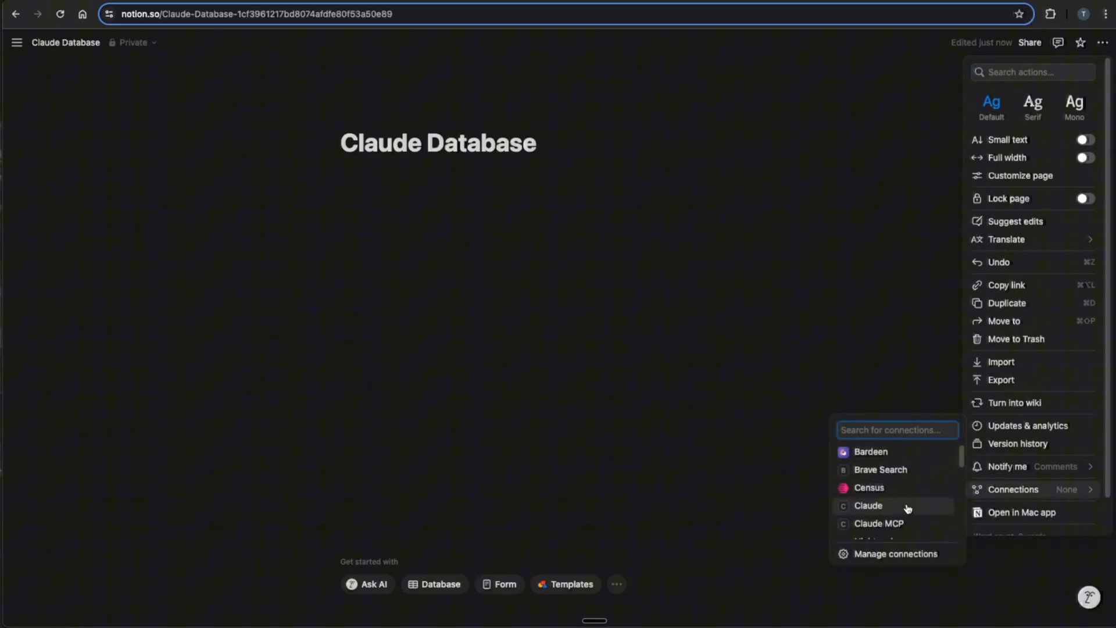
pyautogui.click(878, 523)
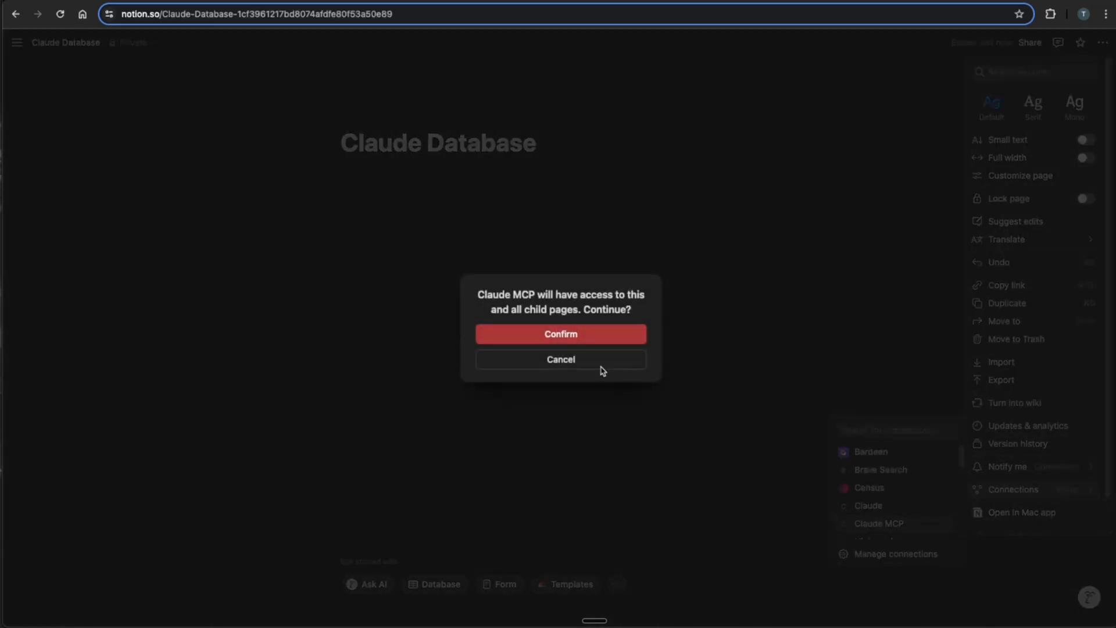
pyautogui.click(560, 333)
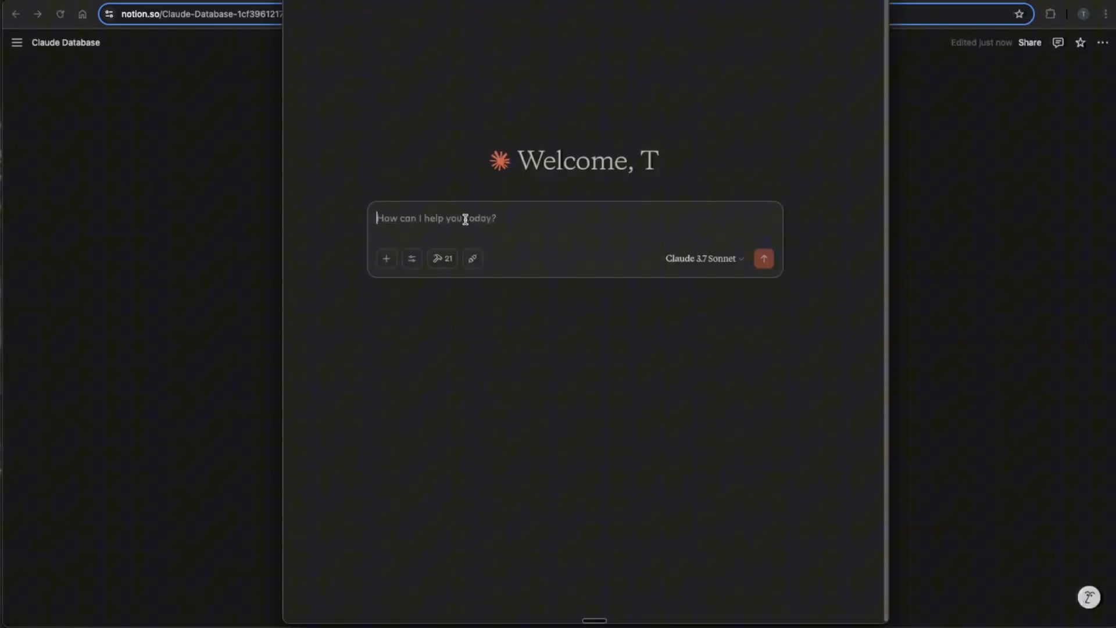
# Step: Ask Claude 'what notion pages do you have access to?' and allow the Notion tool for this chat
pyautogui.write('what n')
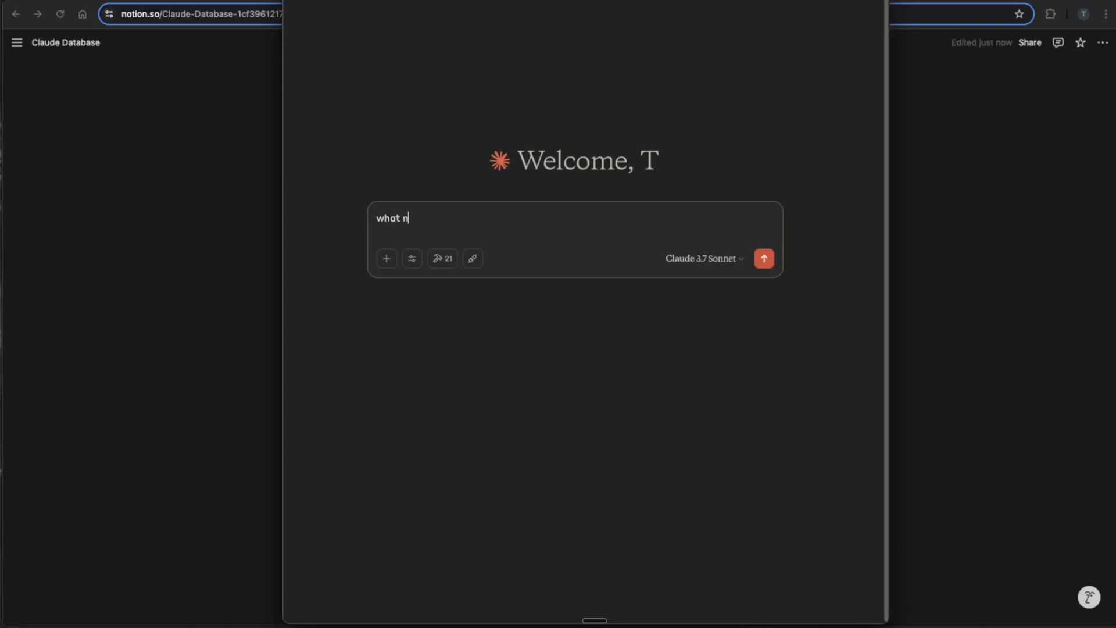
pyautogui.write('otion pages t')
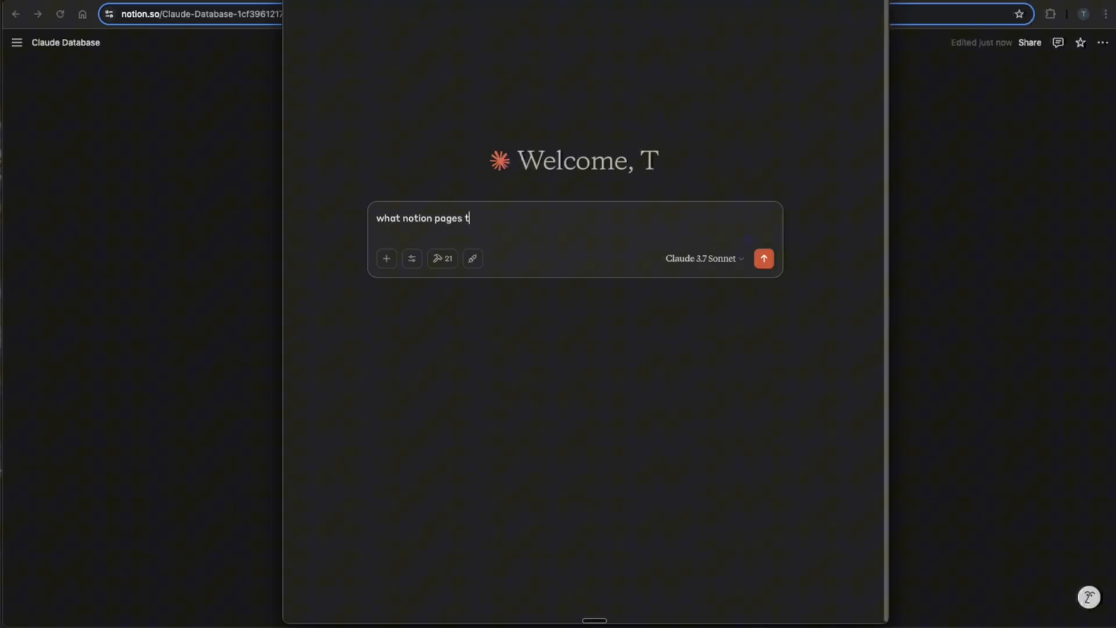
pyautogui.write('do you have acce')
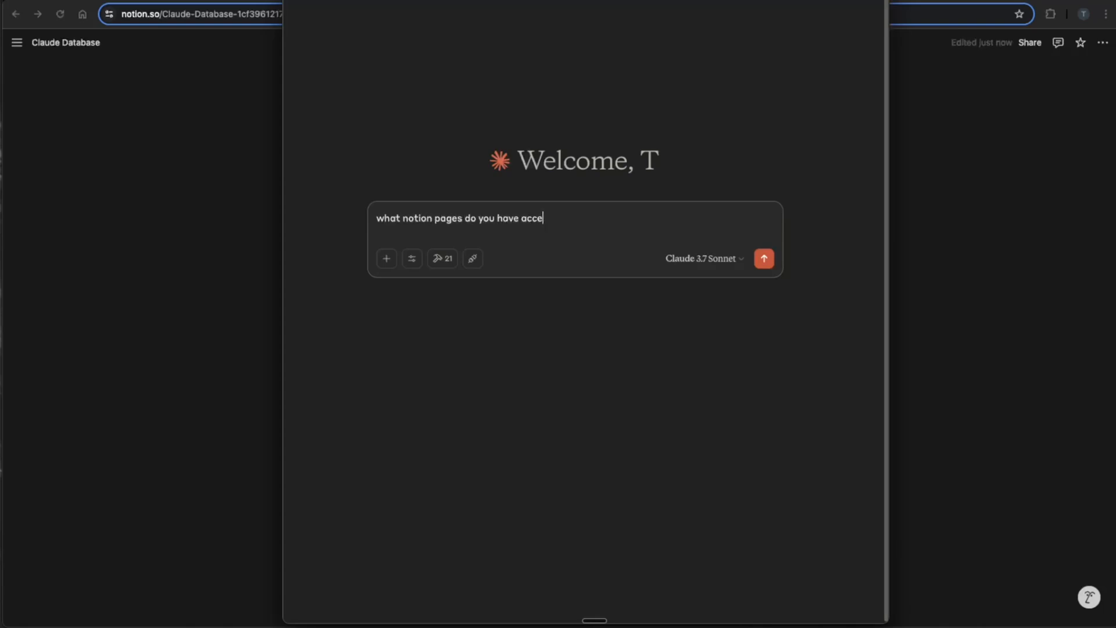
pyautogui.click(764, 258)
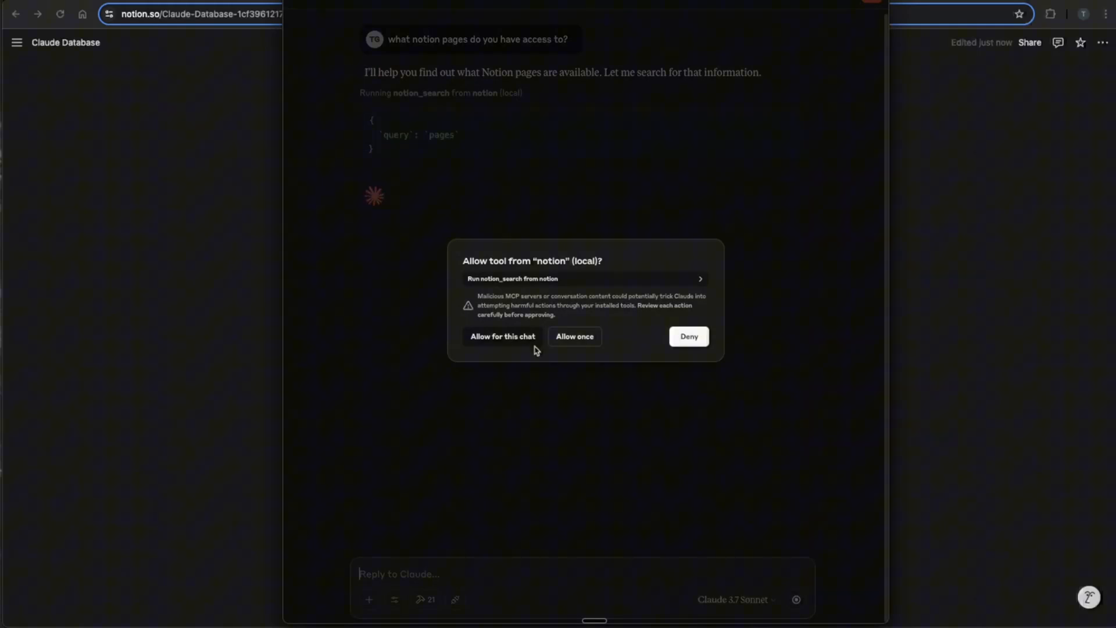
pyautogui.click(573, 336)
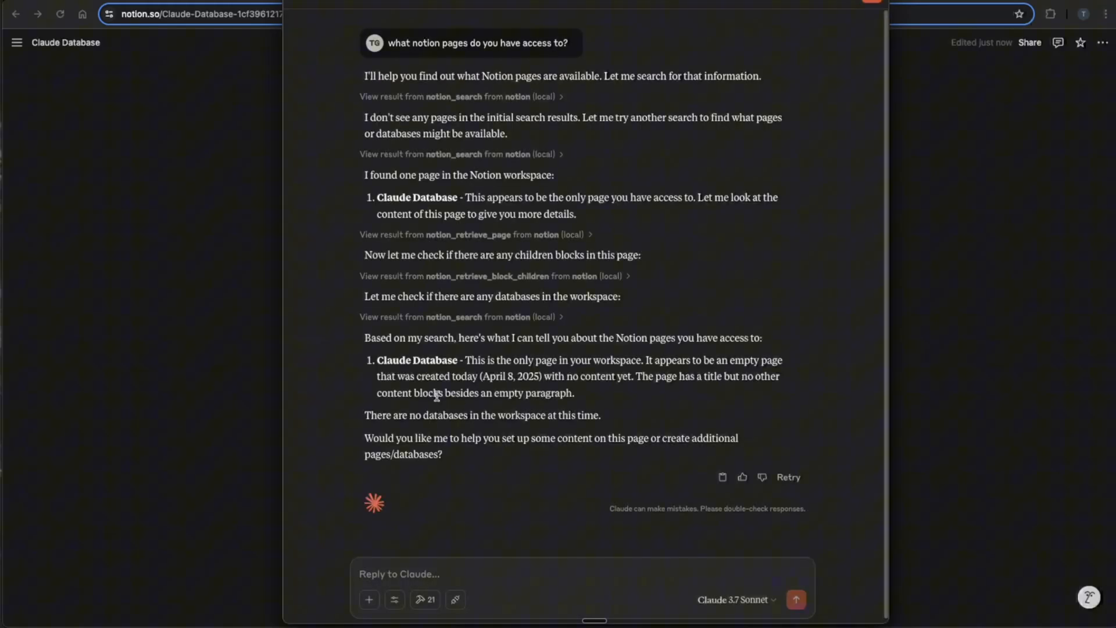
pyautogui.moveTo(517, 351)
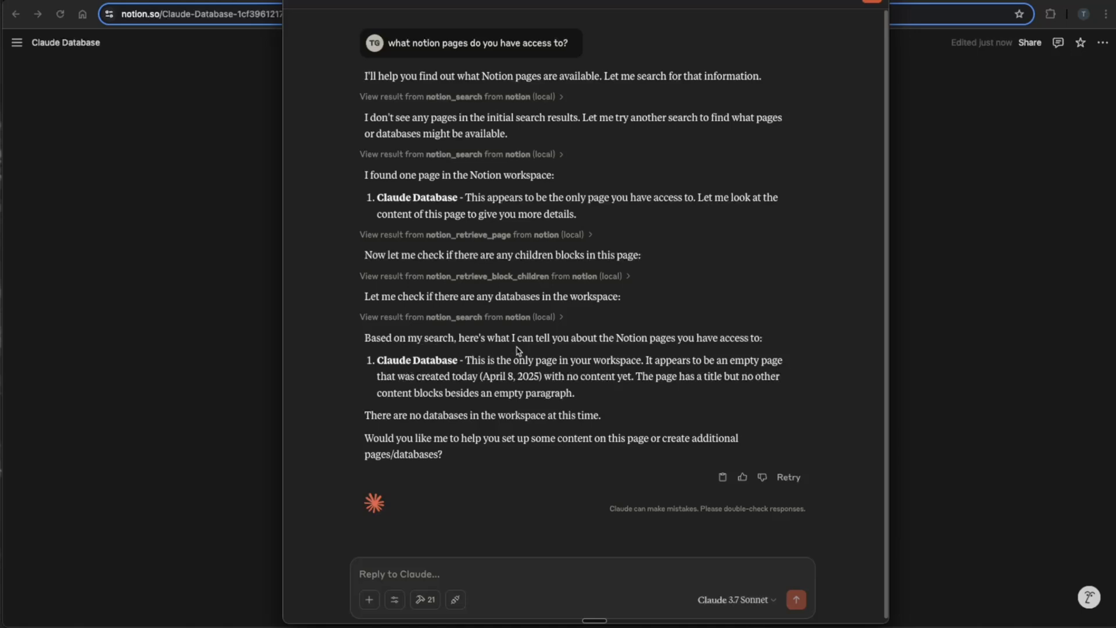
pyautogui.moveTo(459, 364)
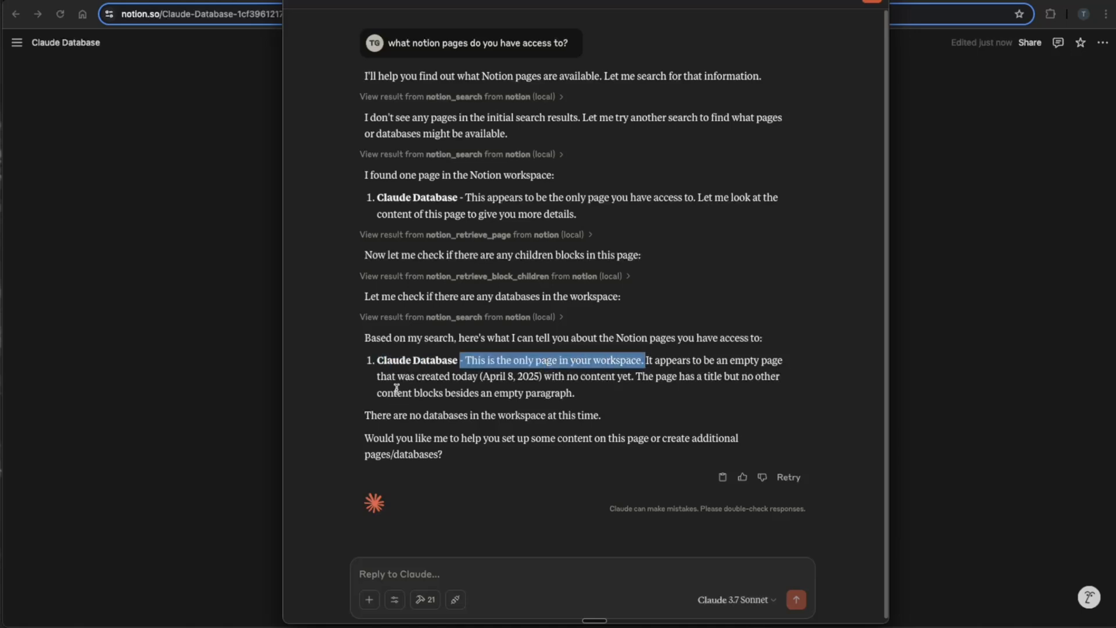
pyautogui.click(445, 574)
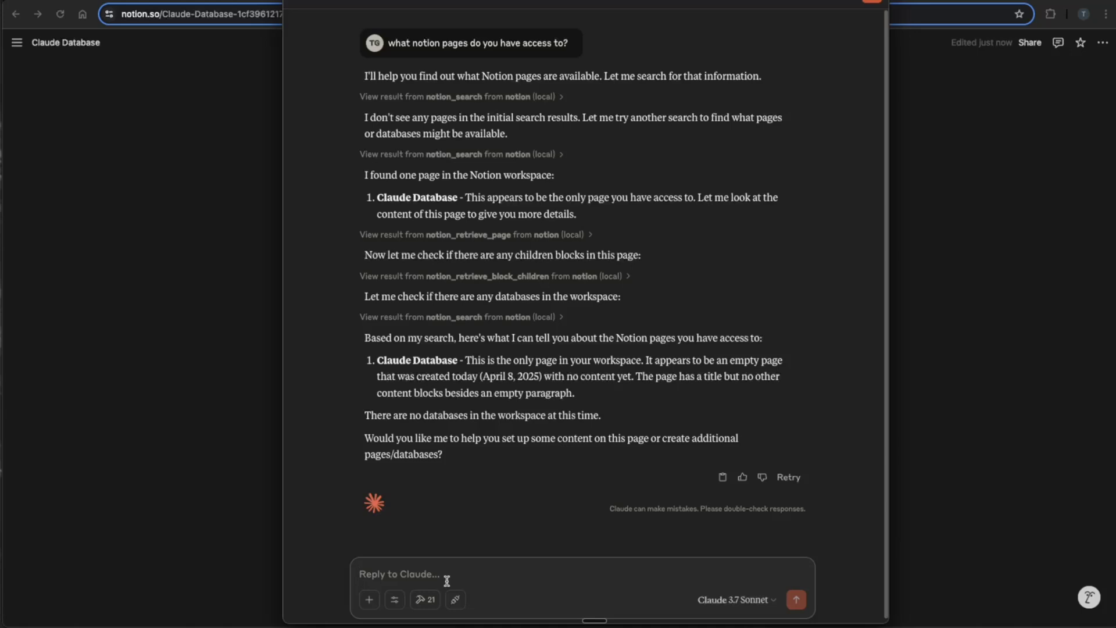
pyautogui.moveTo(443, 574)
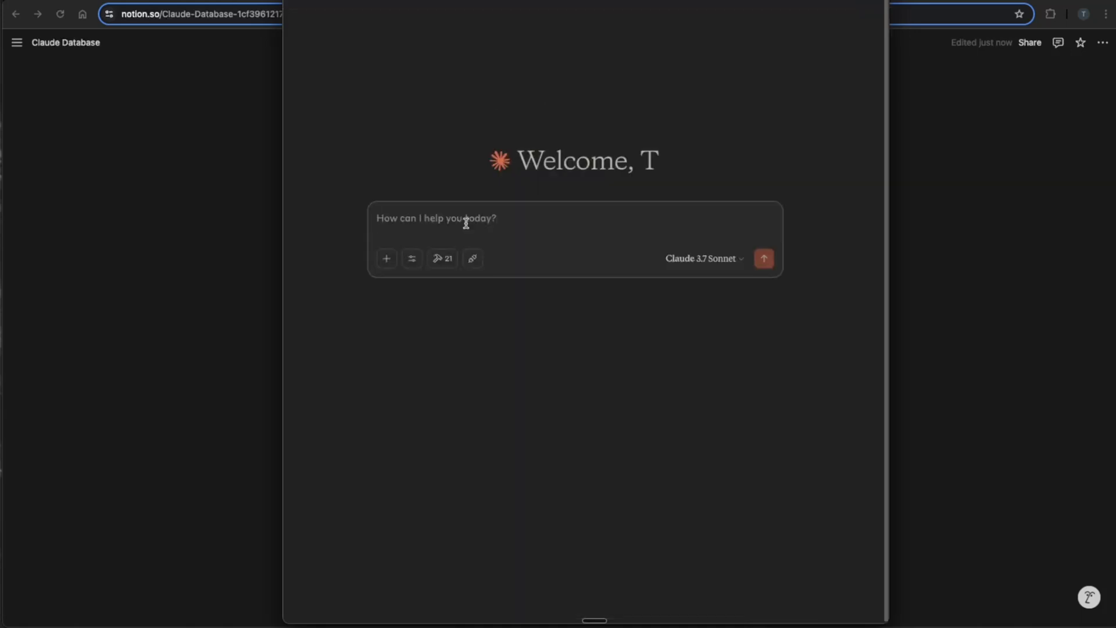
pyautogui.write('I w')
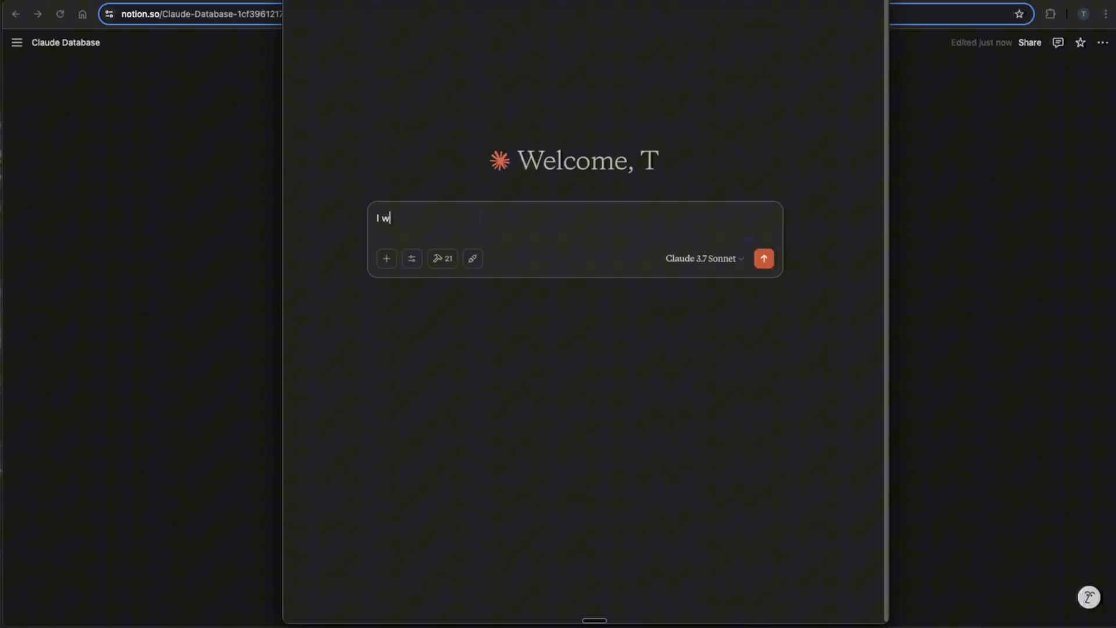
pyautogui.write('ant you to like')
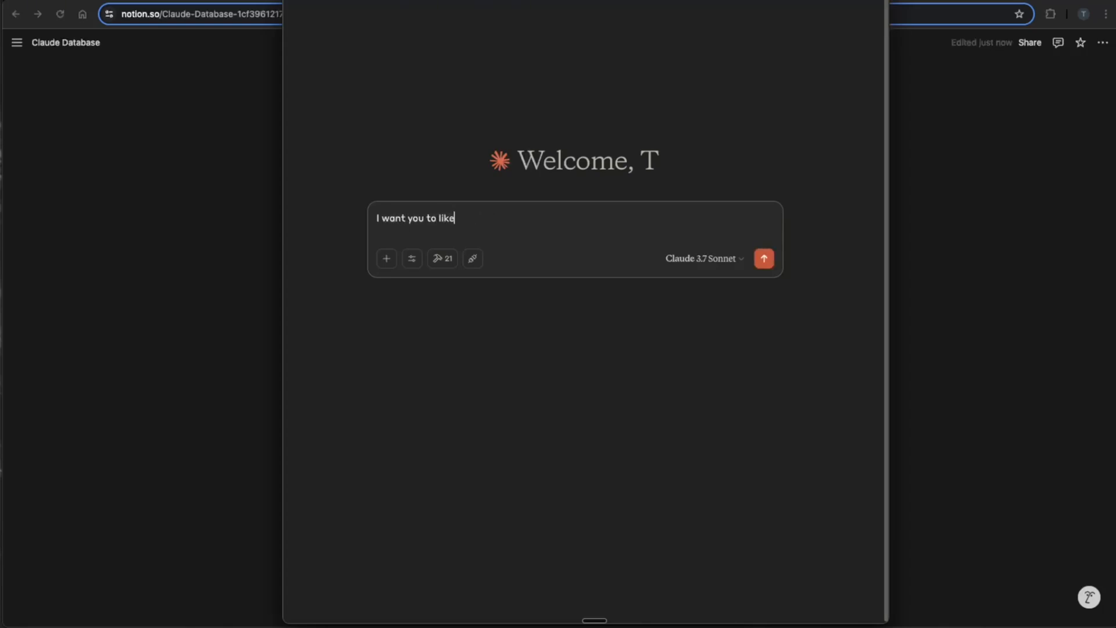
pyautogui.write('and')
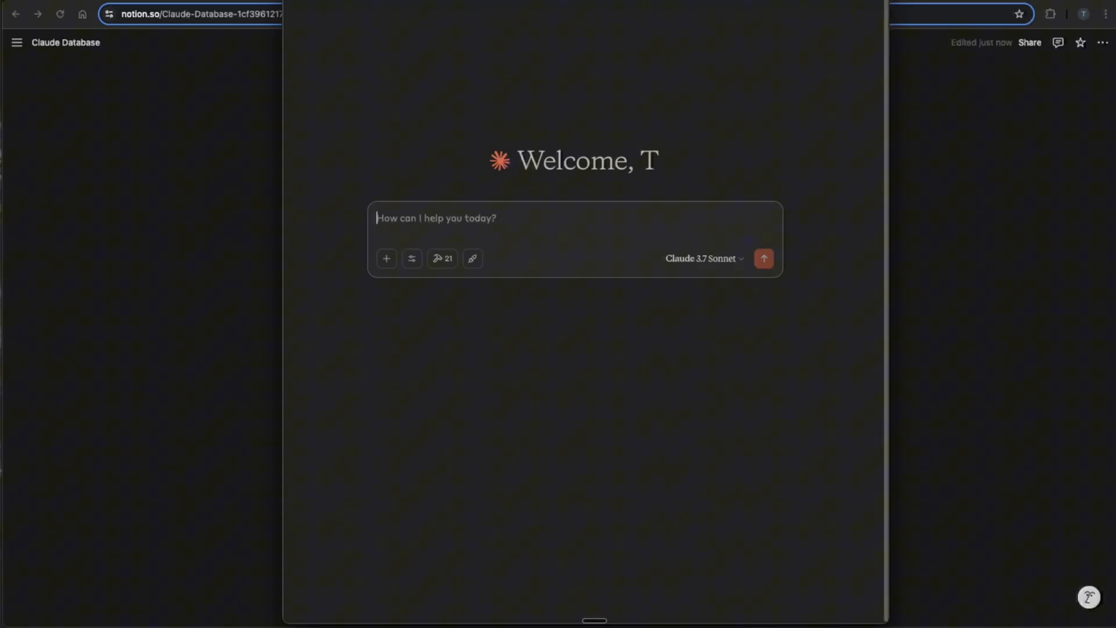
# Step: Request a Notion workspace outline to 10x my life around an N8N scraping project and a marathon
pyautogui.write('I want yo')
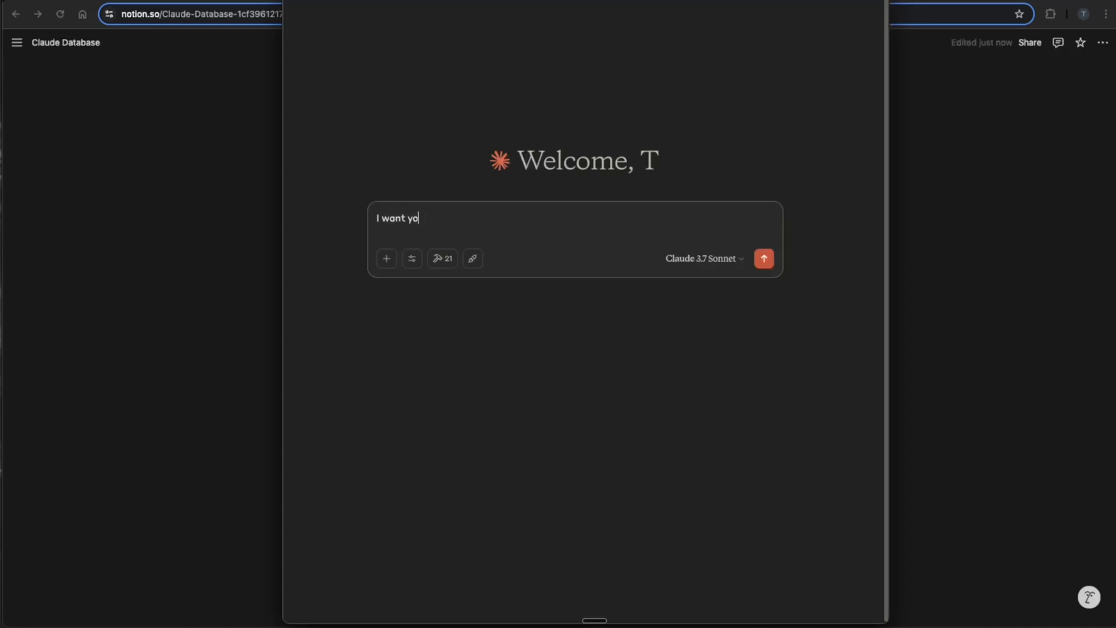
pyautogui.write('u to create an o')
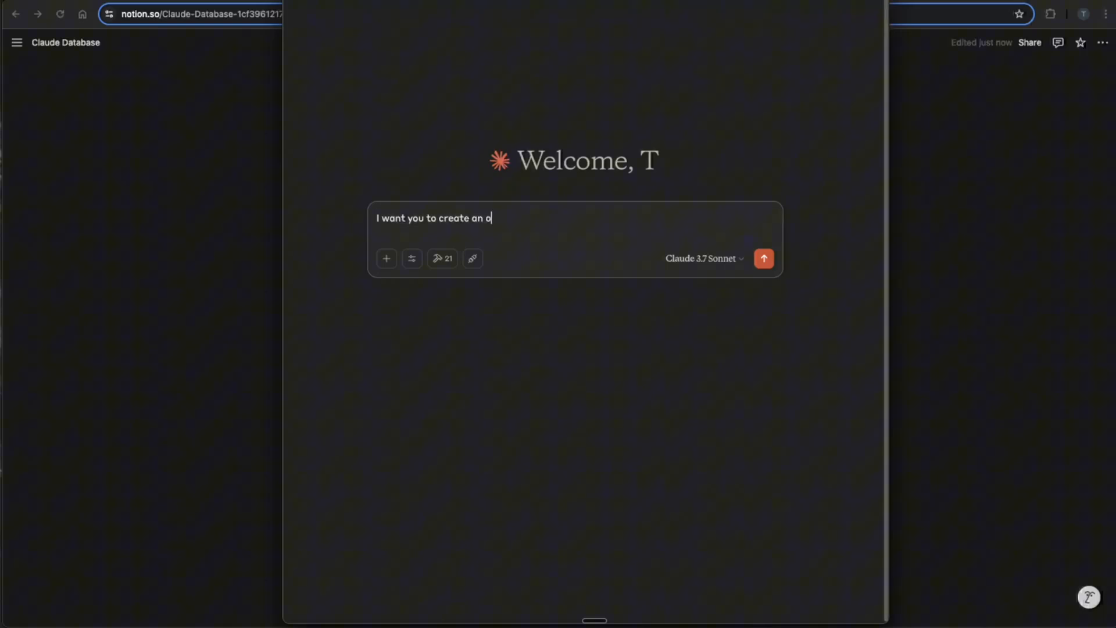
pyautogui.write('utline for')
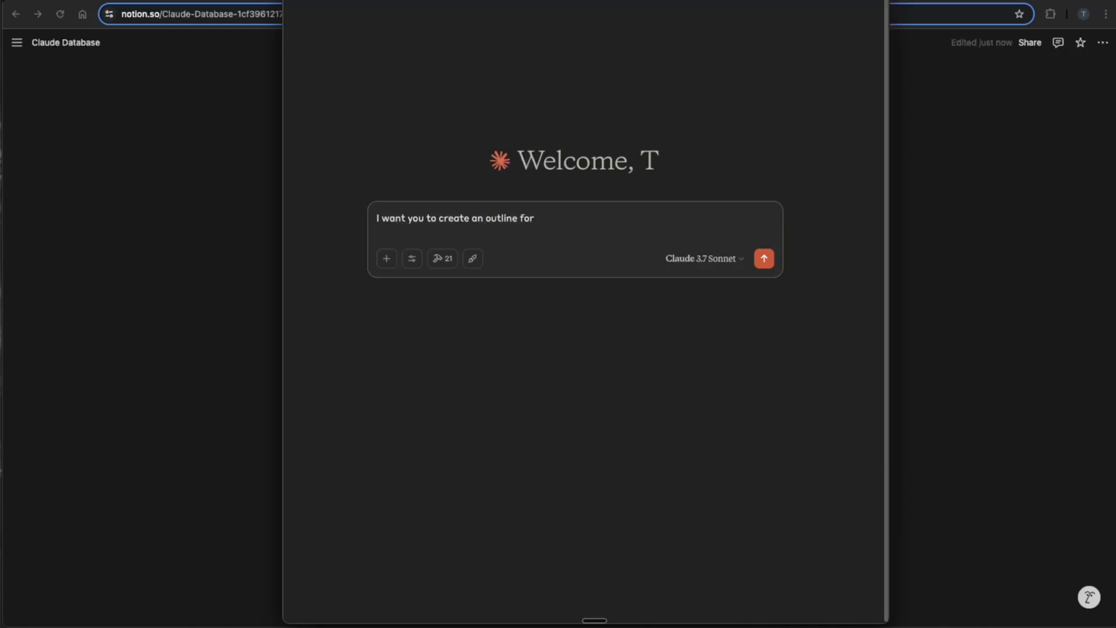
pyautogui.write('a notion wor')
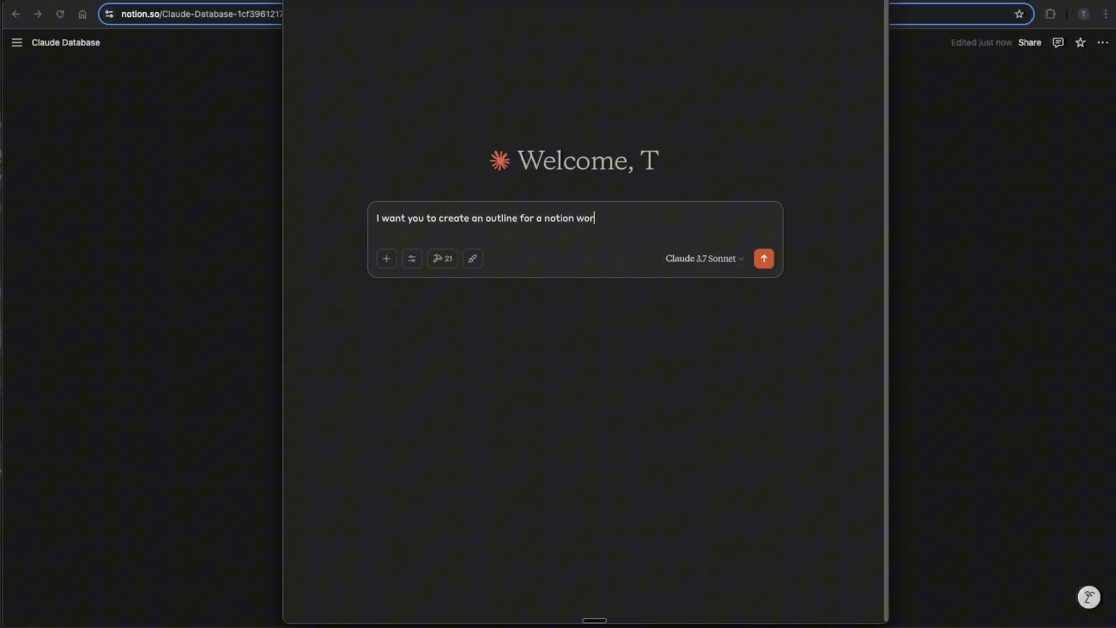
pyautogui.write('kspace to help p')
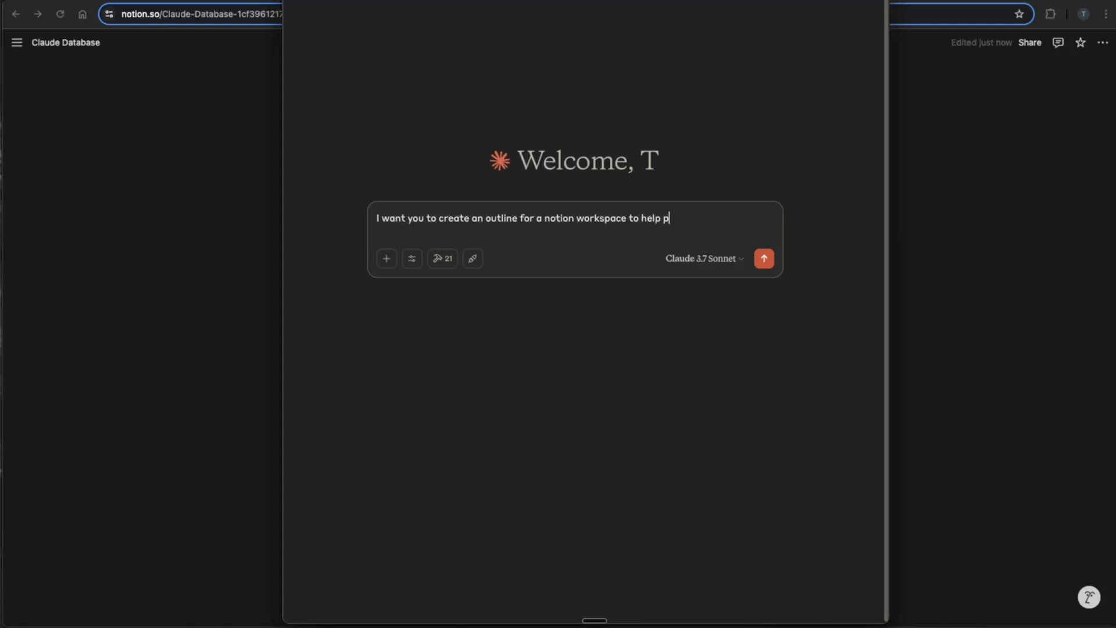
pyautogui.write('lan and 10x m')
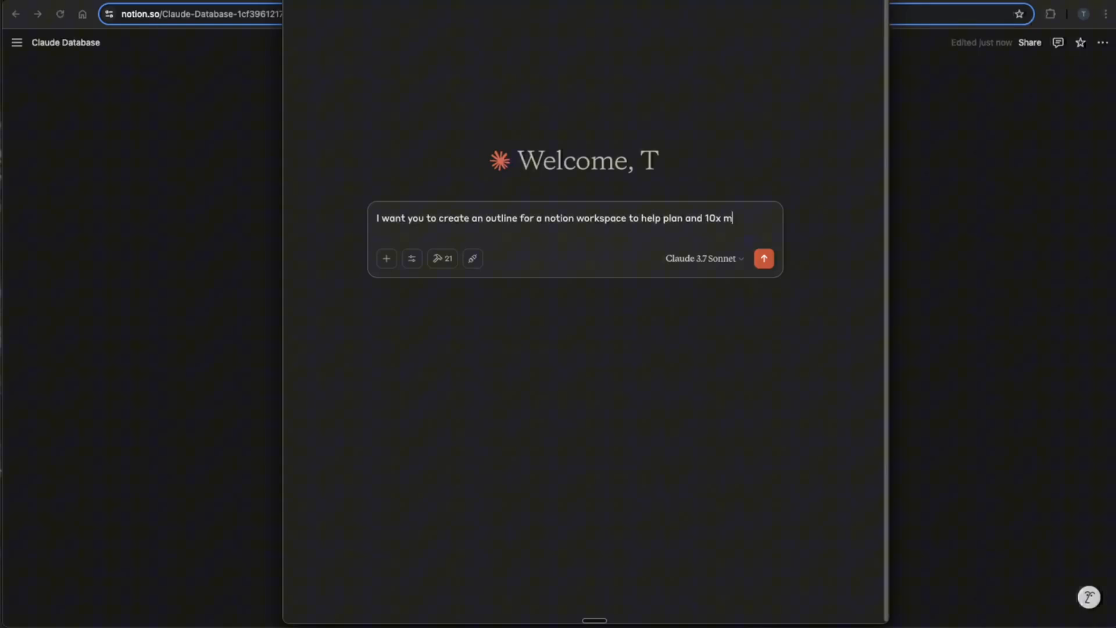
pyautogui.write('y life')
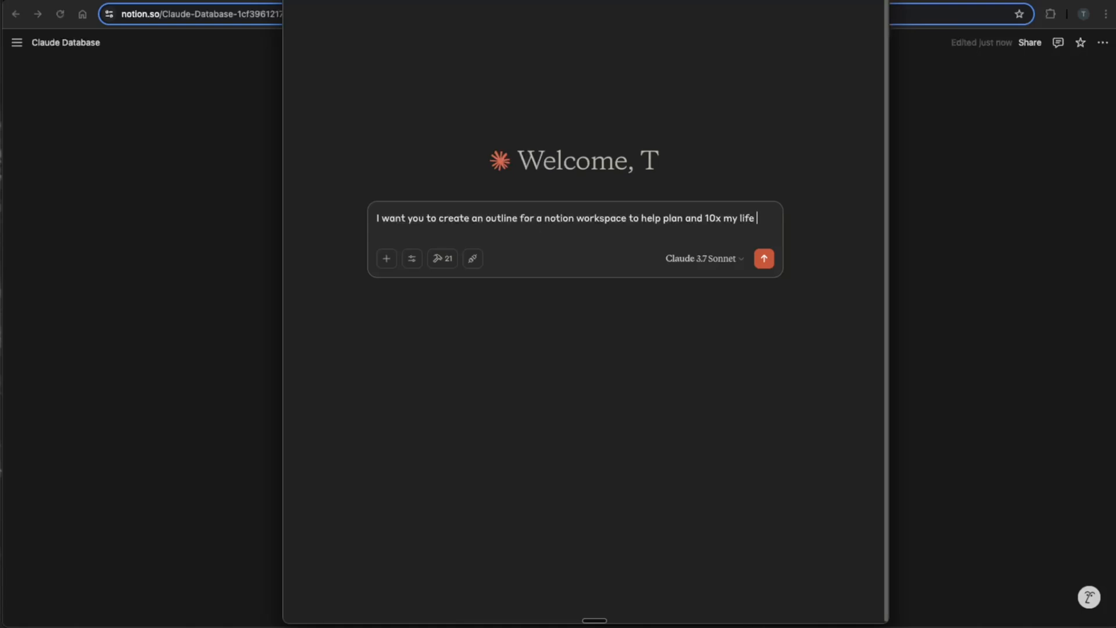
pyautogui.write('. I have')
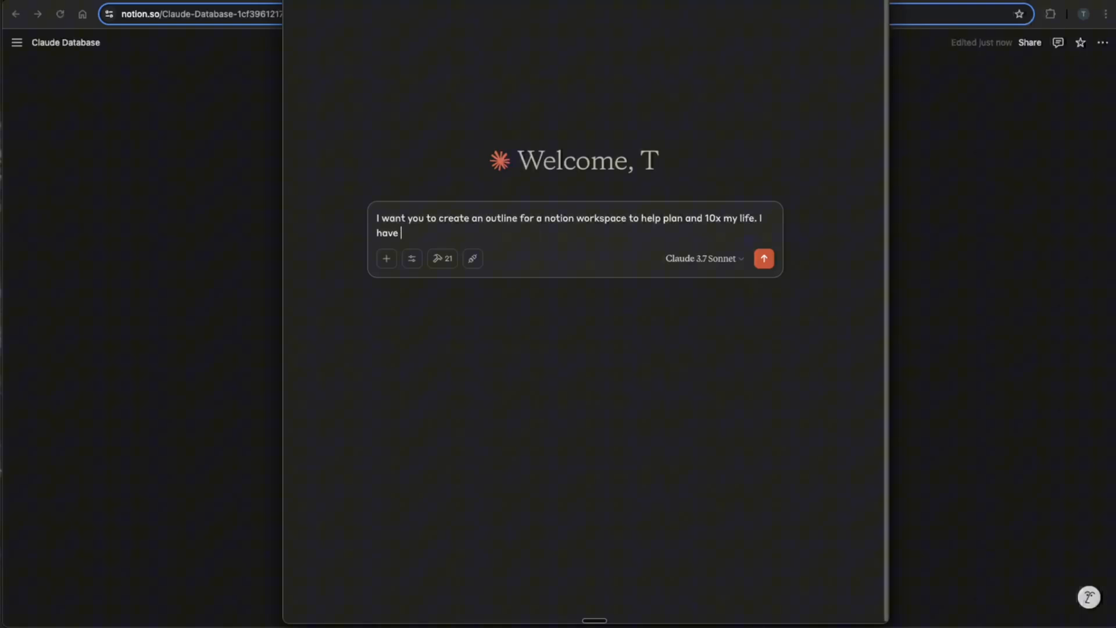
pyautogui.write('two main goa')
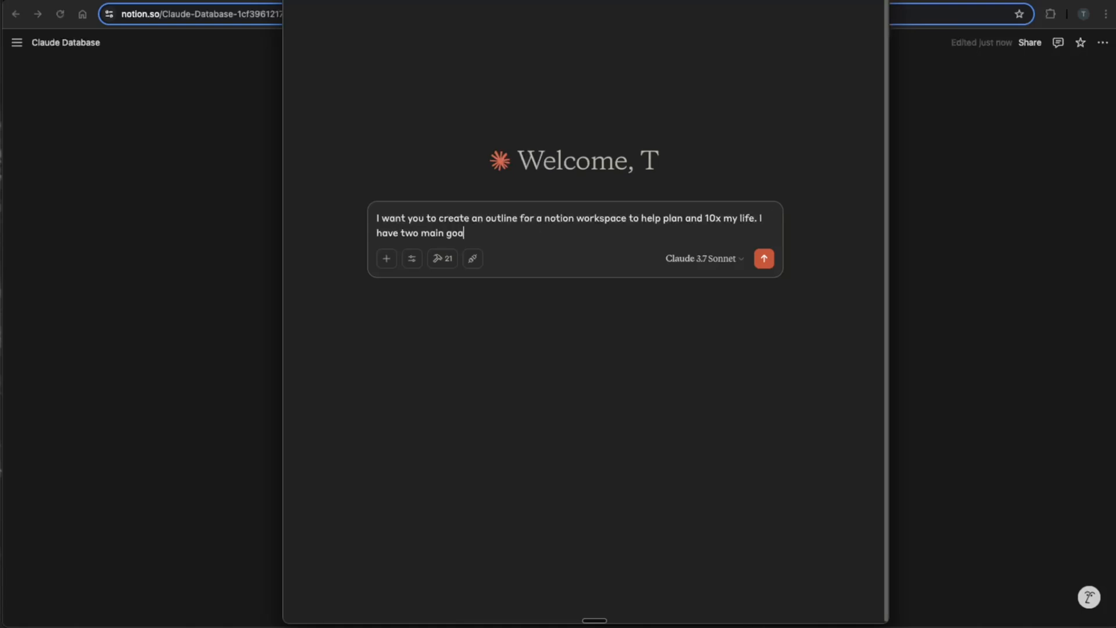
pyautogui.write('ls of building a')
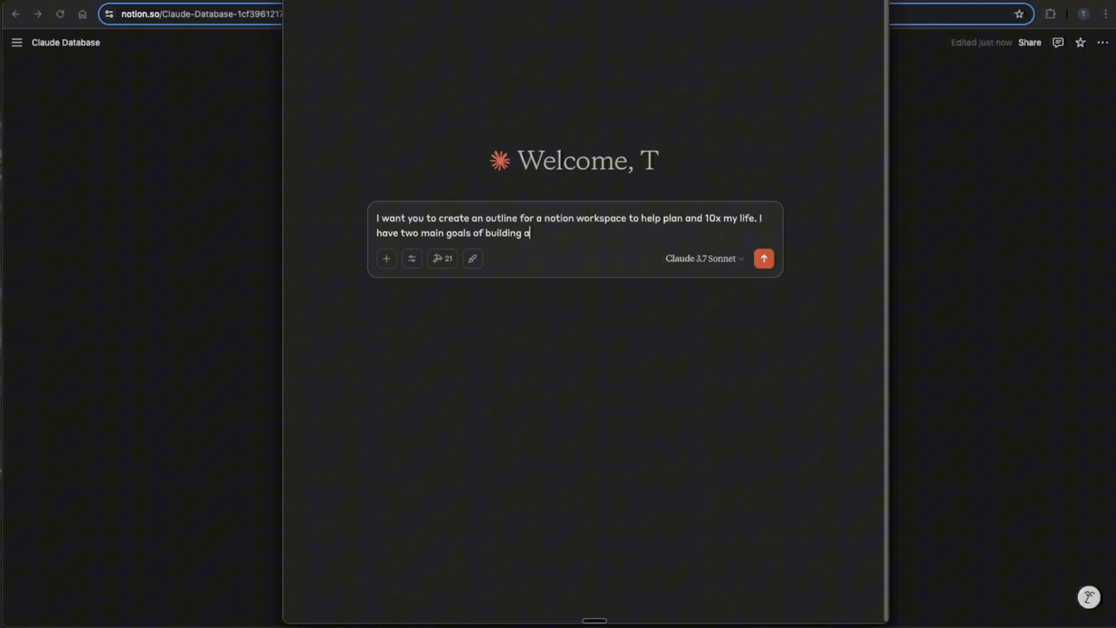
pyautogui.write('n N8N')
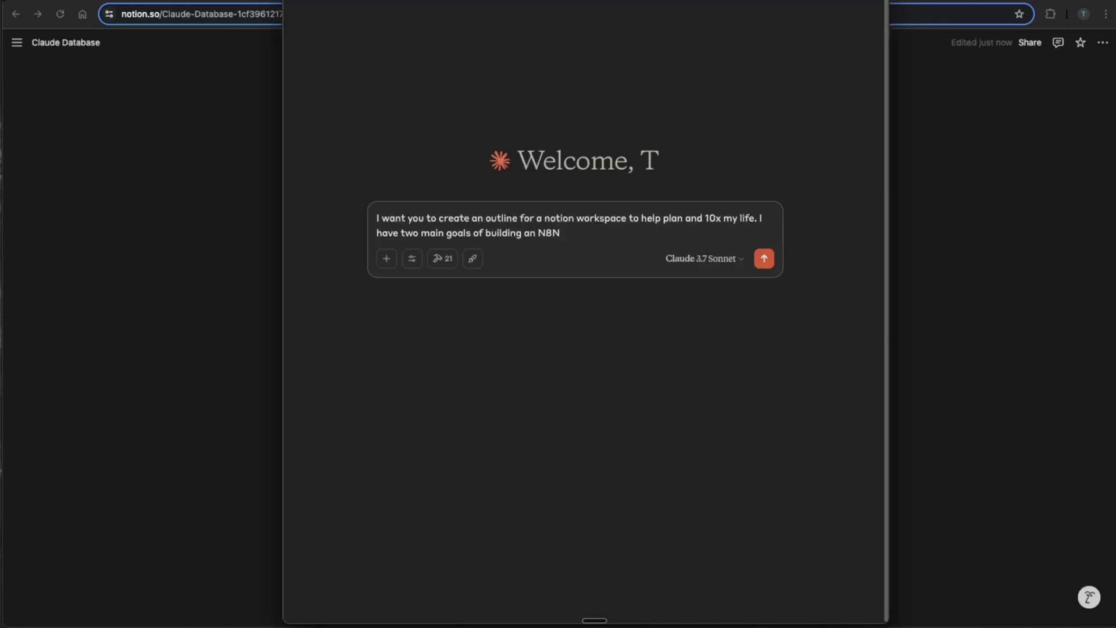
pyautogui.write('project to scrap')
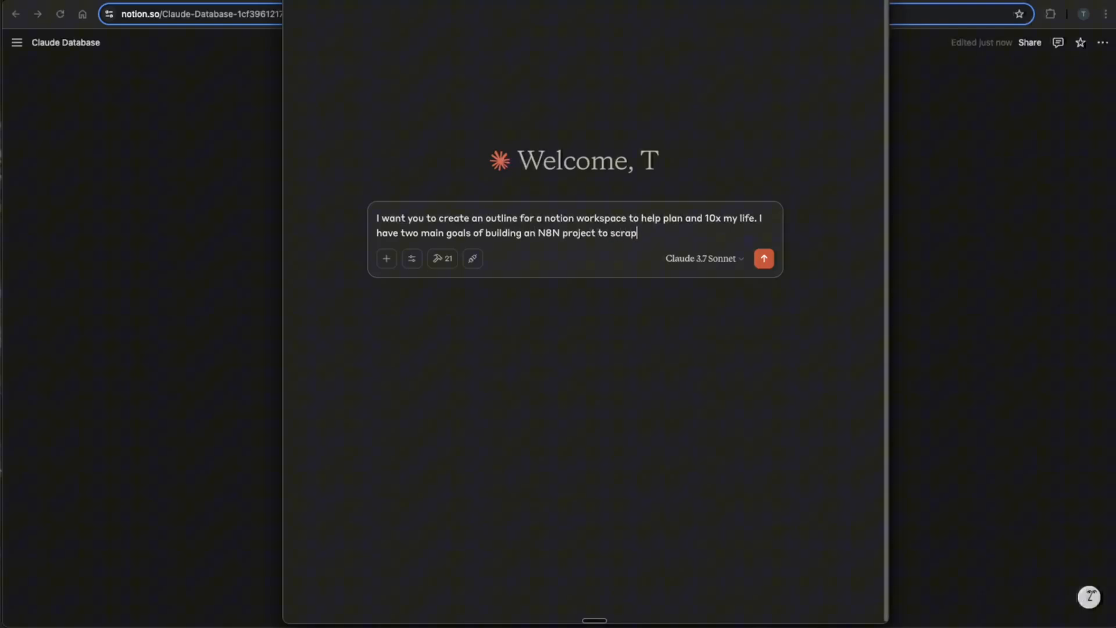
pyautogui.write('e the web and to run')
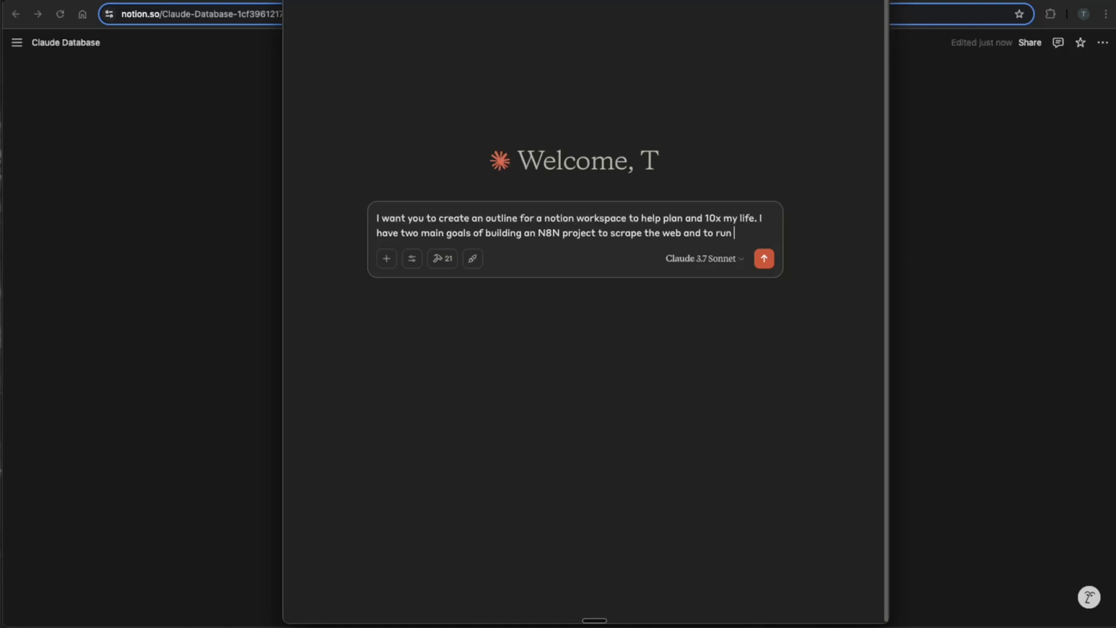
pyautogui.write('a marathon. Outline t')
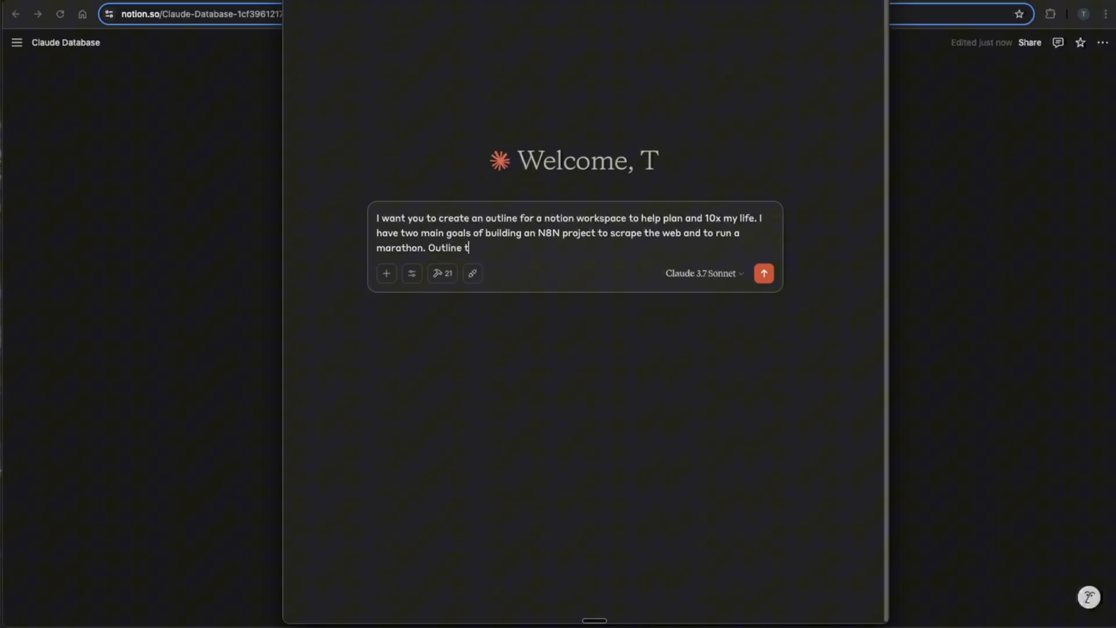
pyautogui.write('he pages a')
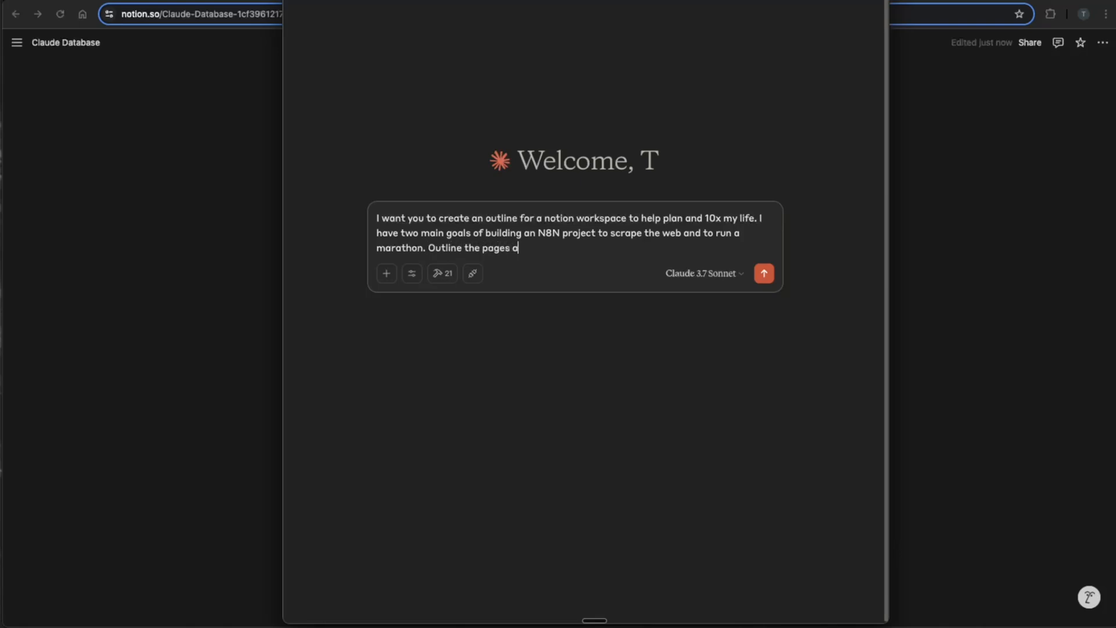
pyautogui.write('nd datbases')
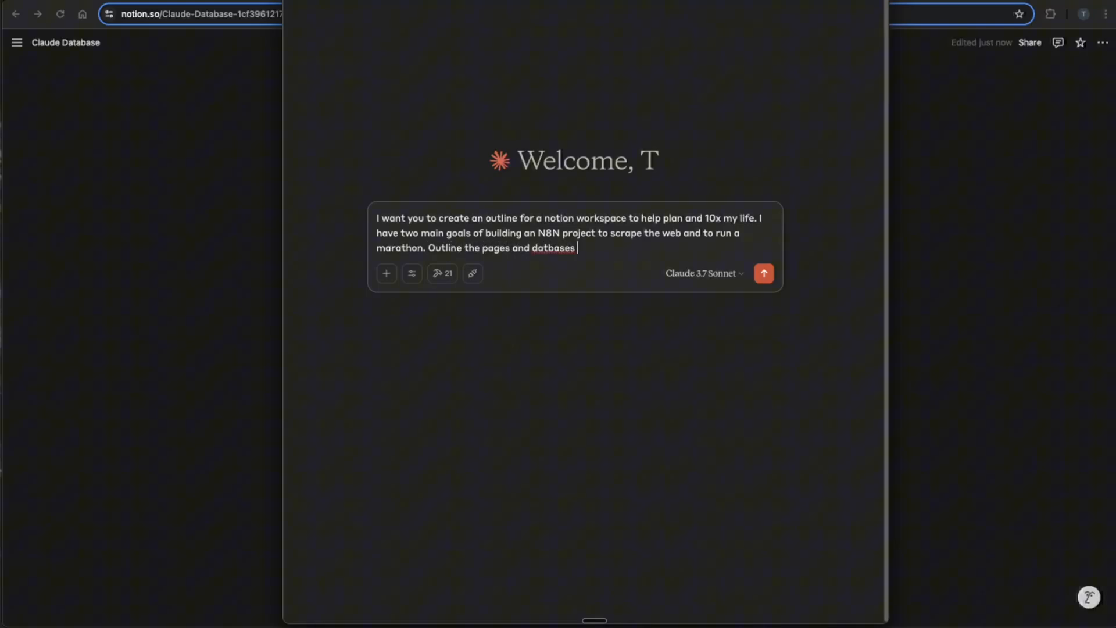
pyautogui.write('necessary')
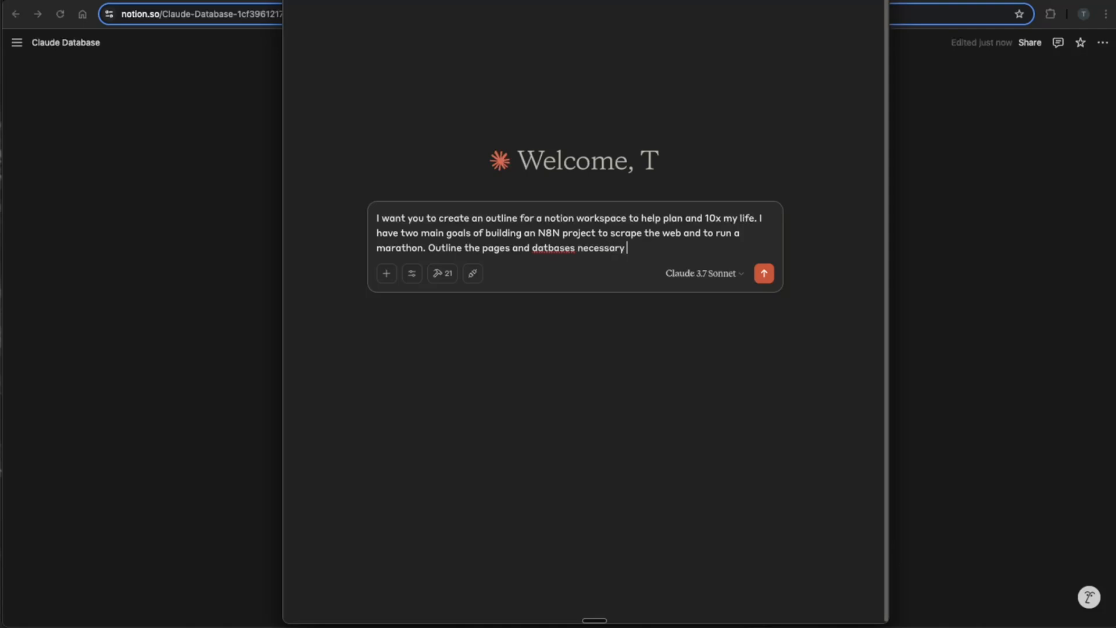
pyautogui.write('to stay on tra')
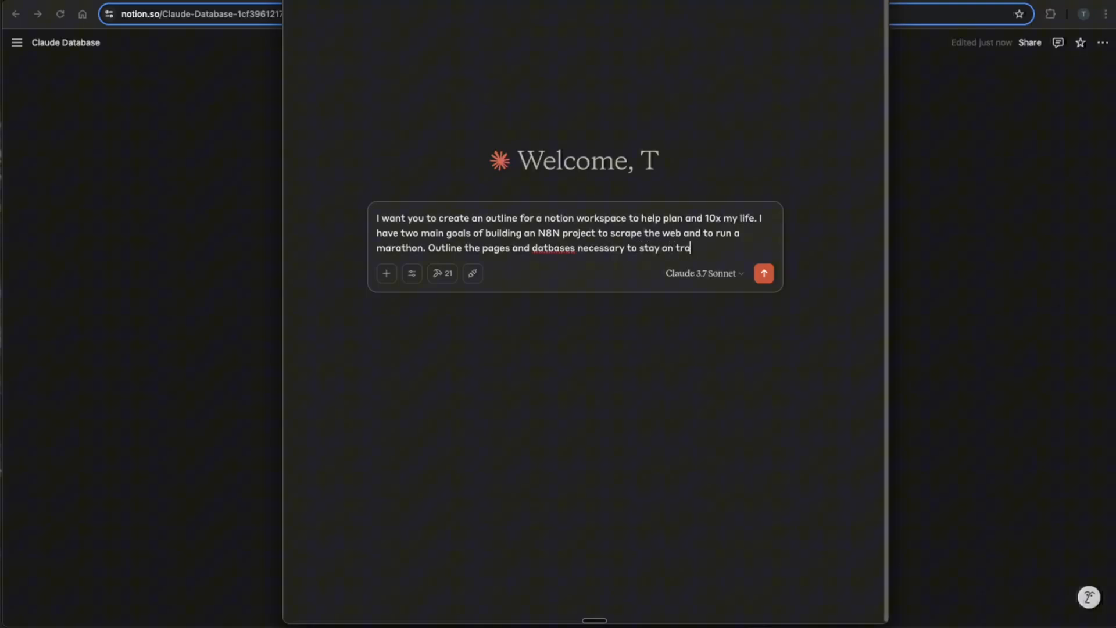
pyautogui.write('ck and the contents within them.')
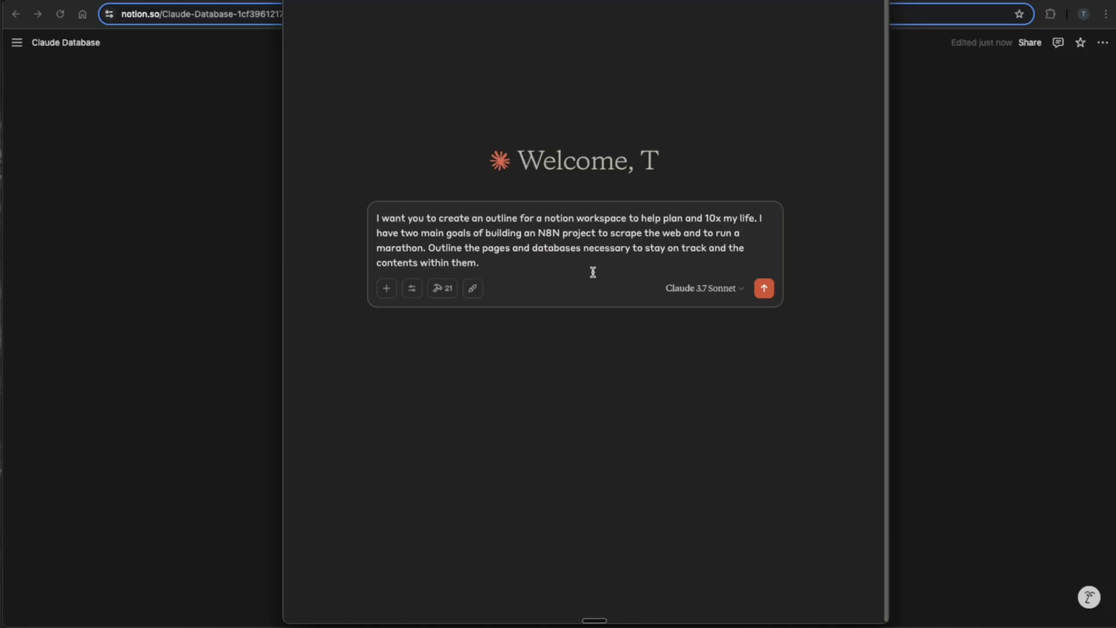
pyautogui.click(411, 288)
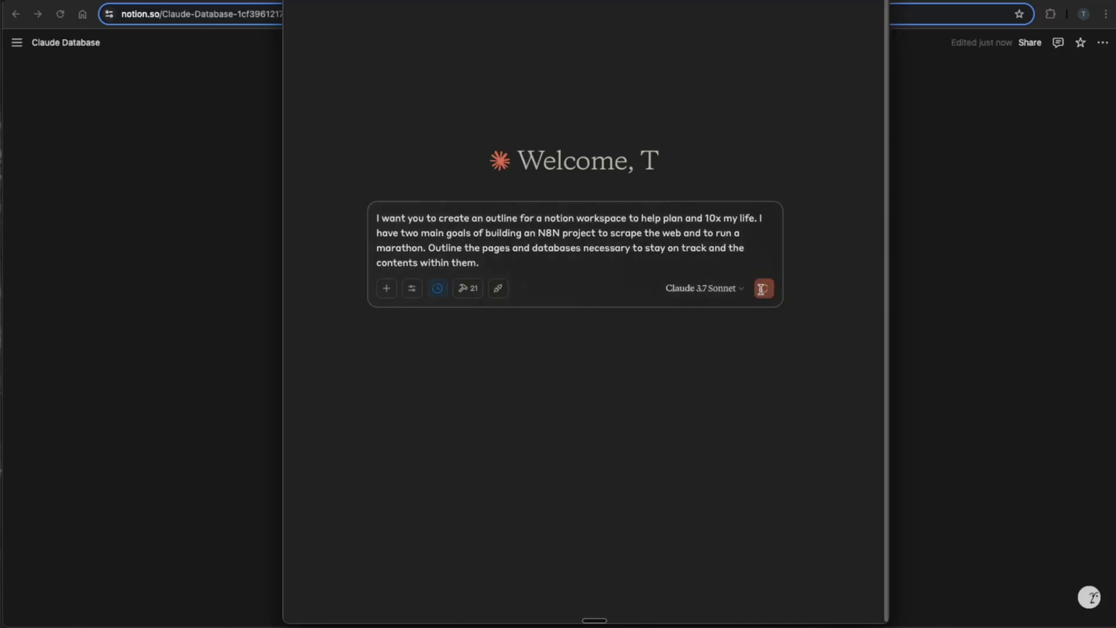
# Step: Scroll through Claude's ten-section Notion workspace outline, ending on a blank new chat
pyautogui.click(763, 289)
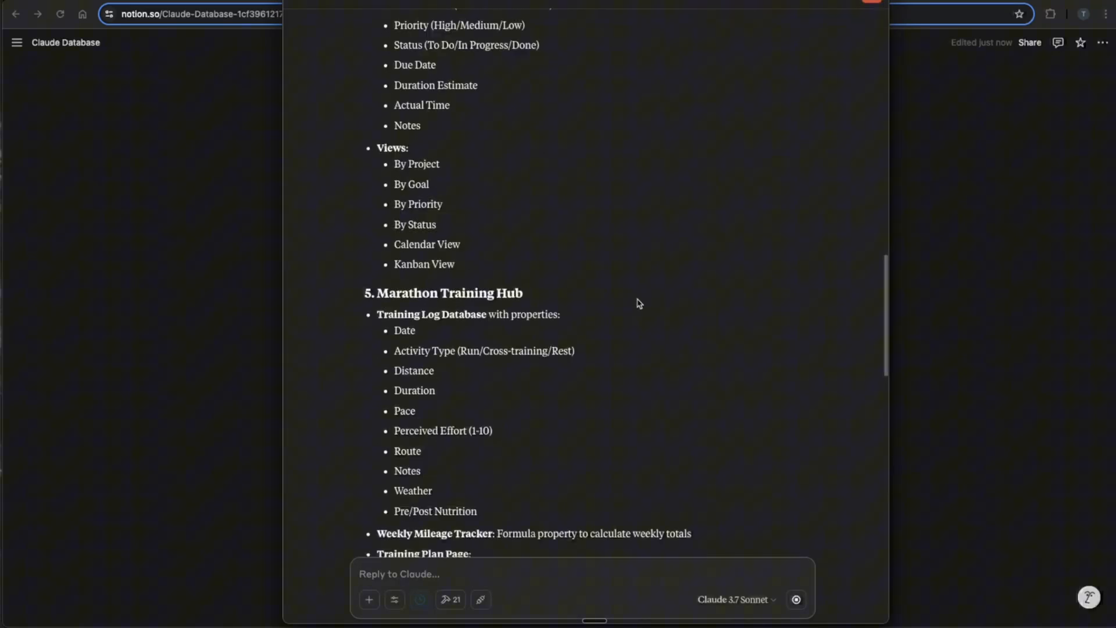
pyautogui.scroll(-3)
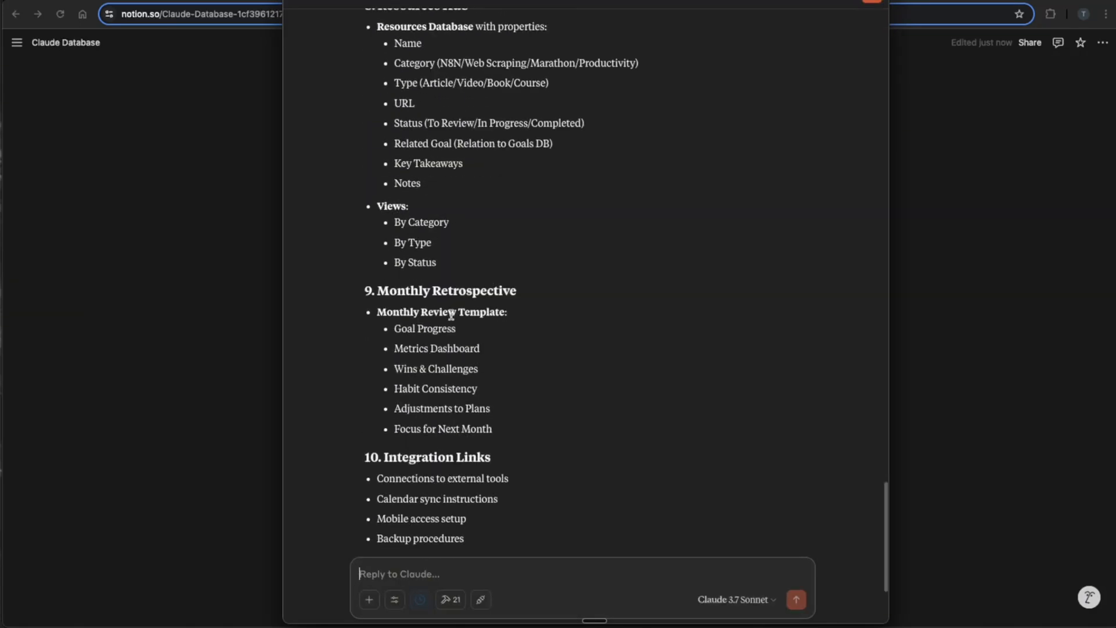
pyautogui.scroll(-3)
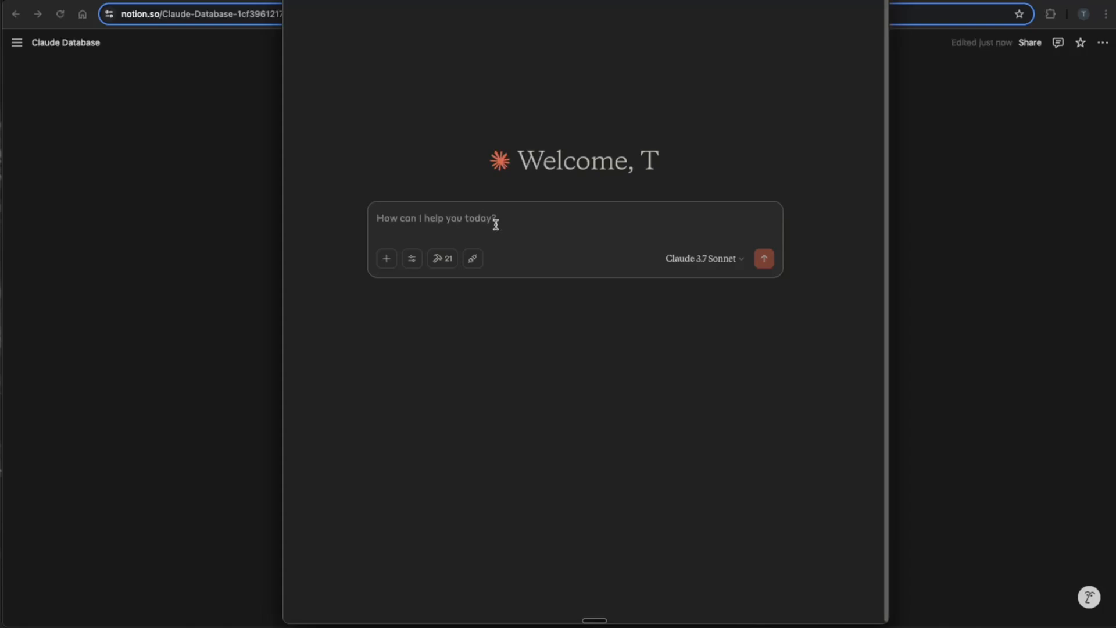
# Step: Ask Claude to build the workspace inside 'Claude Database' via Notion MCP, with extended thinking enabled
pyautogui.write('You have')
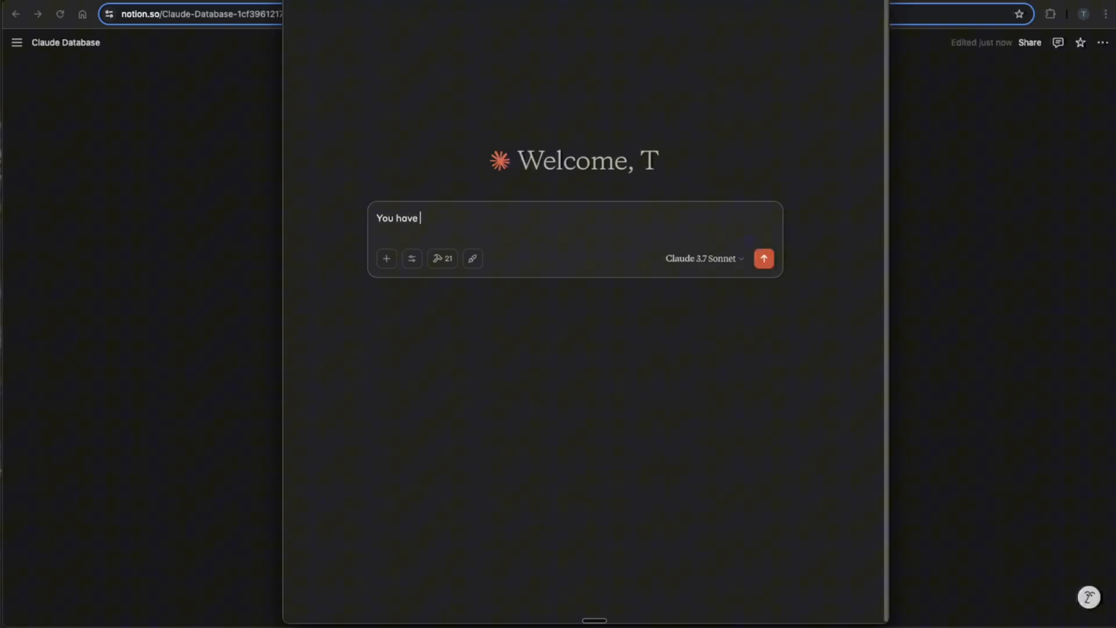
pyautogui.write('access to a')
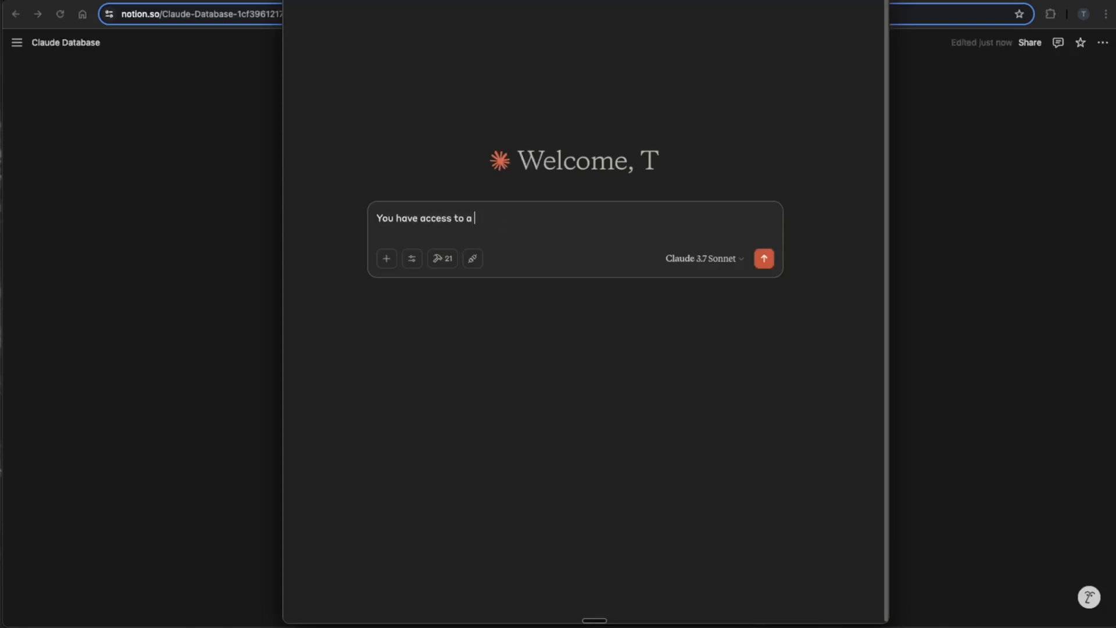
pyautogui.write('notion page c')
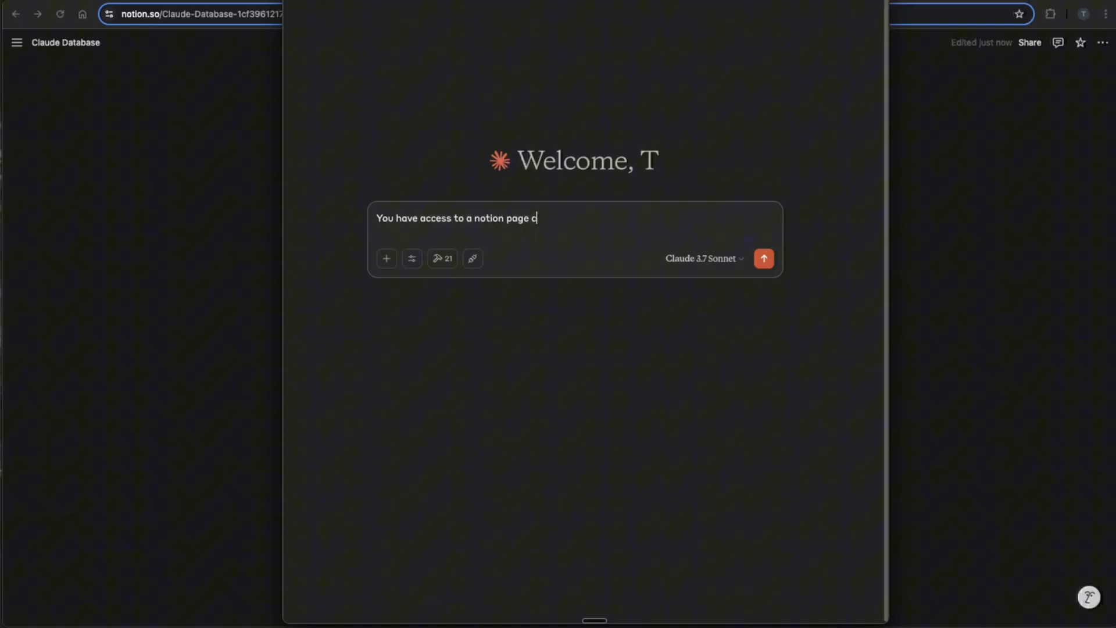
pyautogui.write('alled "Clau')
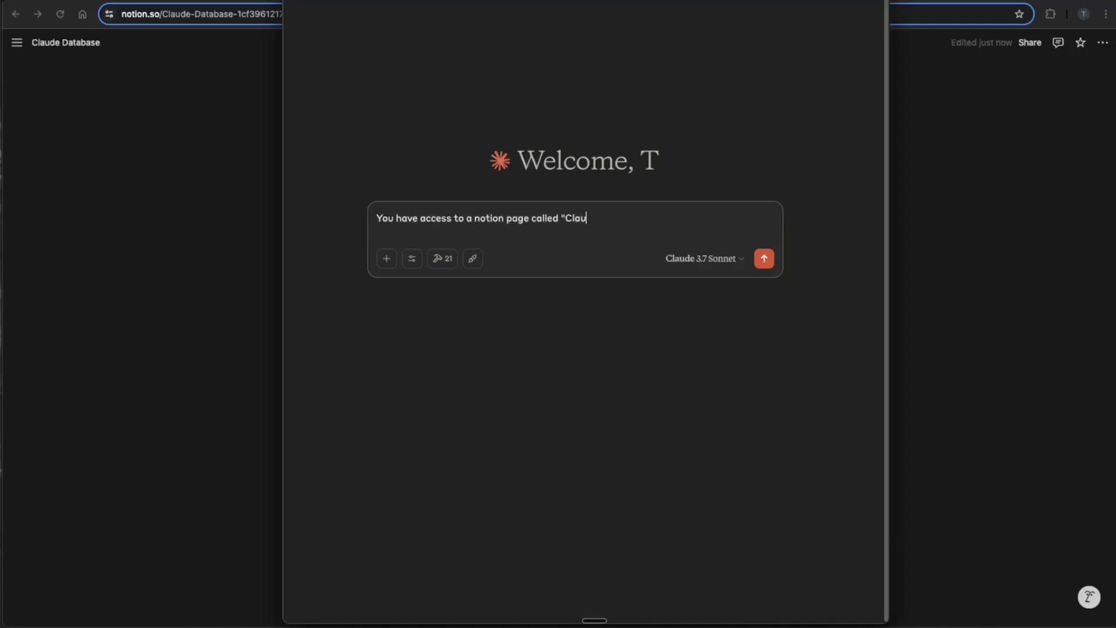
pyautogui.write('de Database". I want you to use the notion MCP a')
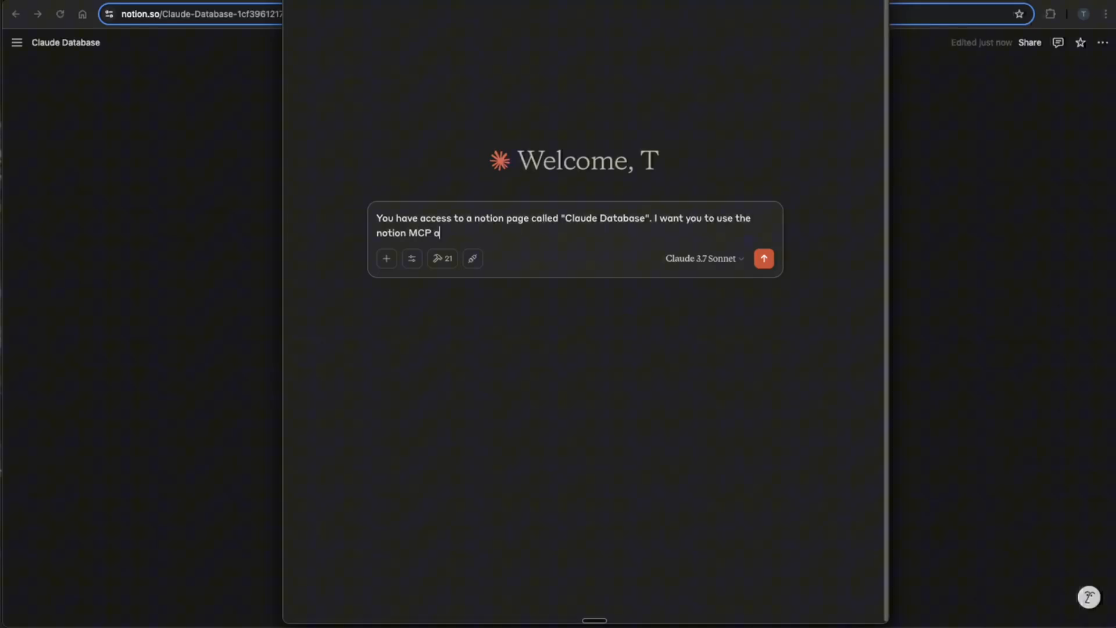
pyautogui.write('vailable to create this notion workspace and')
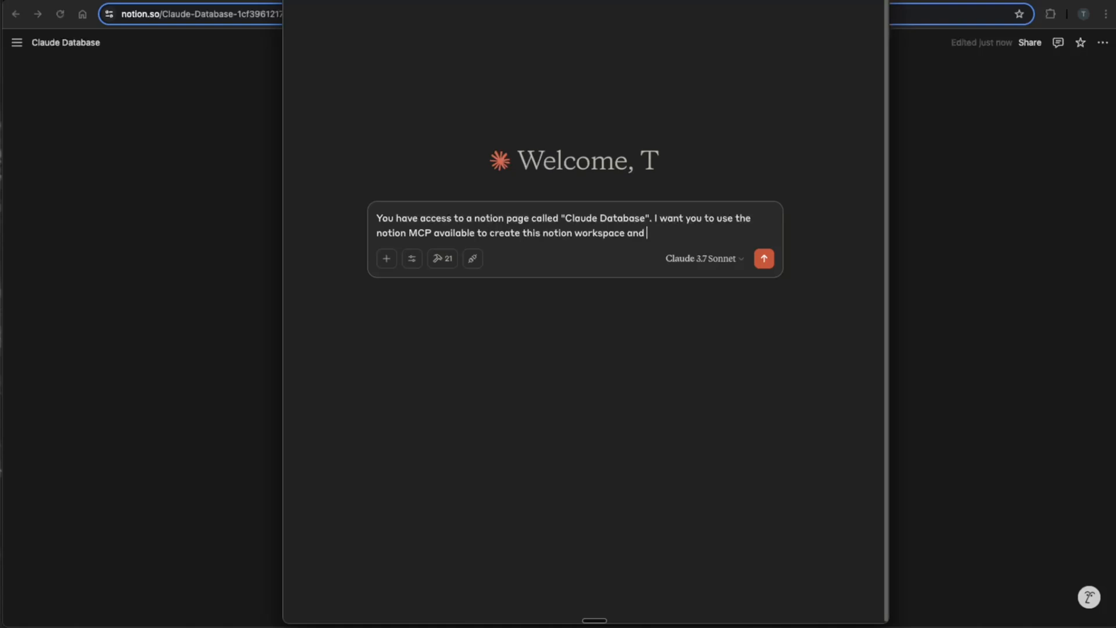
pyautogui.write('all the con')
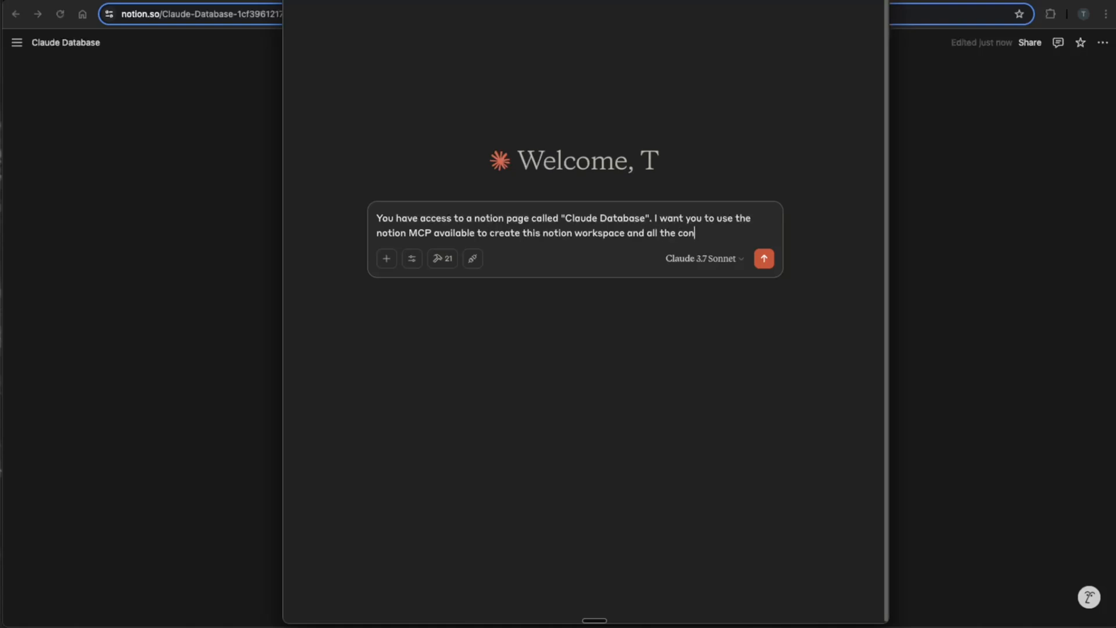
pyautogui.write('tent and')
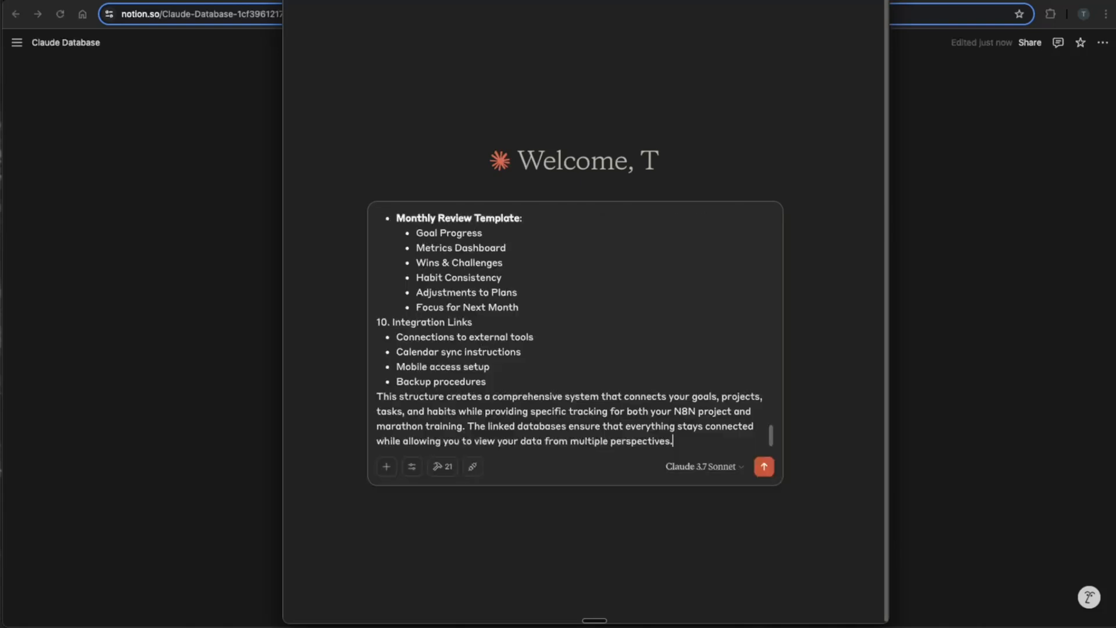
pyautogui.moveTo(629, 364)
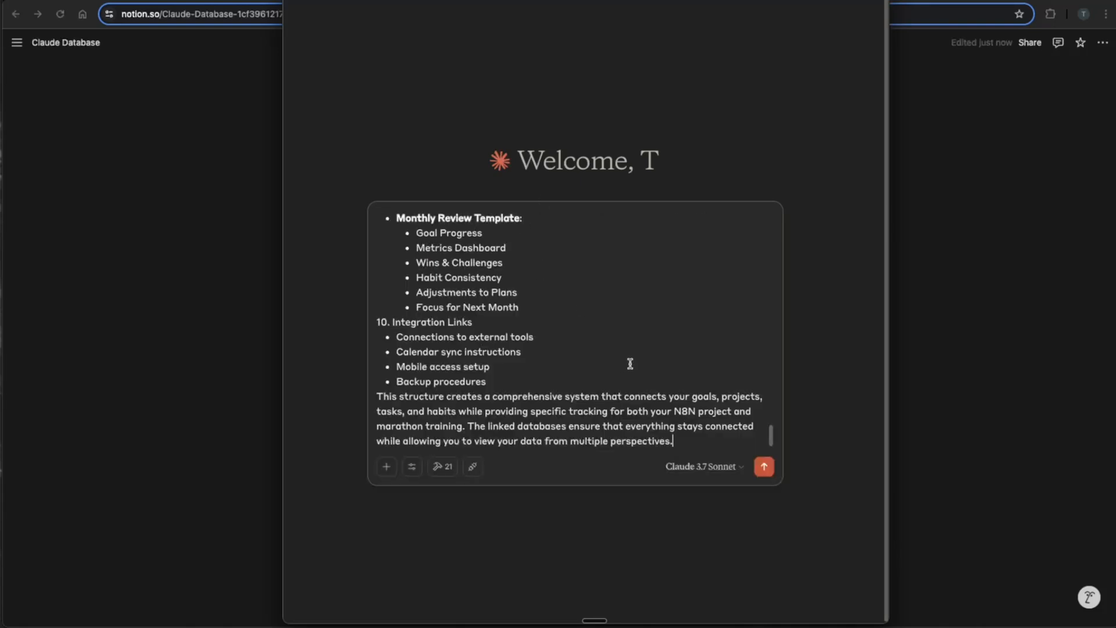
pyautogui.click(411, 466)
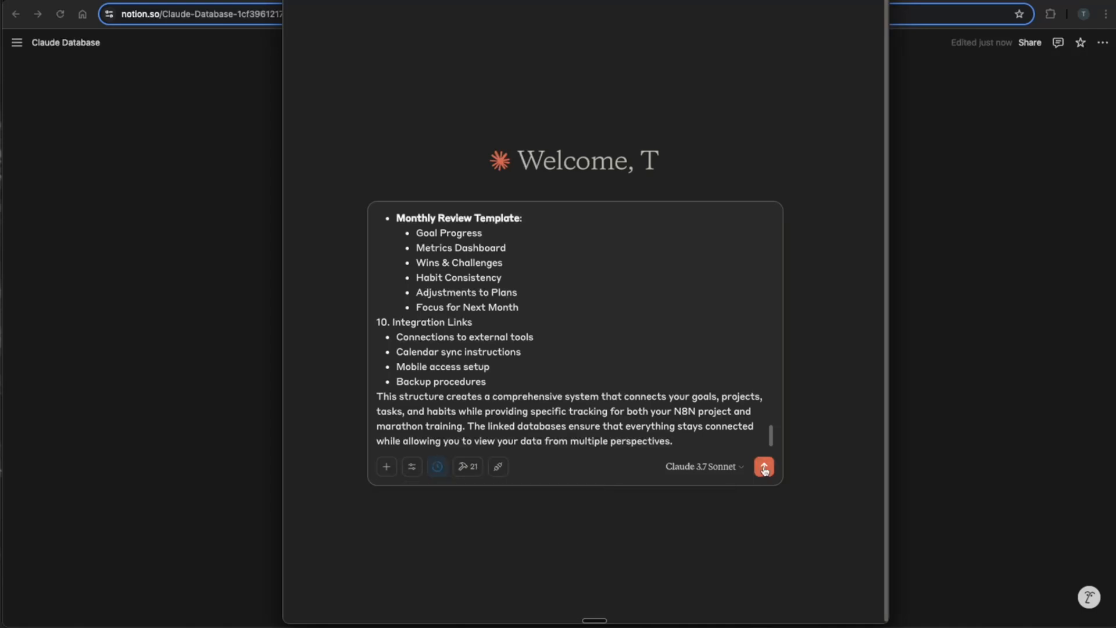
pyautogui.click(763, 467)
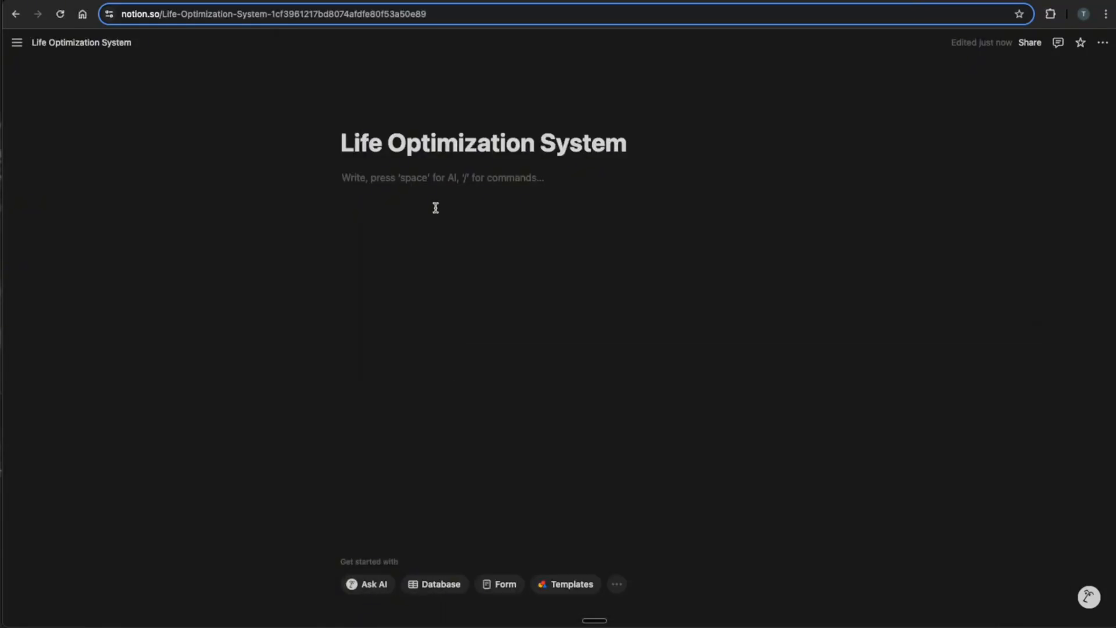
# Step: Scroll through the Life Optimization System page's dashboard, navigation list and six databases
pyautogui.scroll(-3)
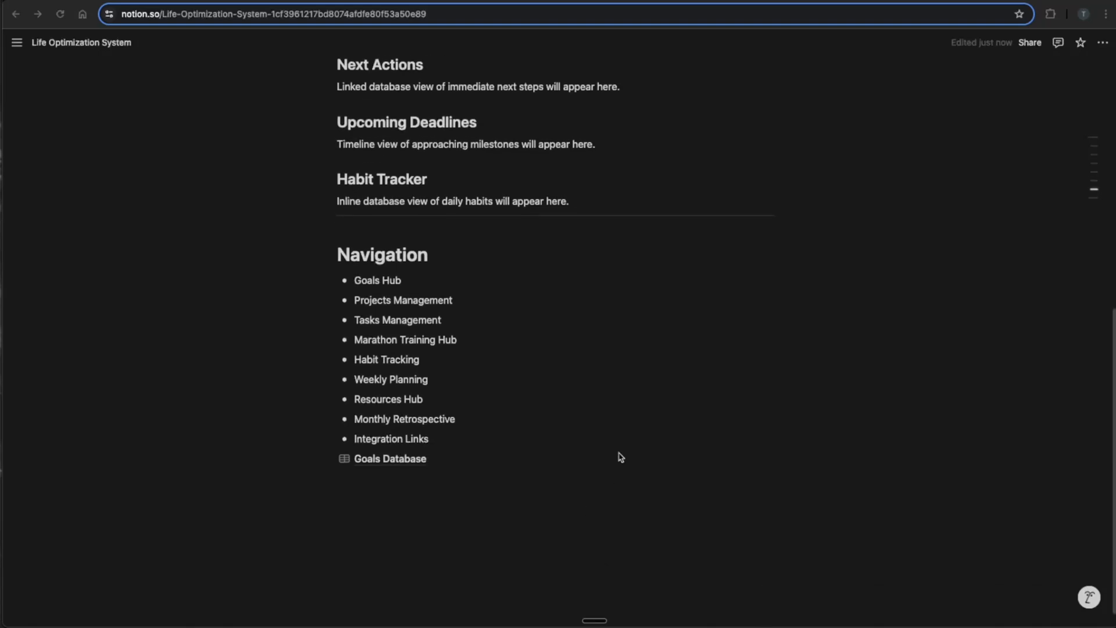
pyautogui.scroll(3)
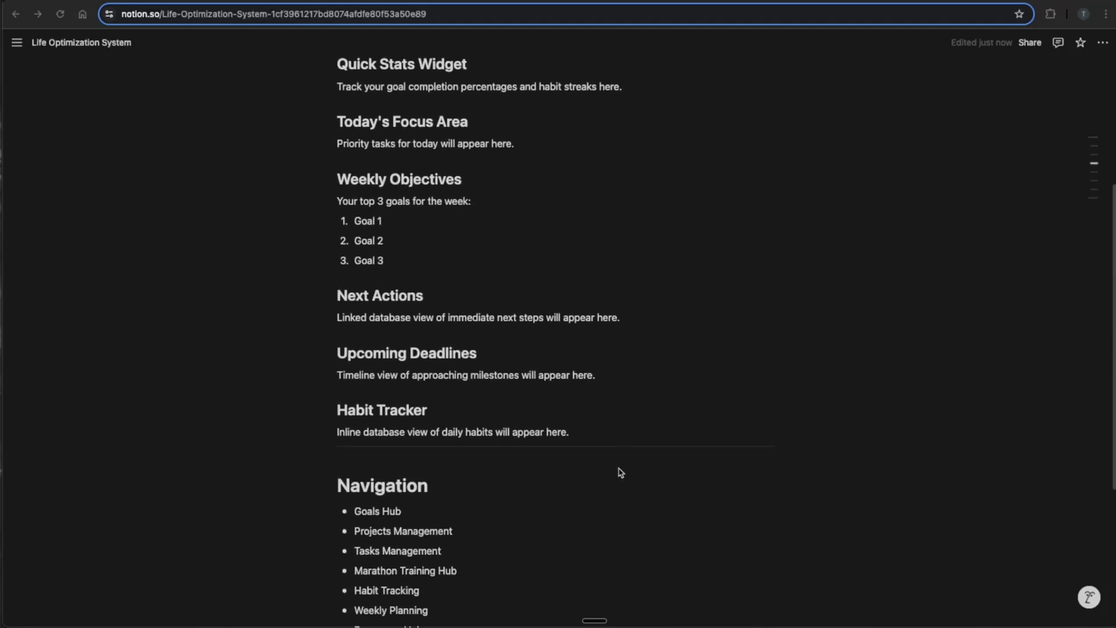
pyautogui.scroll(-3)
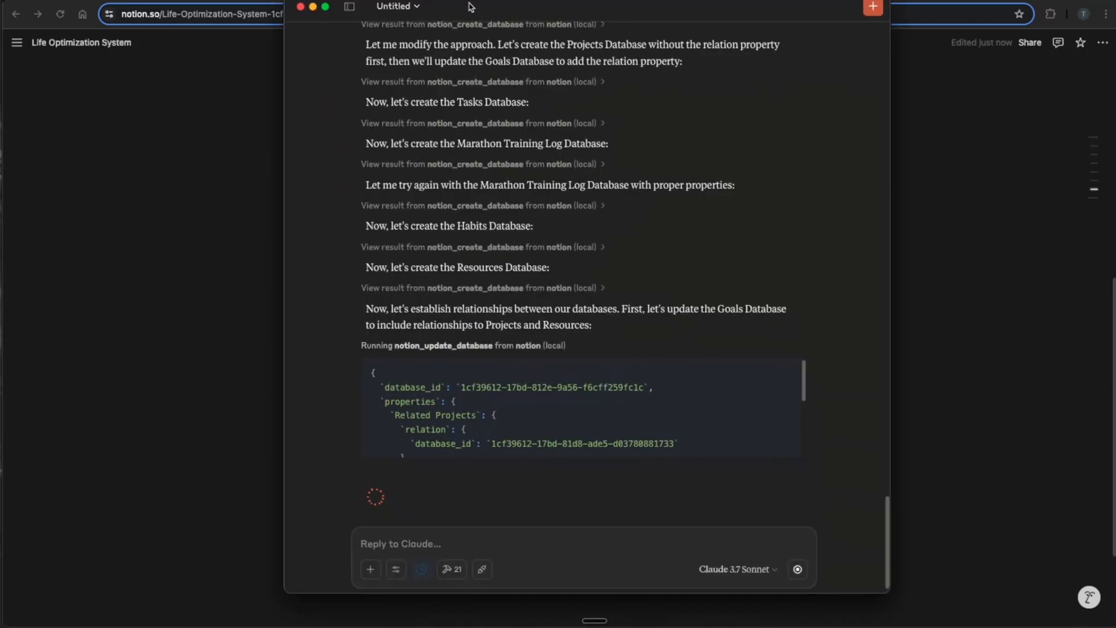
pyautogui.scroll(3)
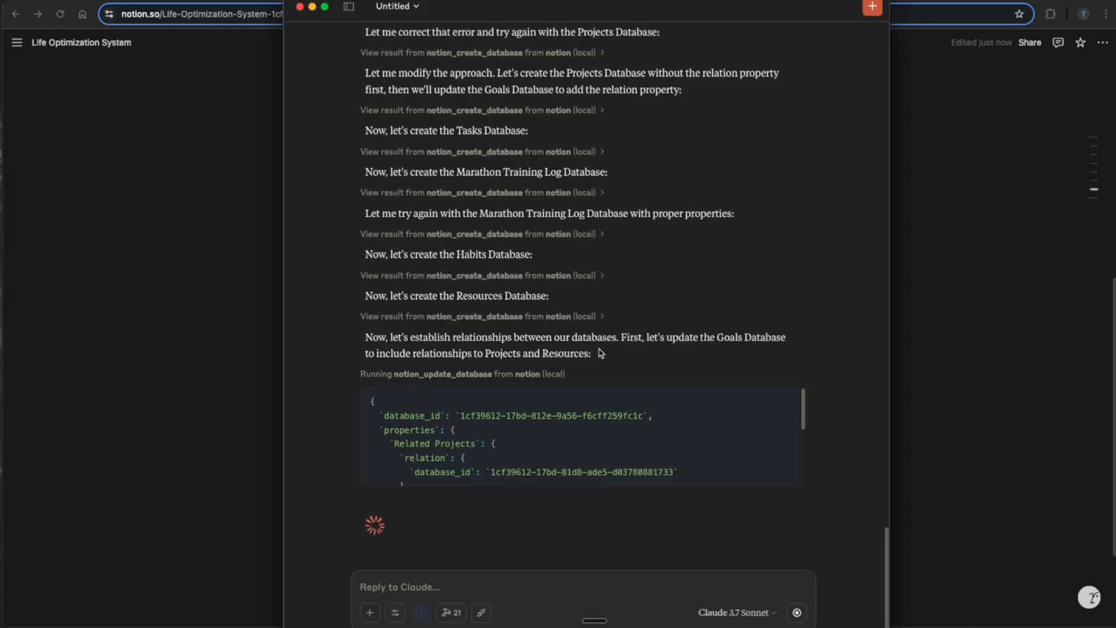
pyautogui.scroll(-3)
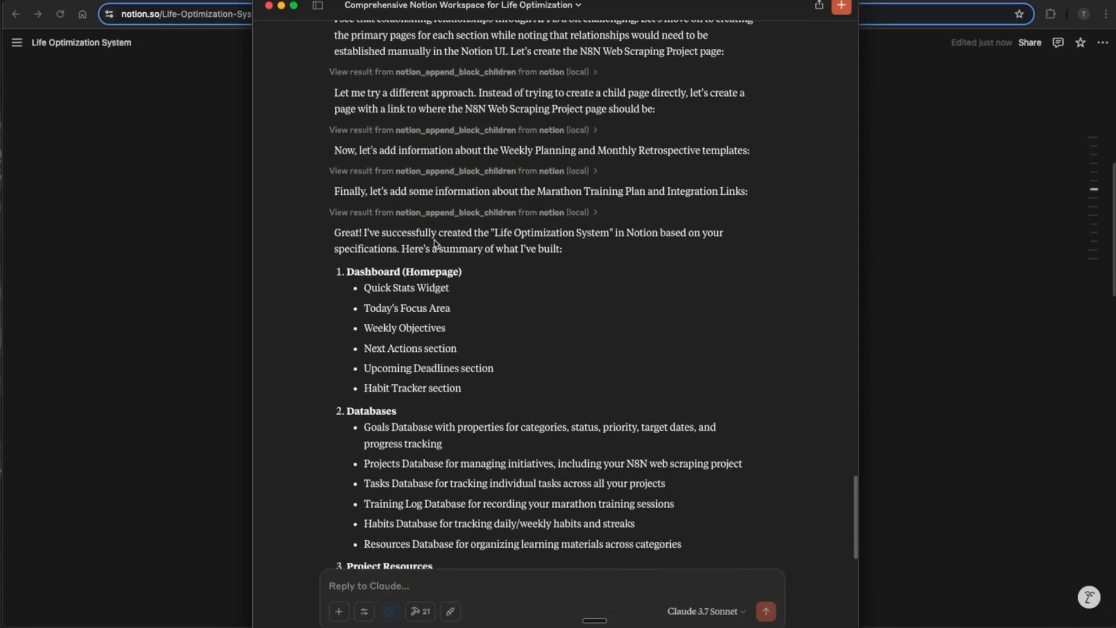
pyautogui.scroll(3)
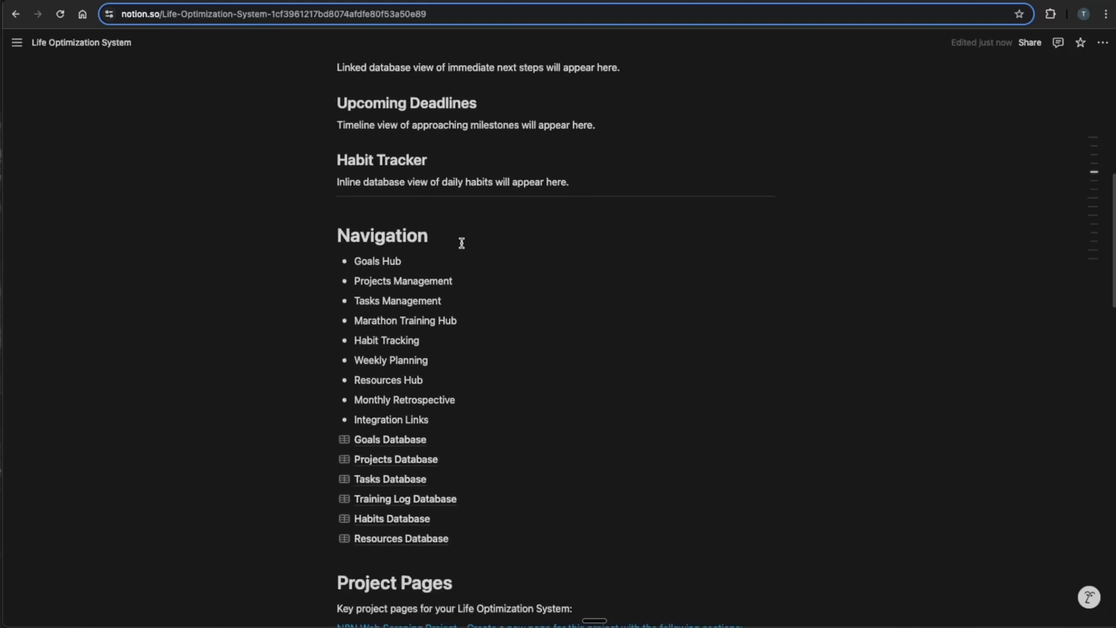
pyautogui.scroll(-3)
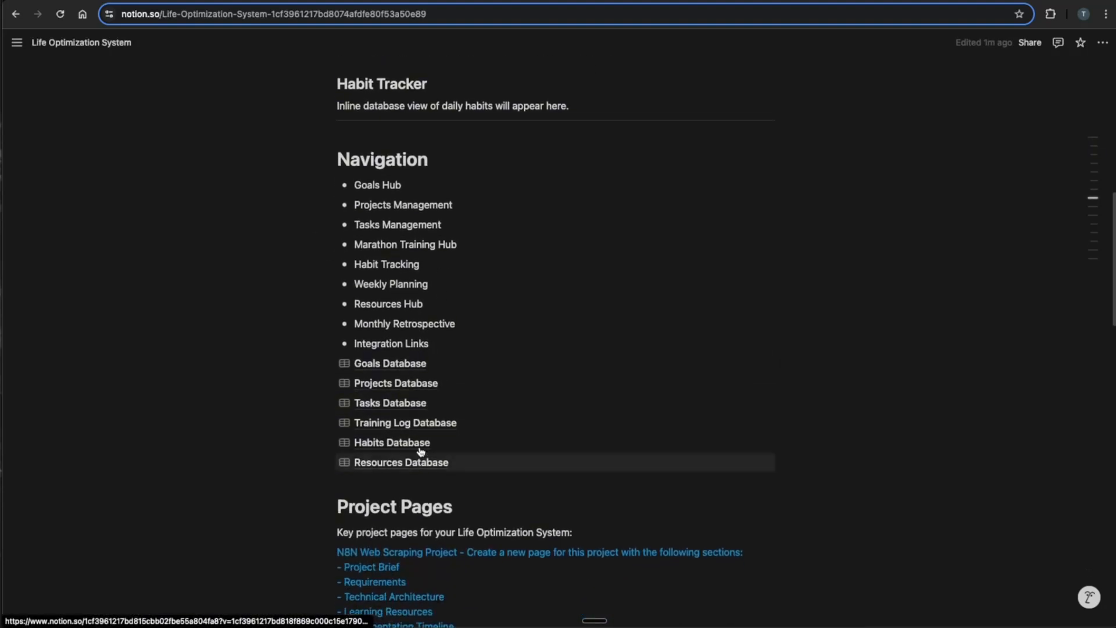
pyautogui.scroll(3)
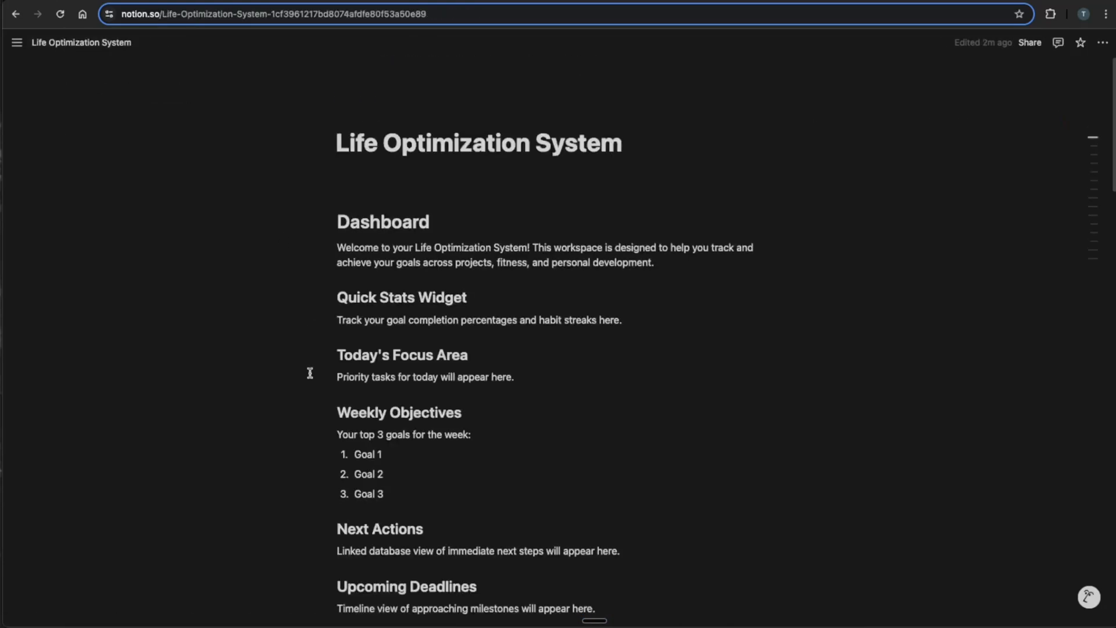
pyautogui.scroll(-3)
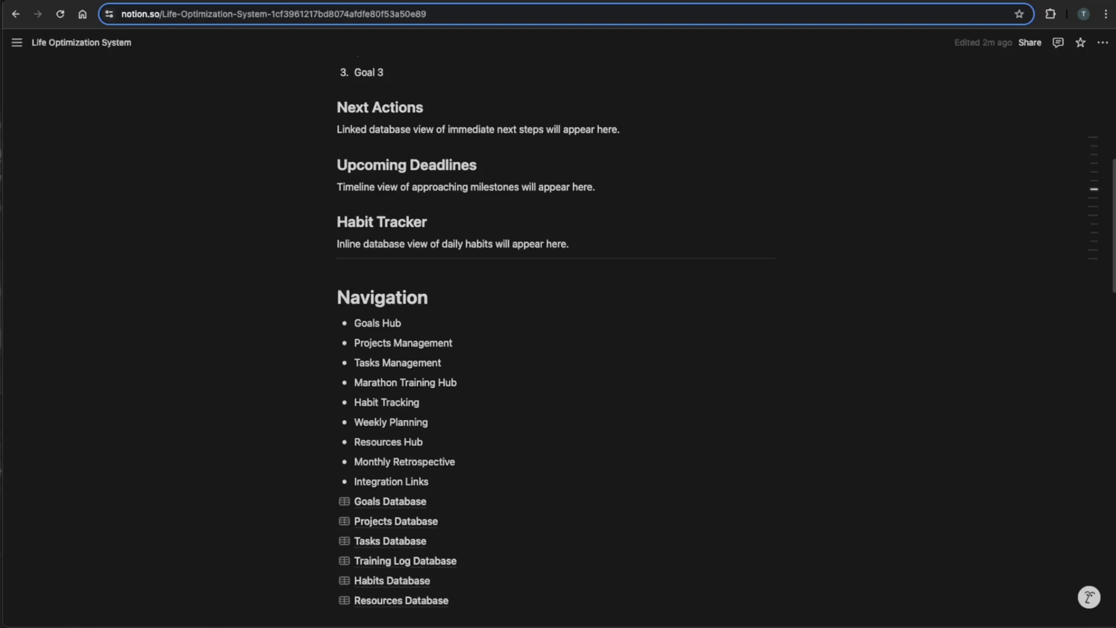
pyautogui.moveTo(401, 600)
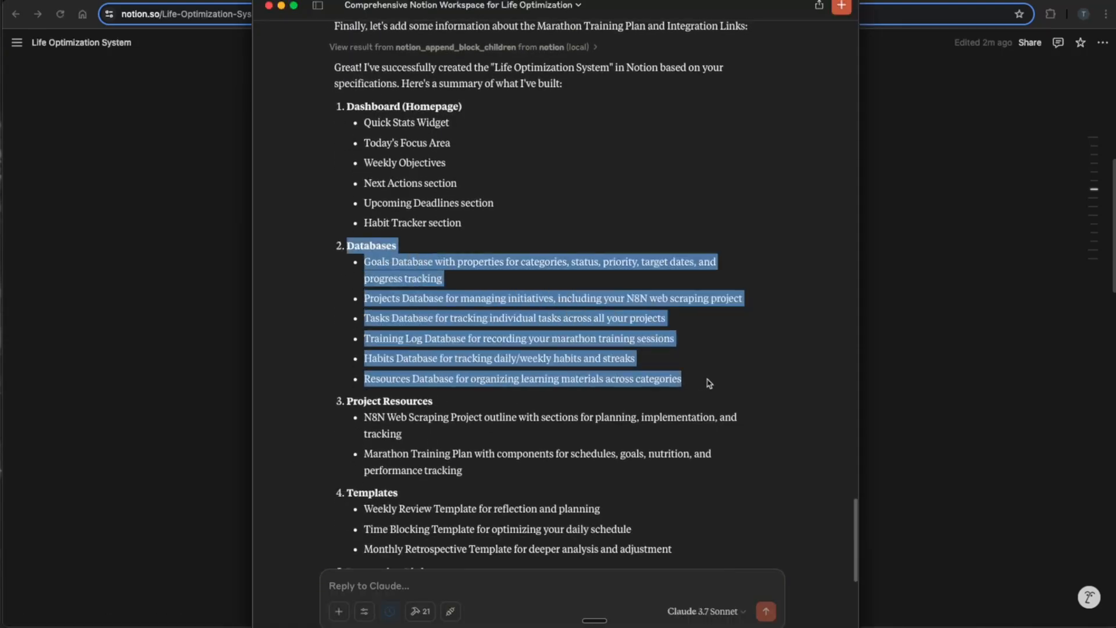
# Step: Ask Claude to fill out all databases with content based on my goals, then scroll its summary
pyautogui.write('Based on')
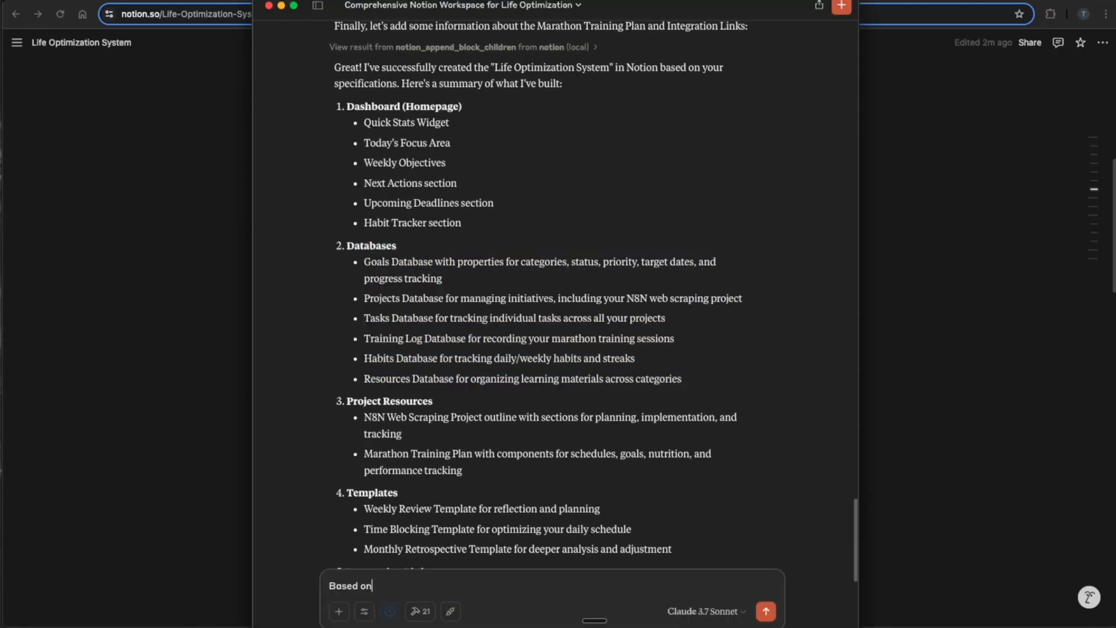
pyautogui.write('my goals please')
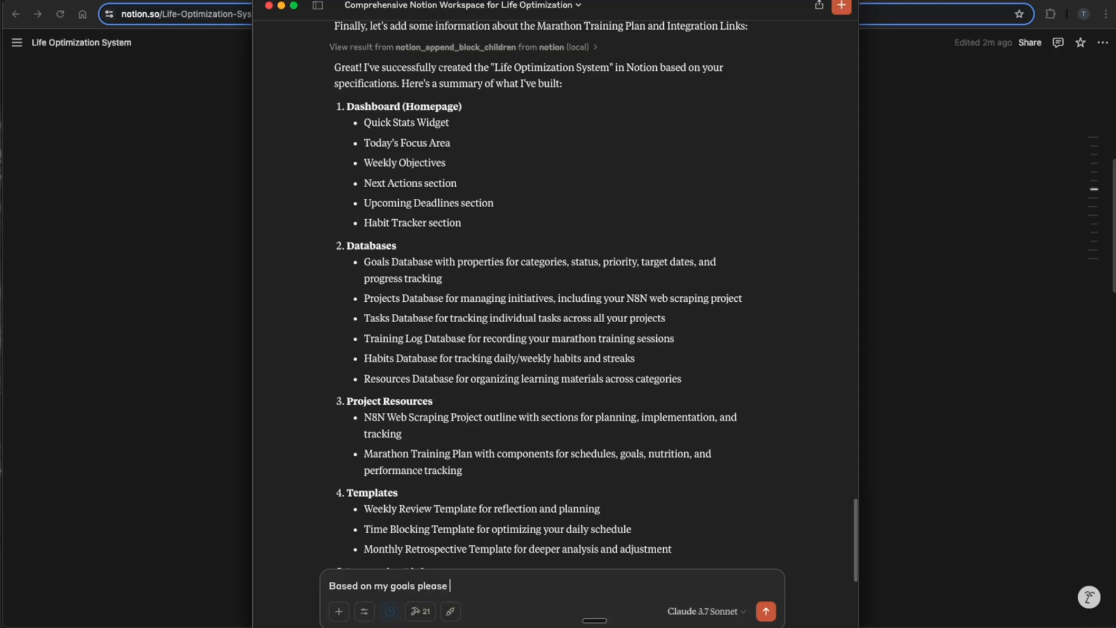
pyautogui.write('fill out all of these databses')
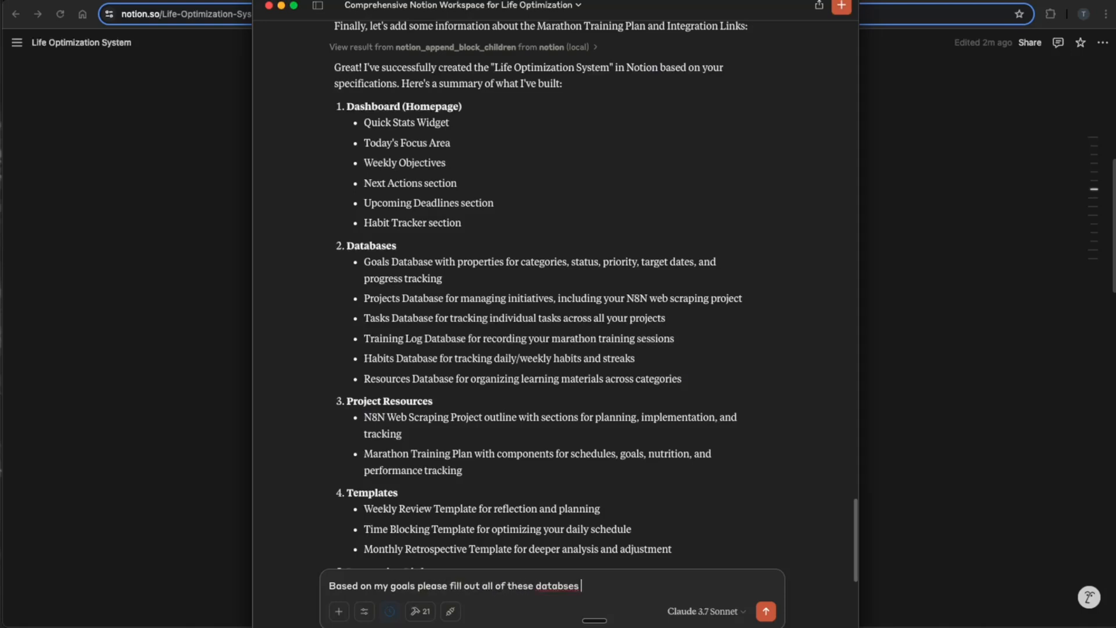
pyautogui.write('with content to stay on track')
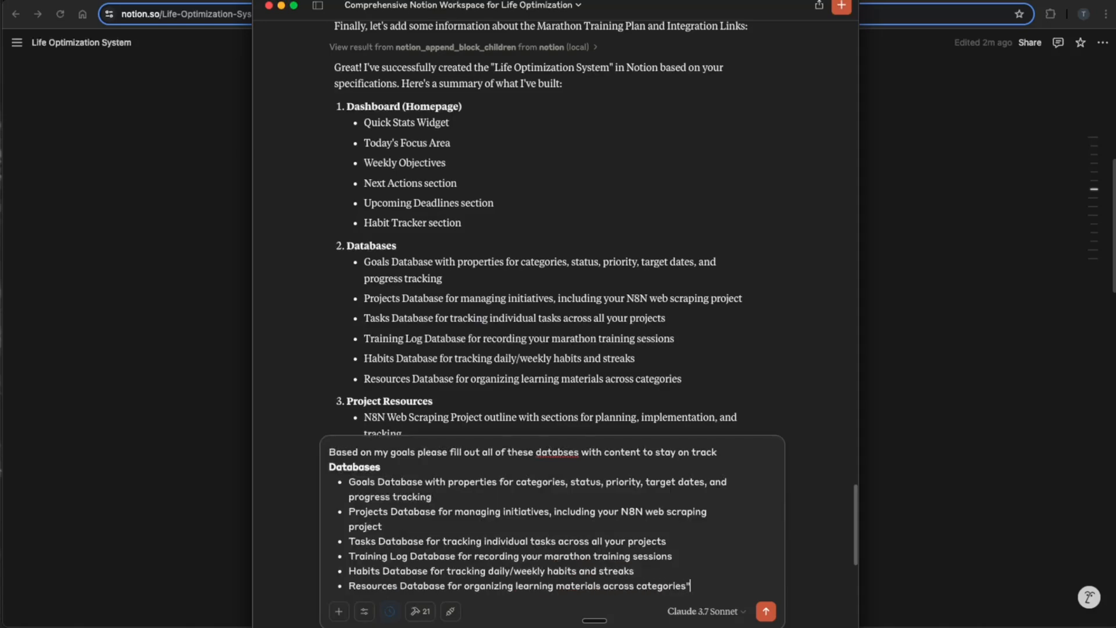
pyautogui.click(765, 610)
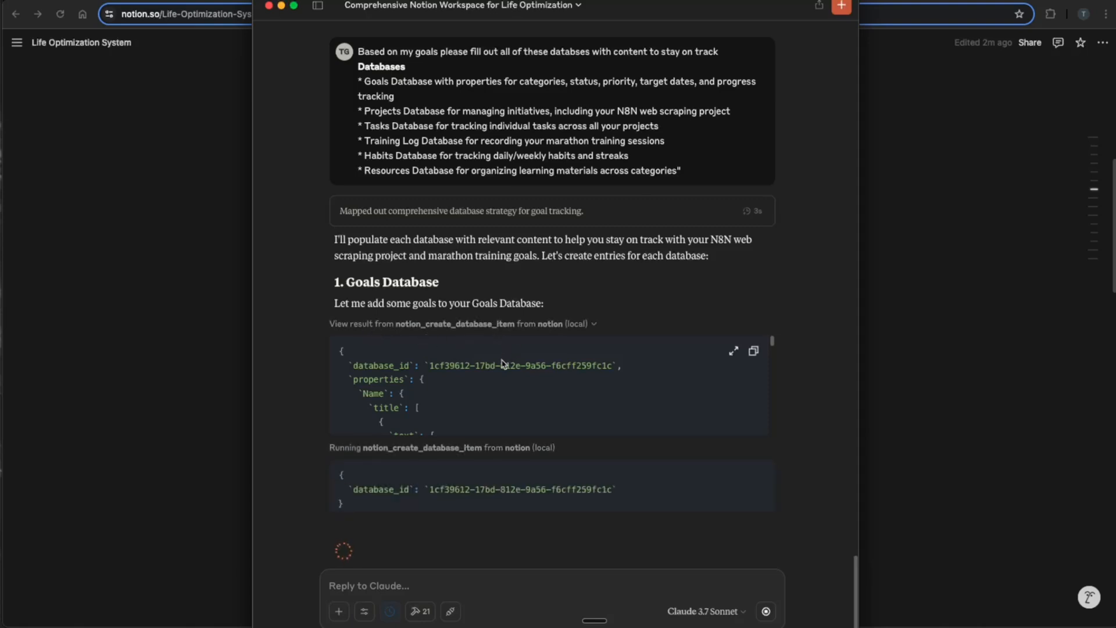
pyautogui.scroll(-3)
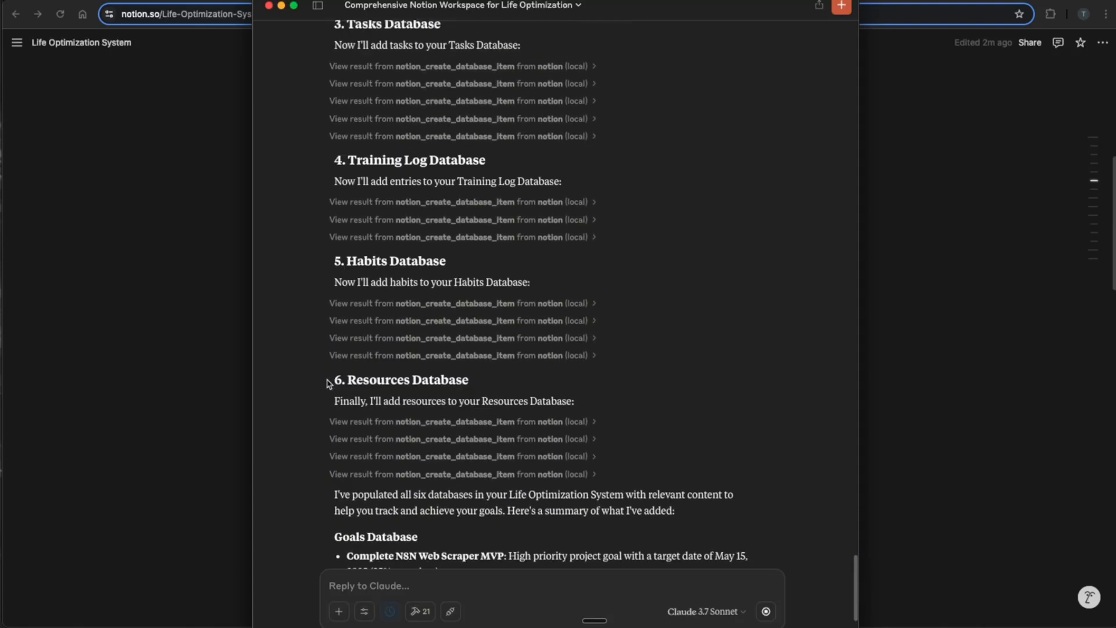
pyautogui.scroll(3)
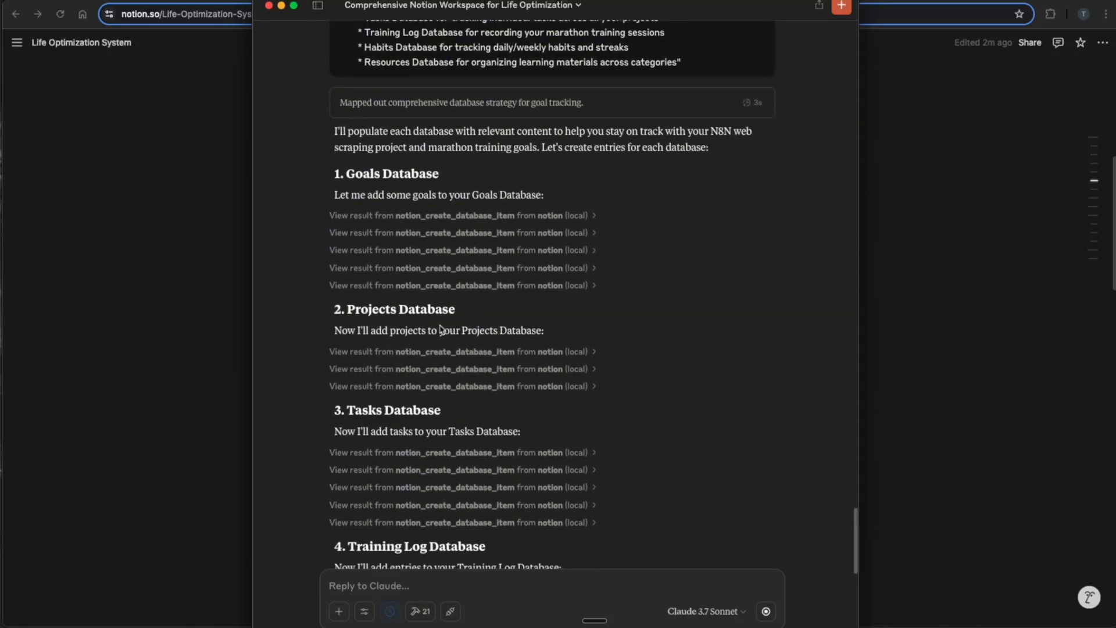
pyautogui.scroll(-3)
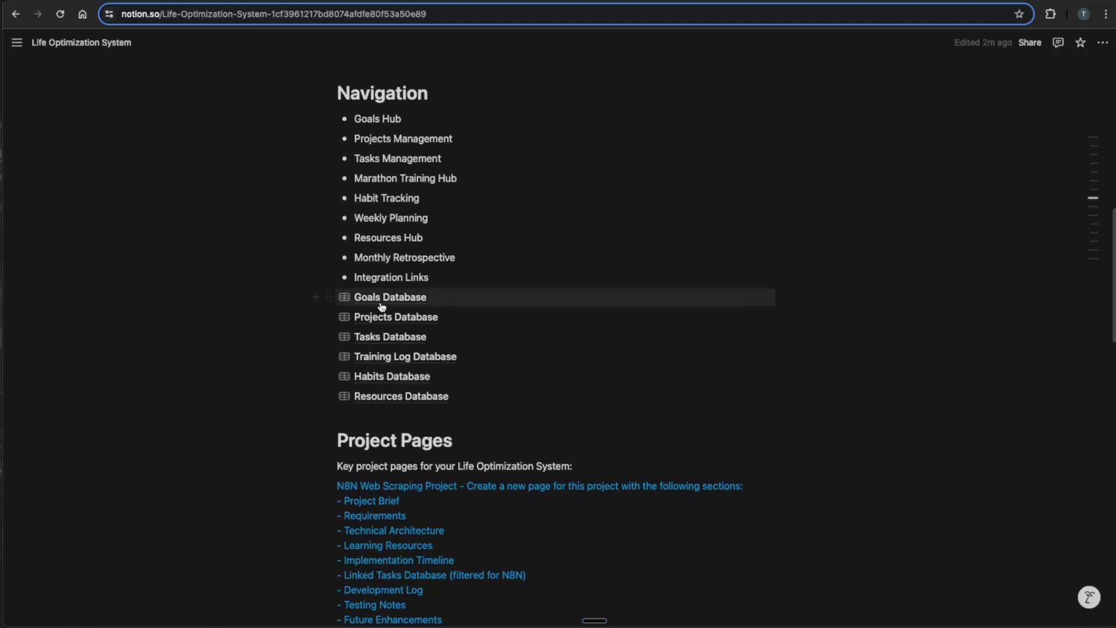
# Step: Inspect the Goals Database's five goals, categories and target dates, then return to 10x My Life
pyautogui.click(390, 297)
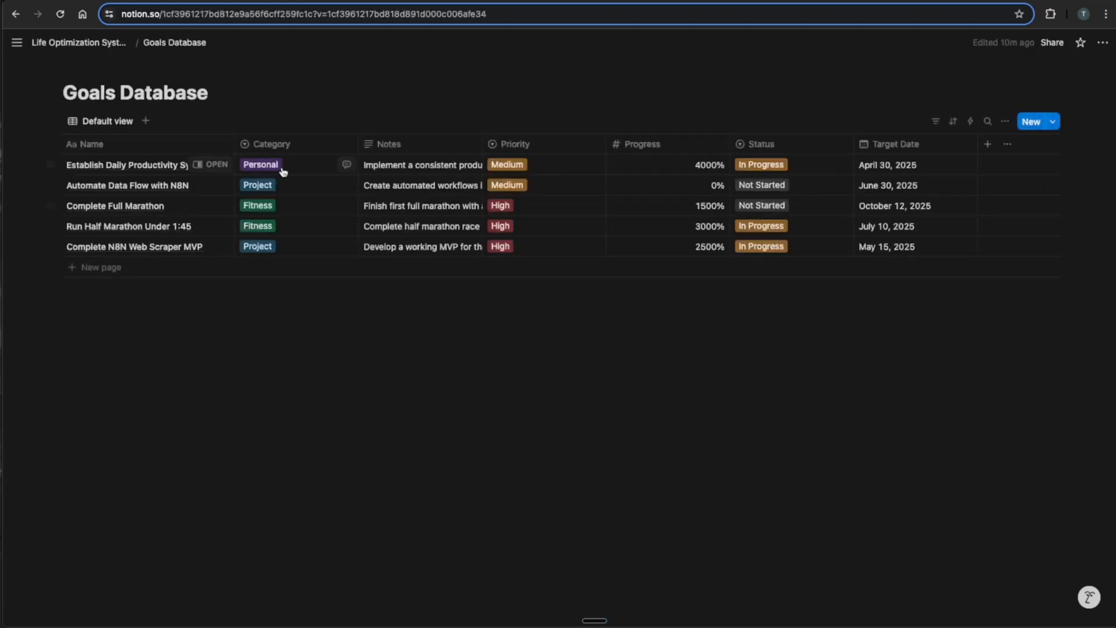
pyautogui.moveTo(208, 139)
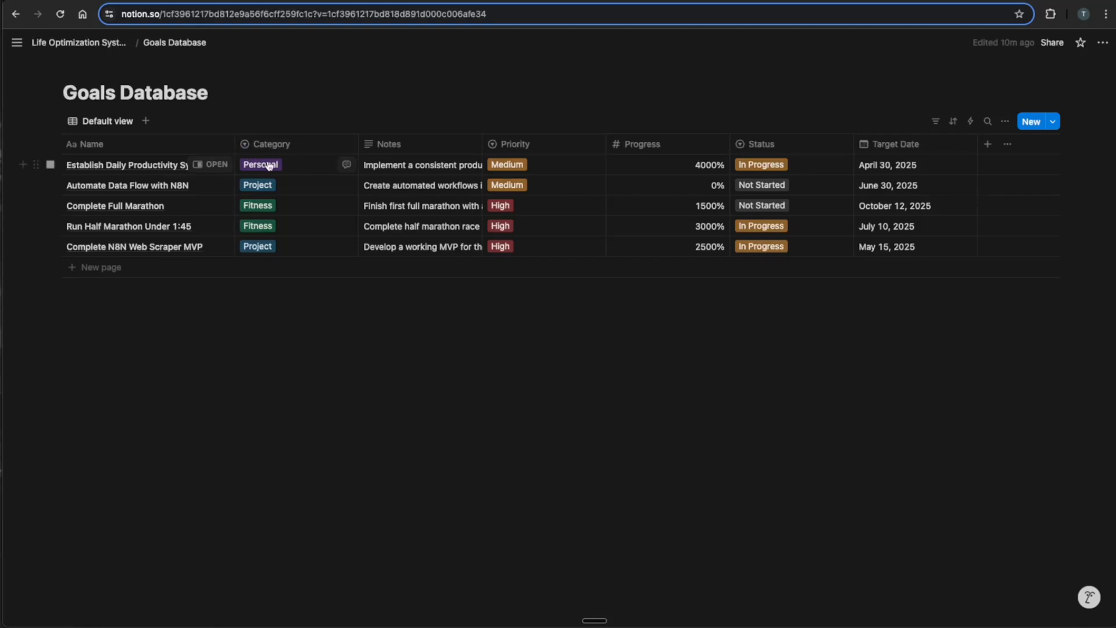
pyautogui.click(258, 185)
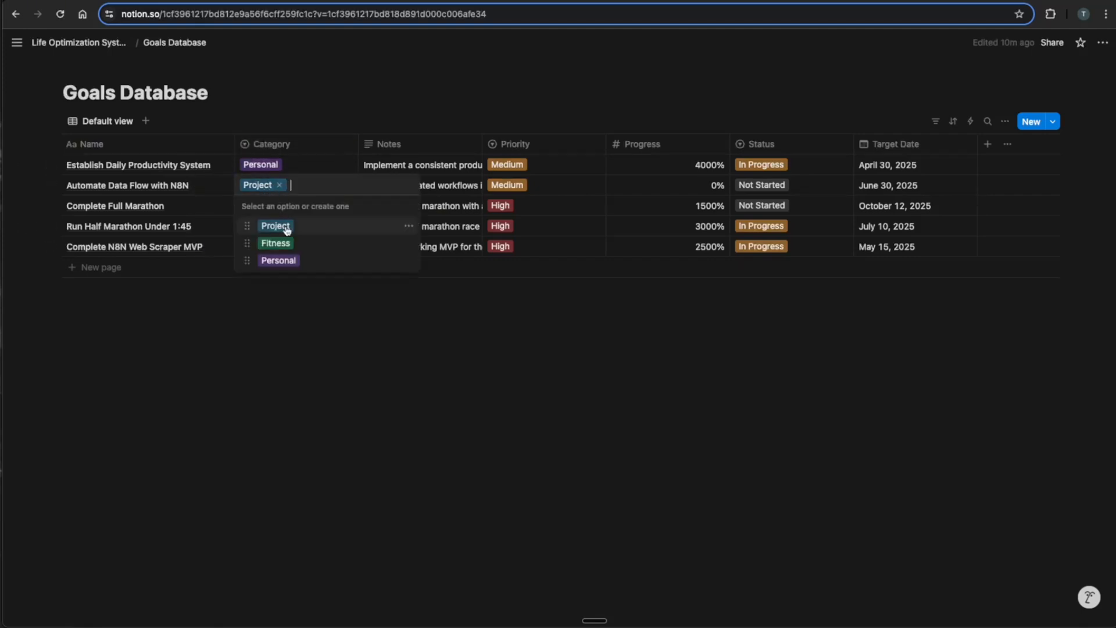
pyautogui.moveTo(356, 342)
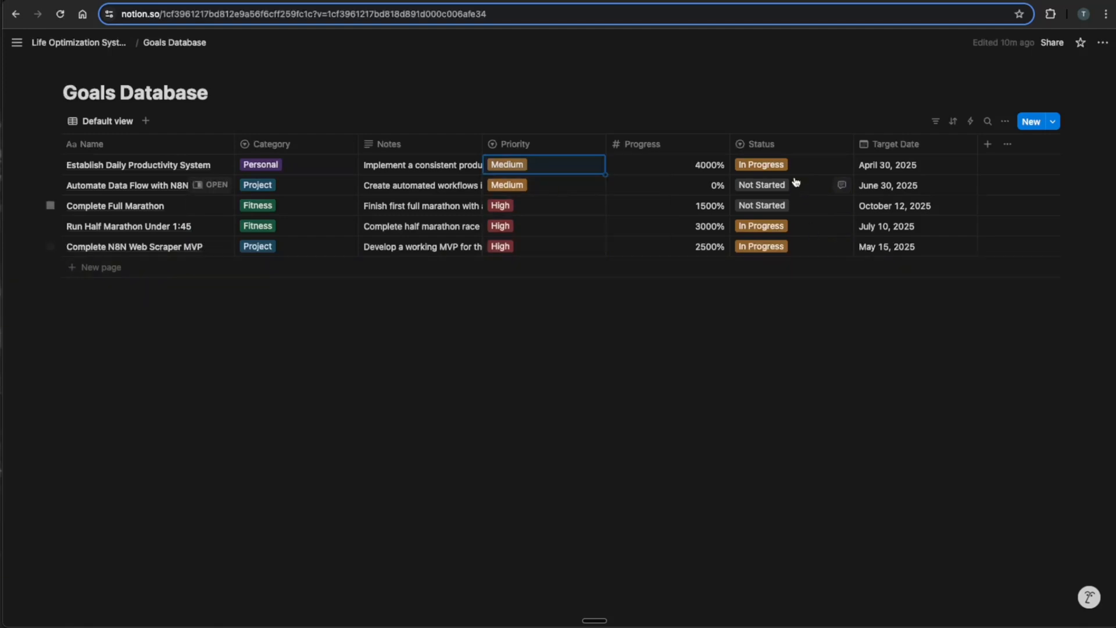
pyautogui.click(790, 164)
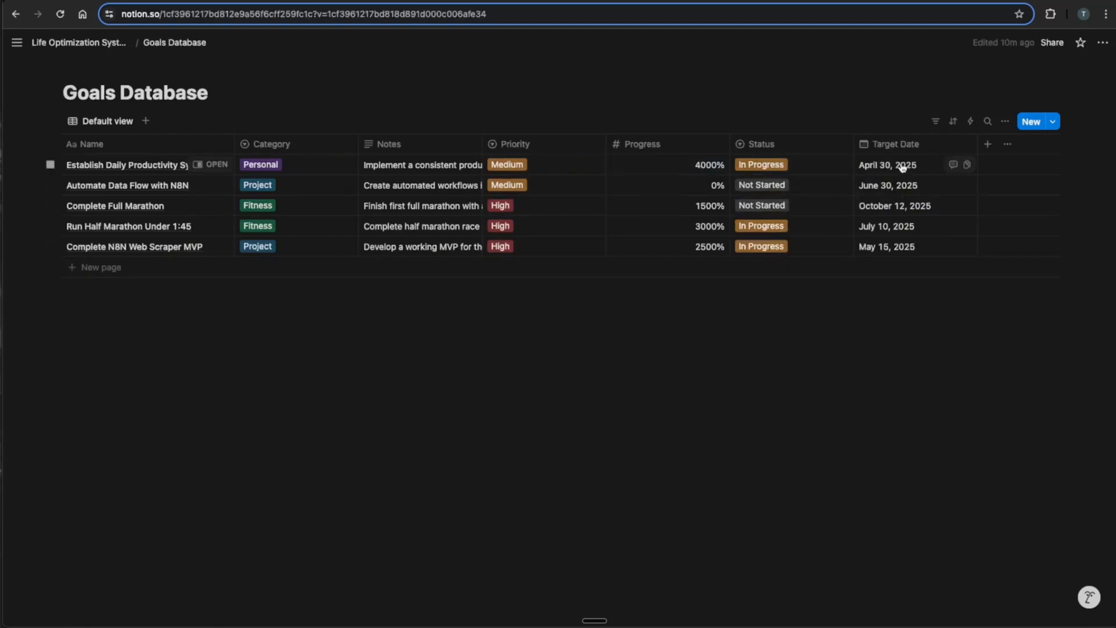
pyautogui.click(911, 164)
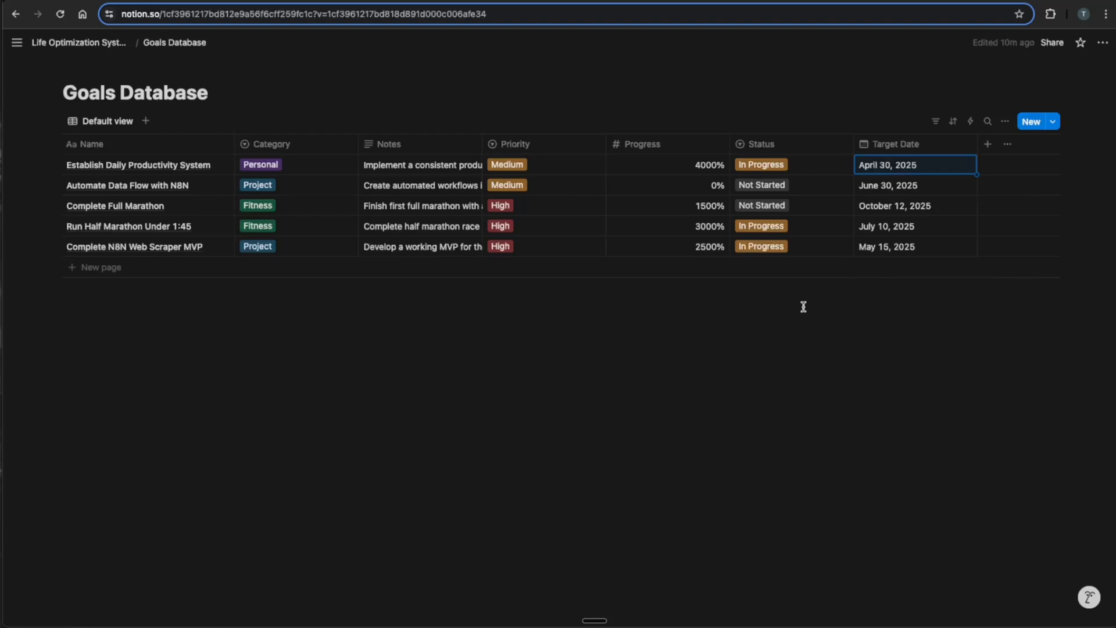
pyautogui.click(996, 121)
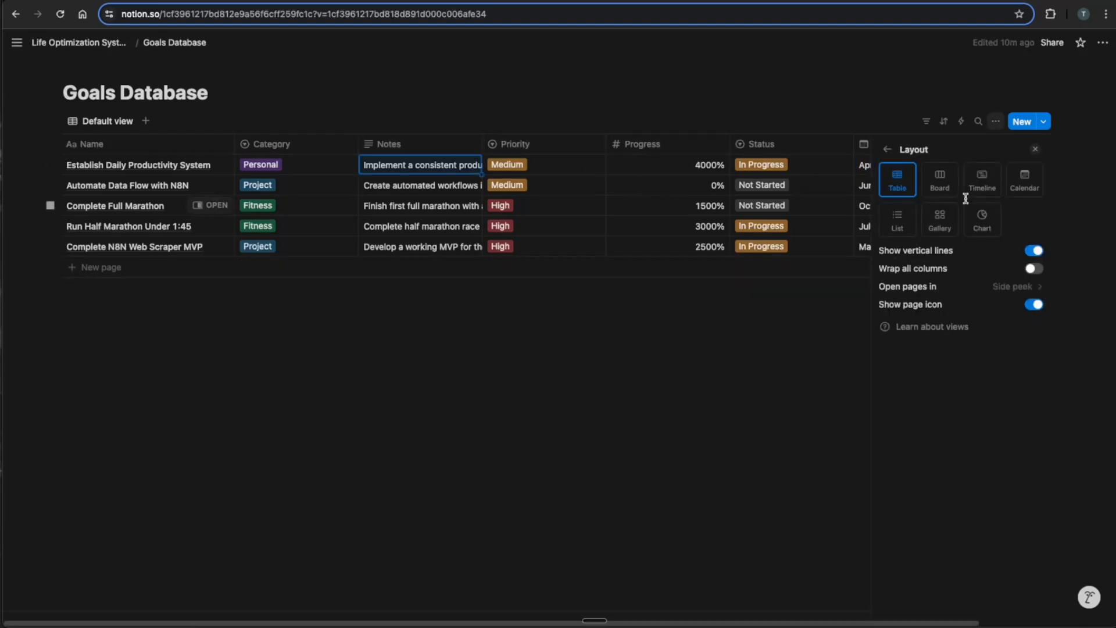
pyautogui.click(1033, 268)
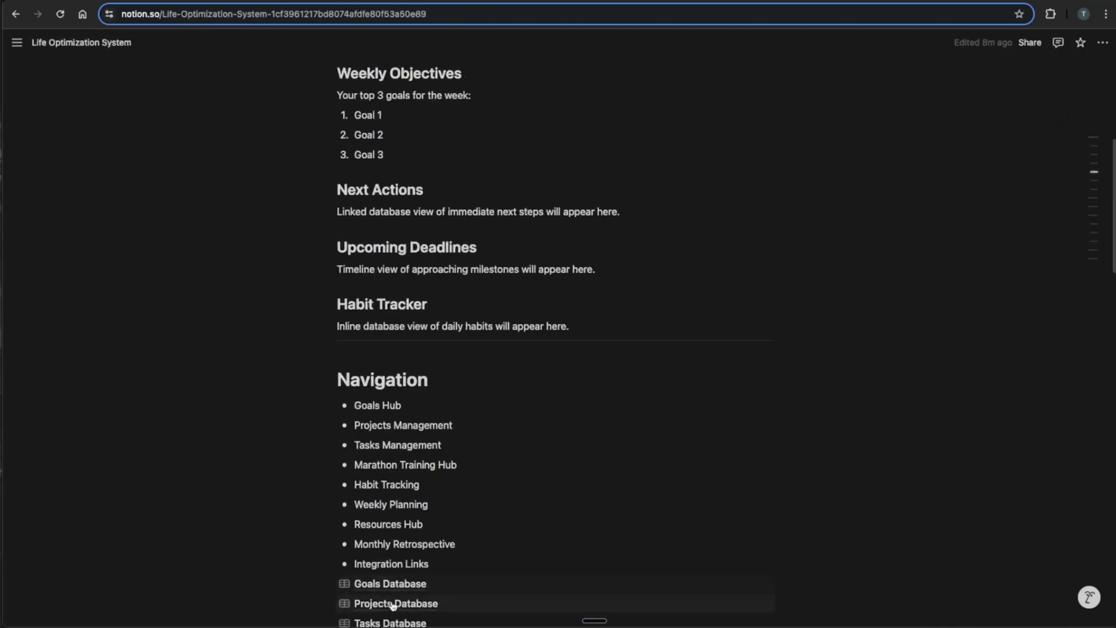
pyautogui.click(397, 621)
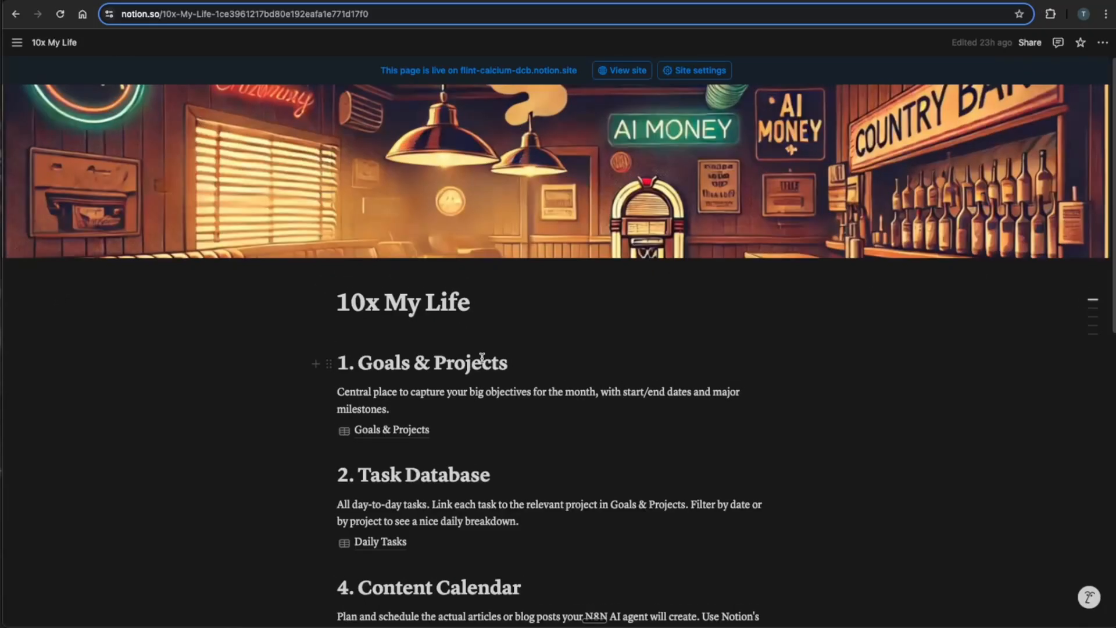
pyautogui.scroll(-3)
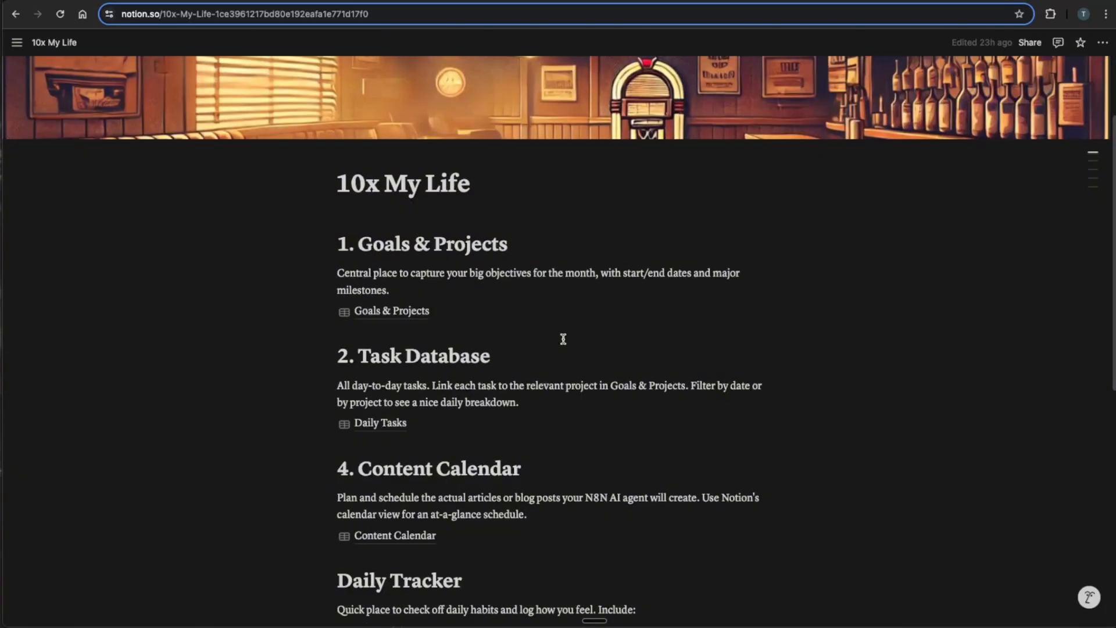
pyautogui.moveTo(391, 311)
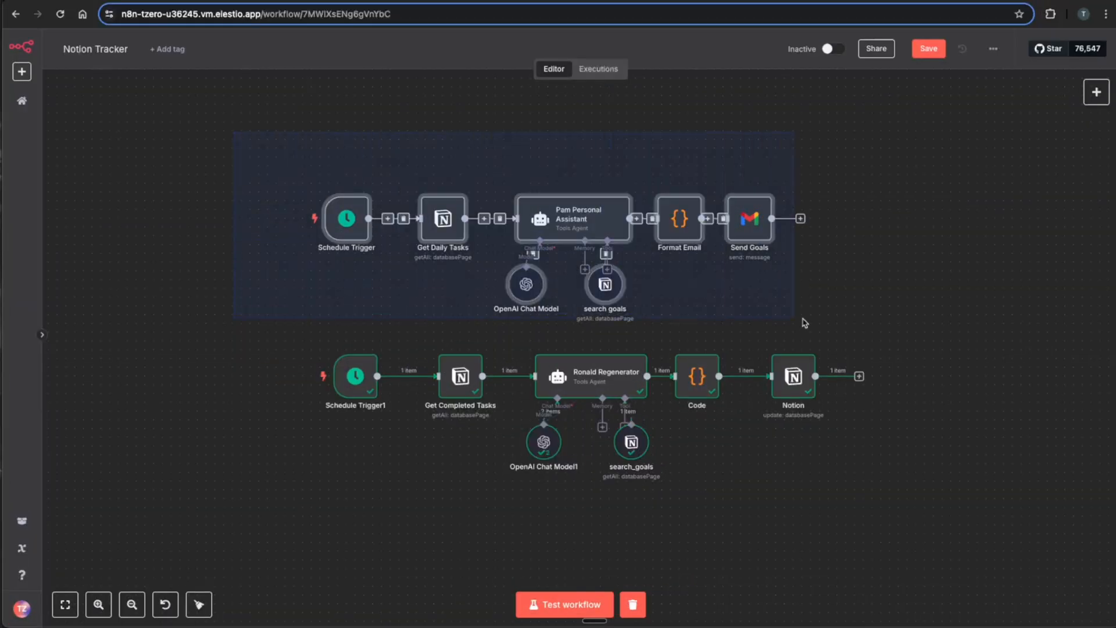
# Step: Inspect the Get Daily Tasks, Pam Personal Assistant and search goals nodes, then run the workflow
pyautogui.click(267, 295)
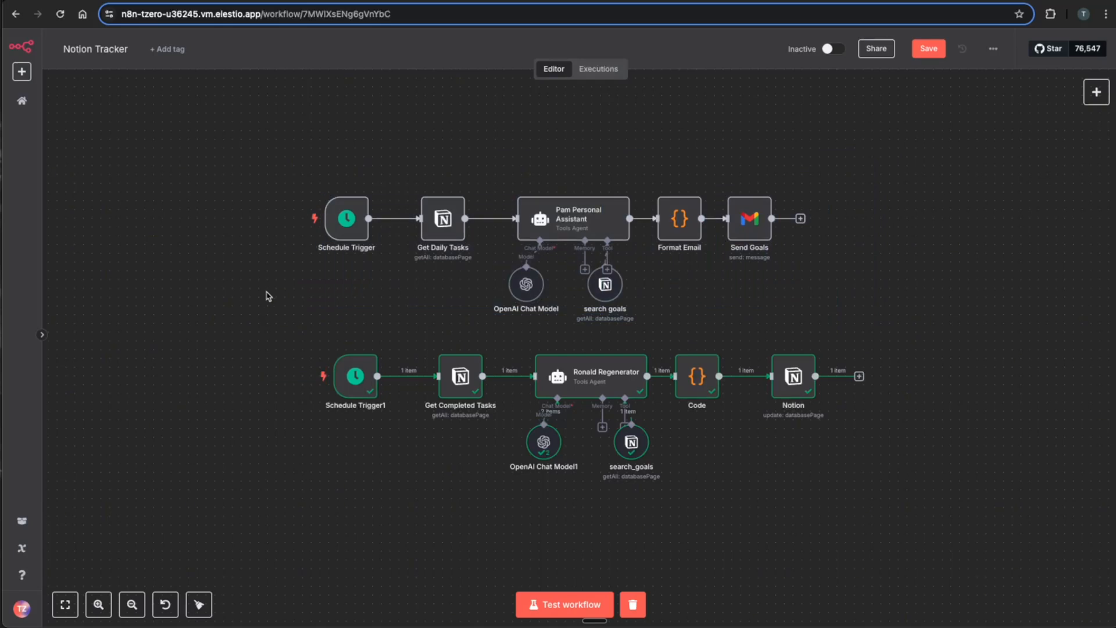
pyautogui.doubleClick(345, 219)
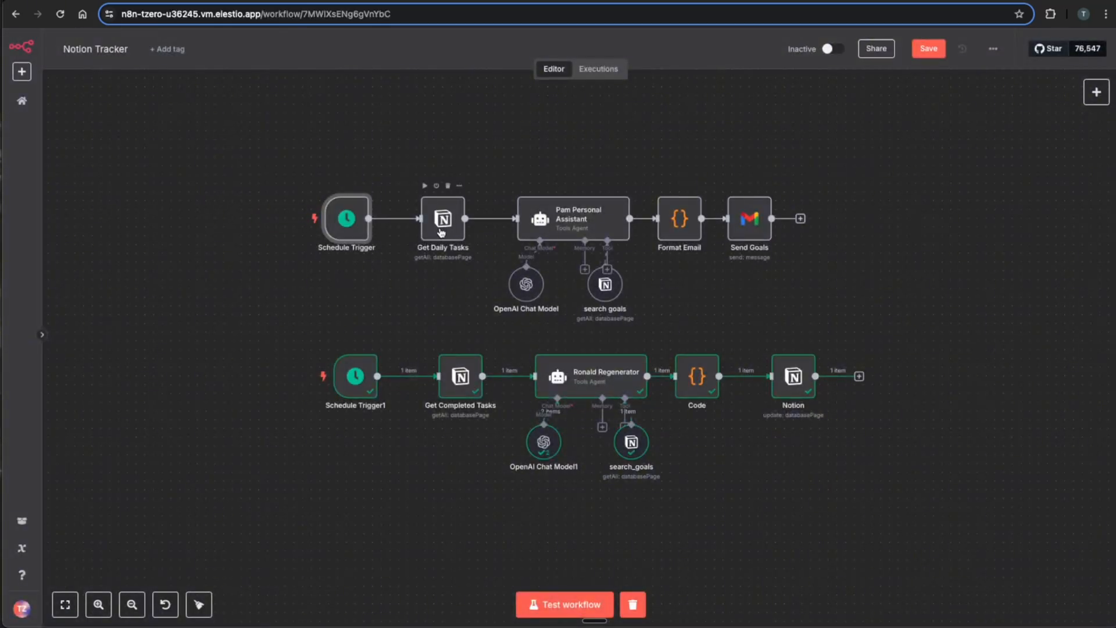
pyautogui.doubleClick(442, 218)
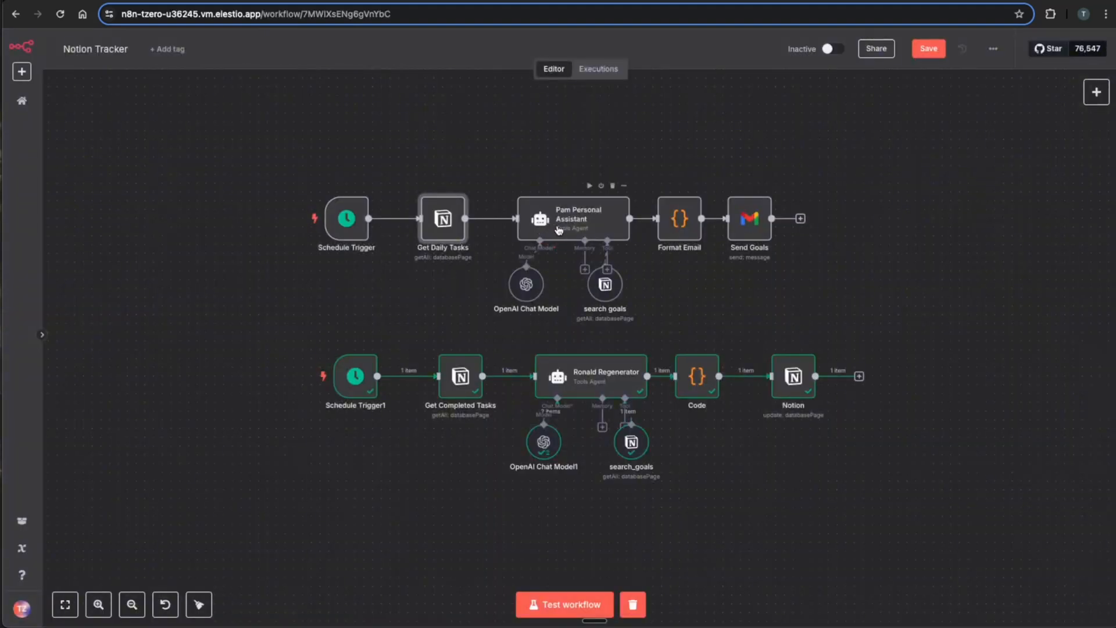
pyautogui.doubleClick(572, 219)
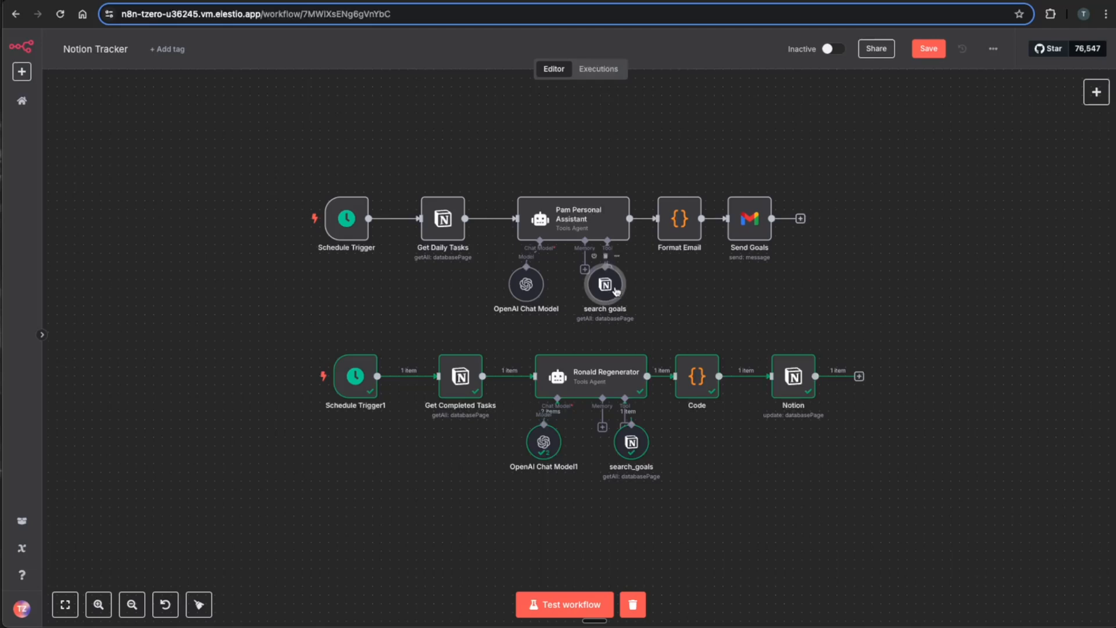
pyautogui.doubleClick(605, 284)
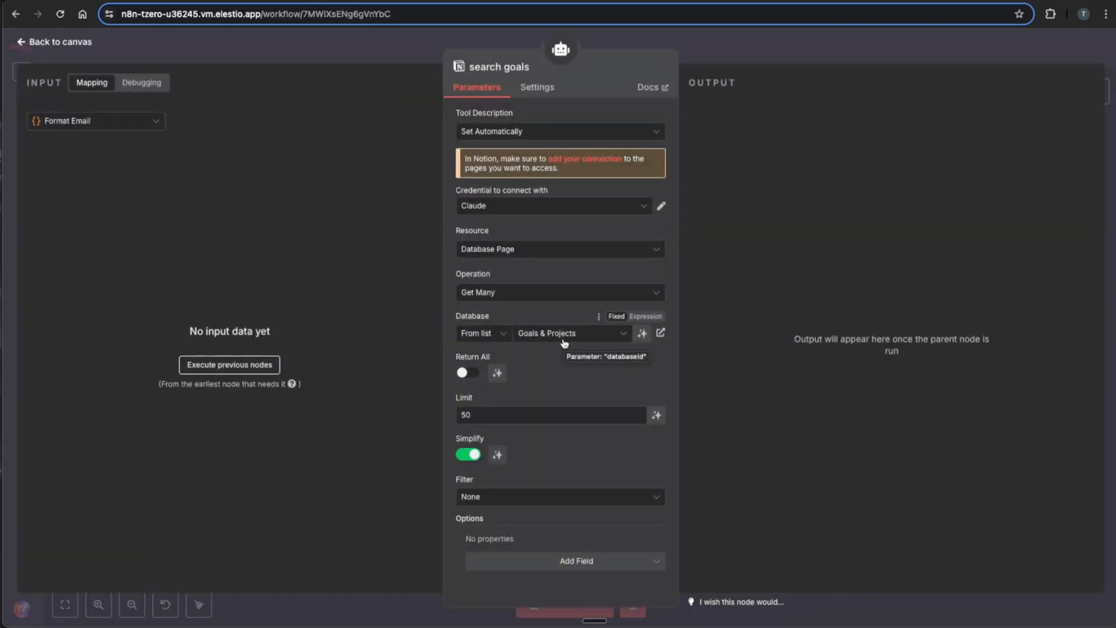
pyautogui.click(53, 42)
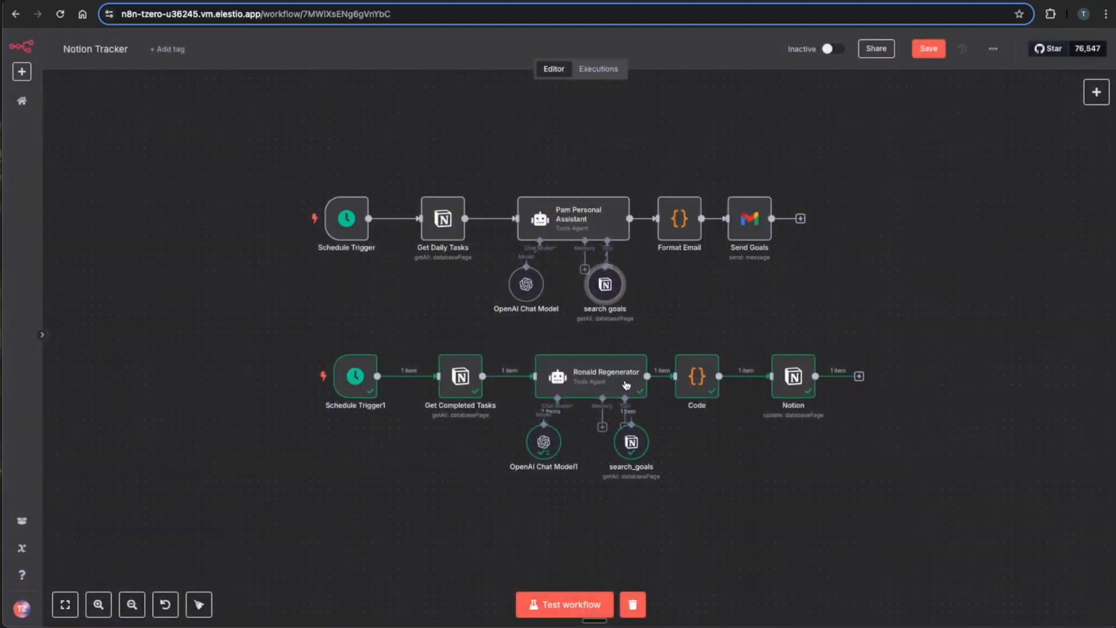
pyautogui.moveTo(589, 226)
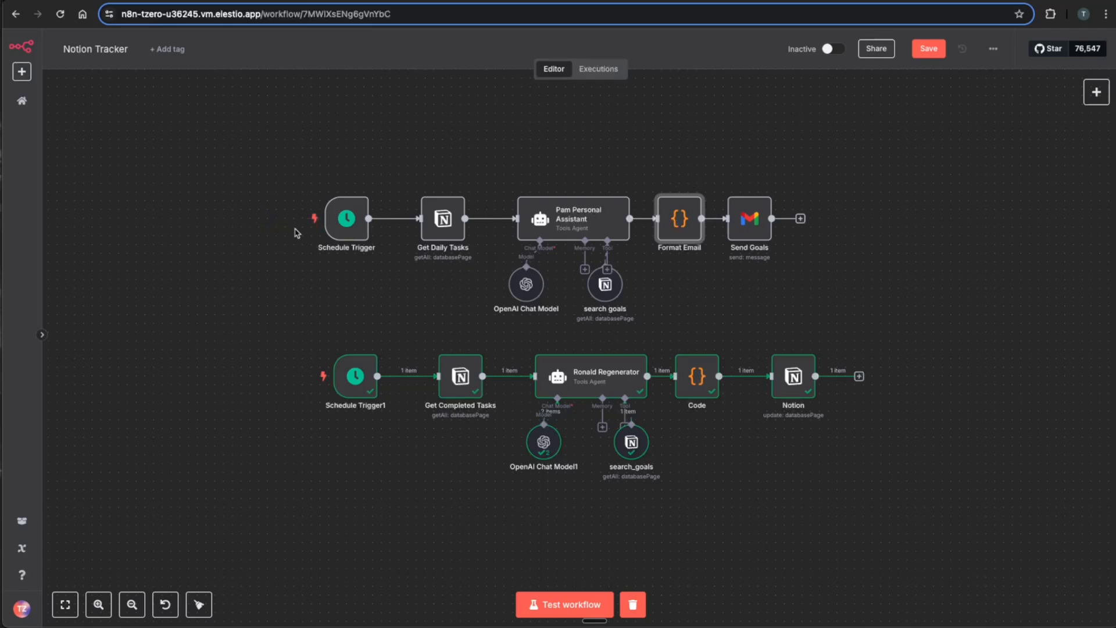
pyautogui.click(564, 604)
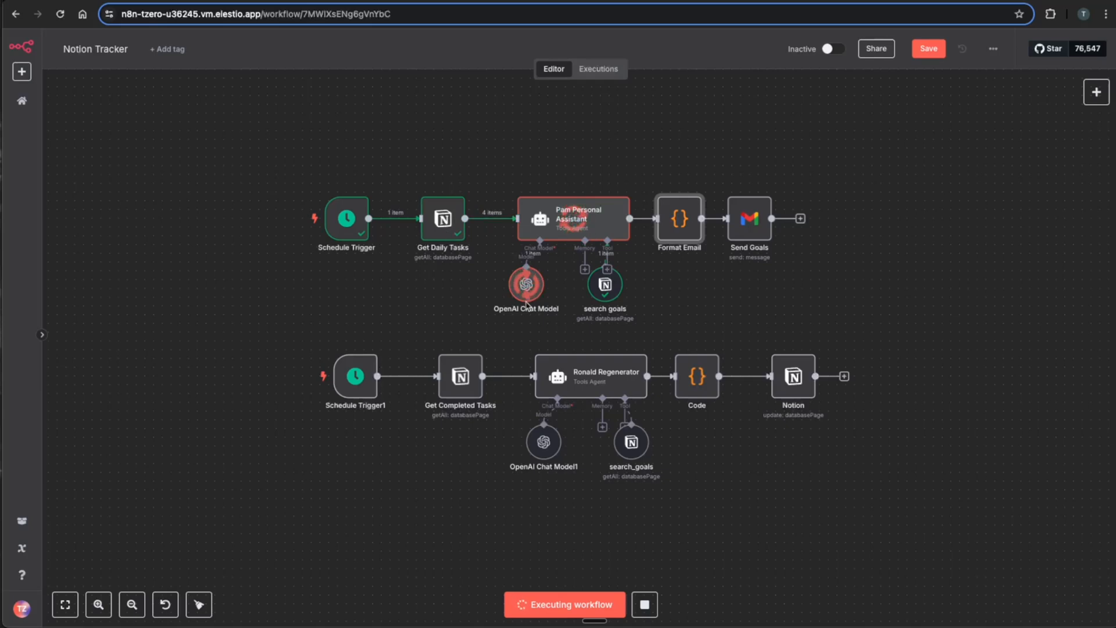
pyautogui.moveTo(584, 225)
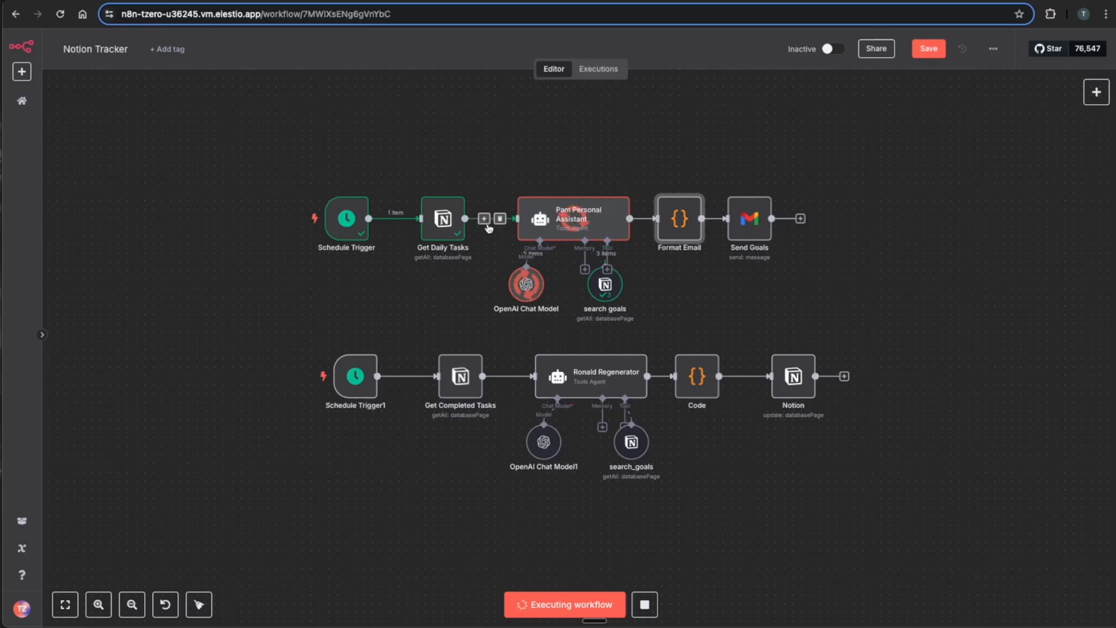
pyautogui.moveTo(779, 282)
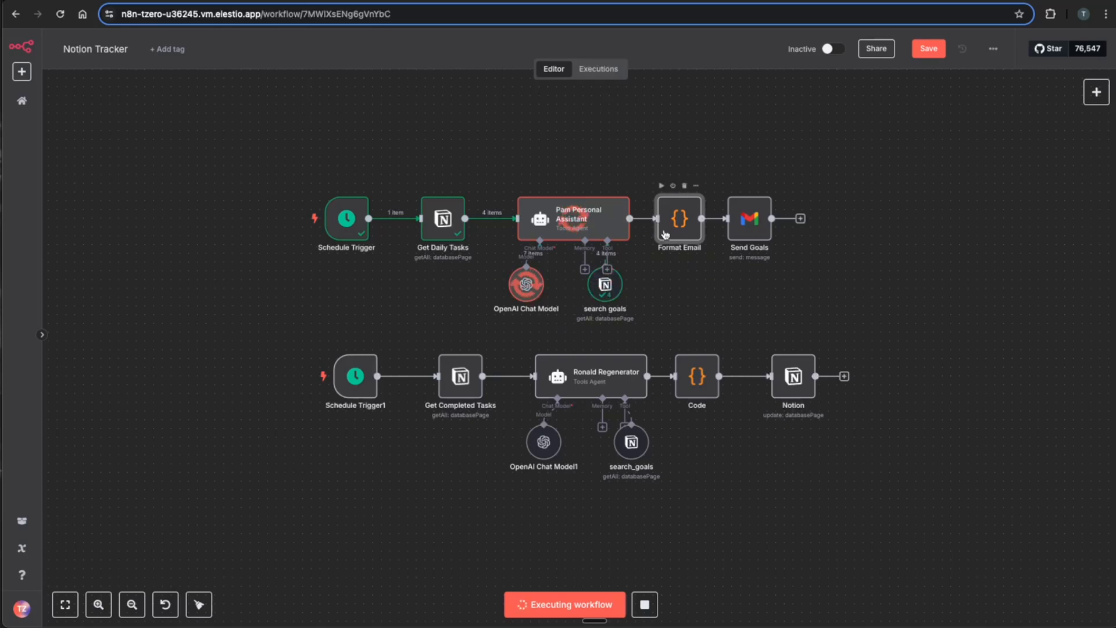
pyautogui.moveTo(674, 236)
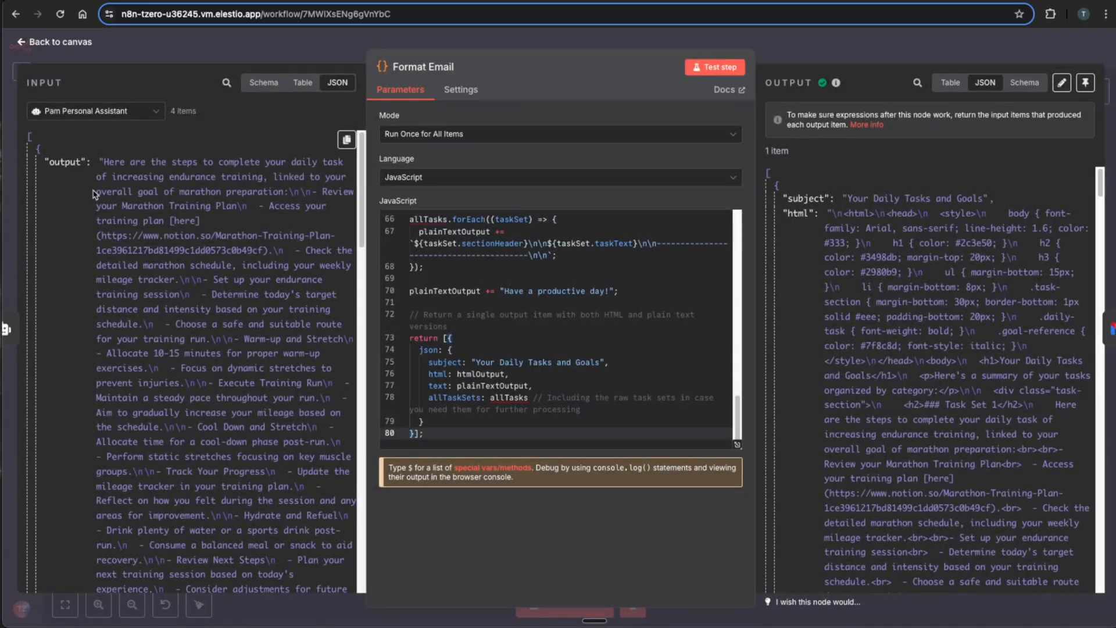
# Step: Scroll through Format Email's input and output JSON, then go back to the canvas
pyautogui.scroll(-3)
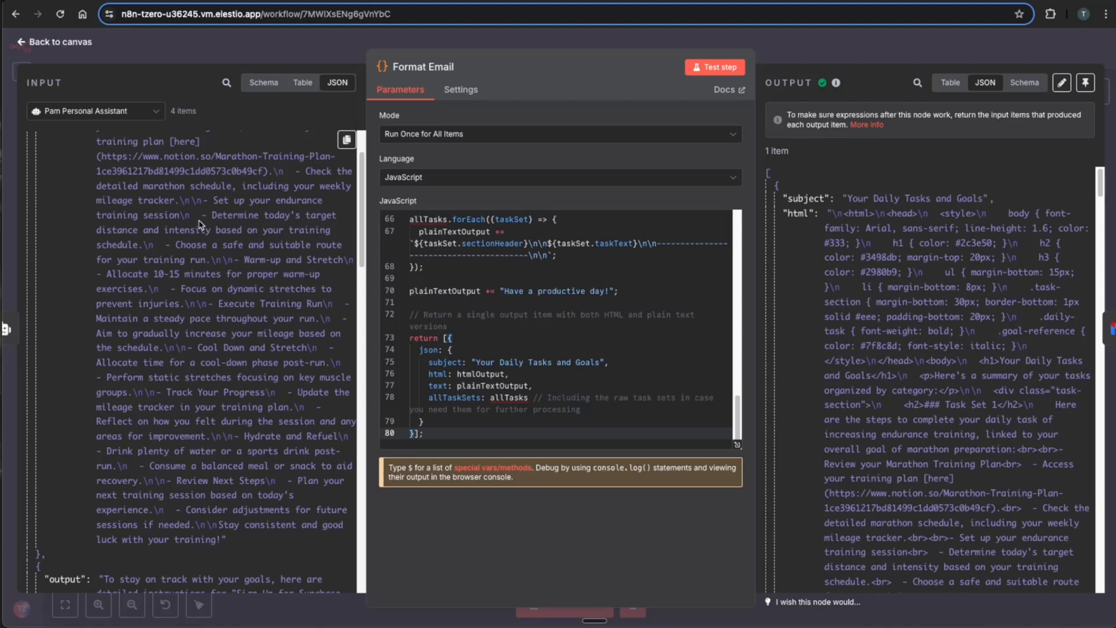
pyautogui.scroll(-3)
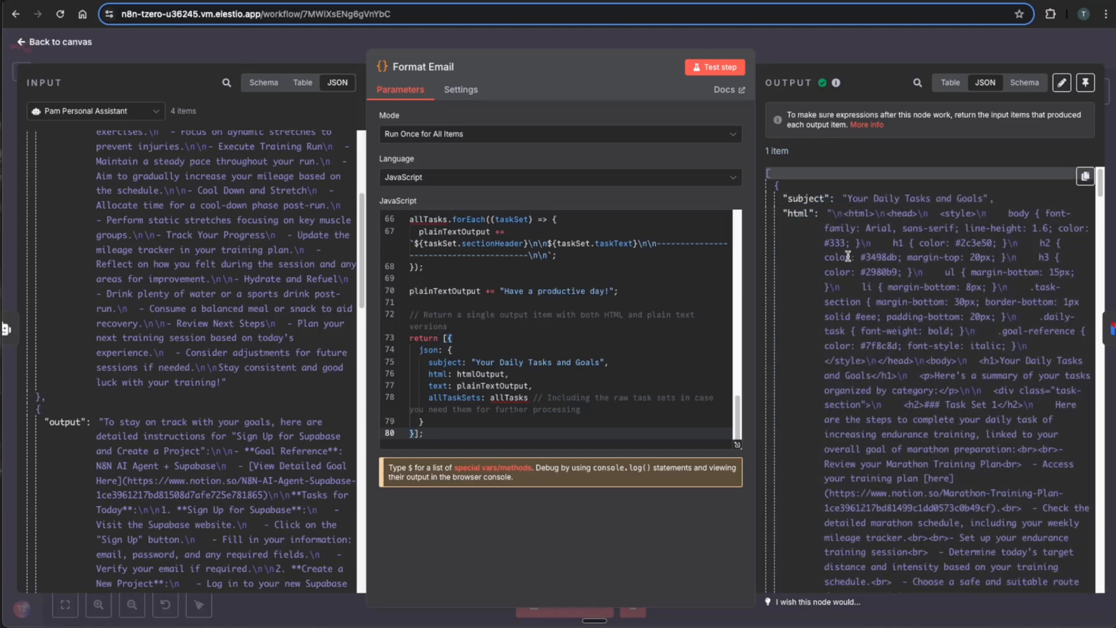
pyautogui.moveTo(881, 255)
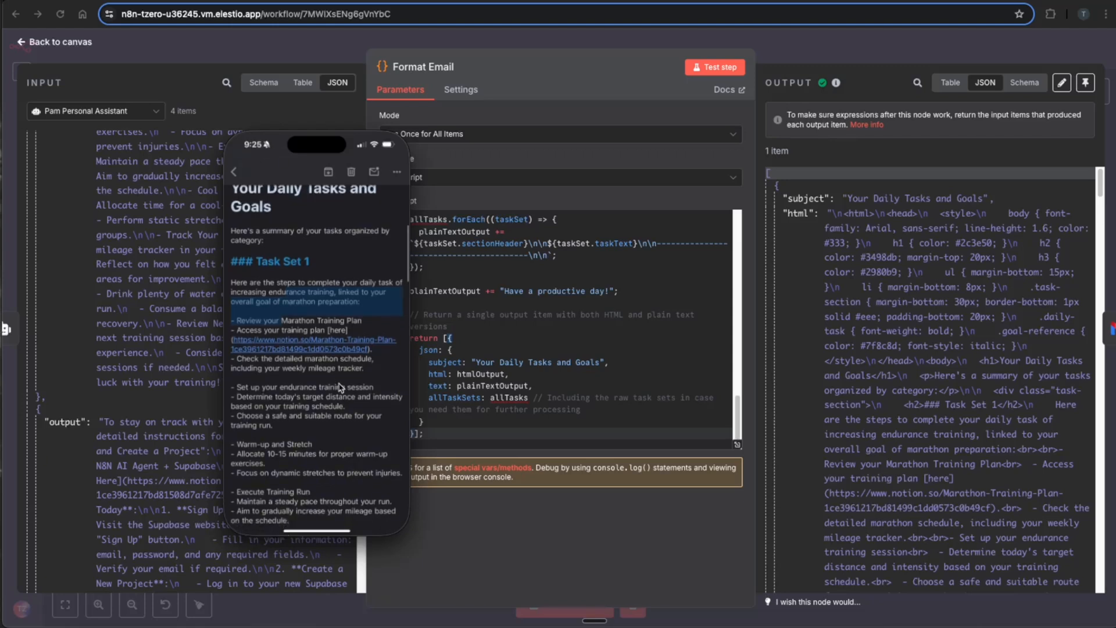
pyautogui.scroll(-3)
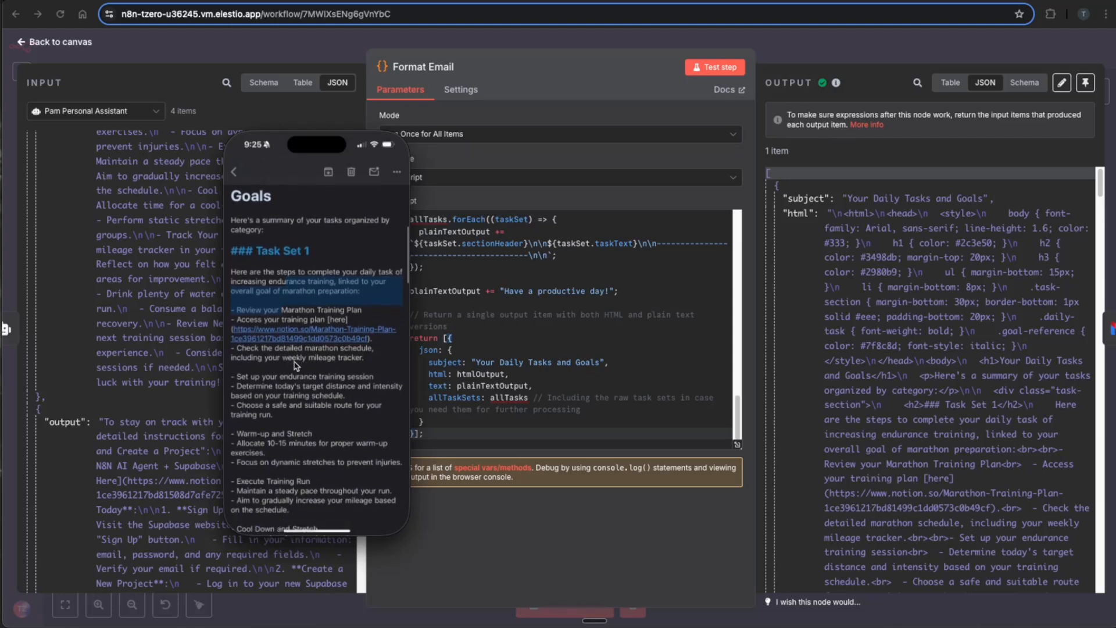
pyautogui.scroll(-3)
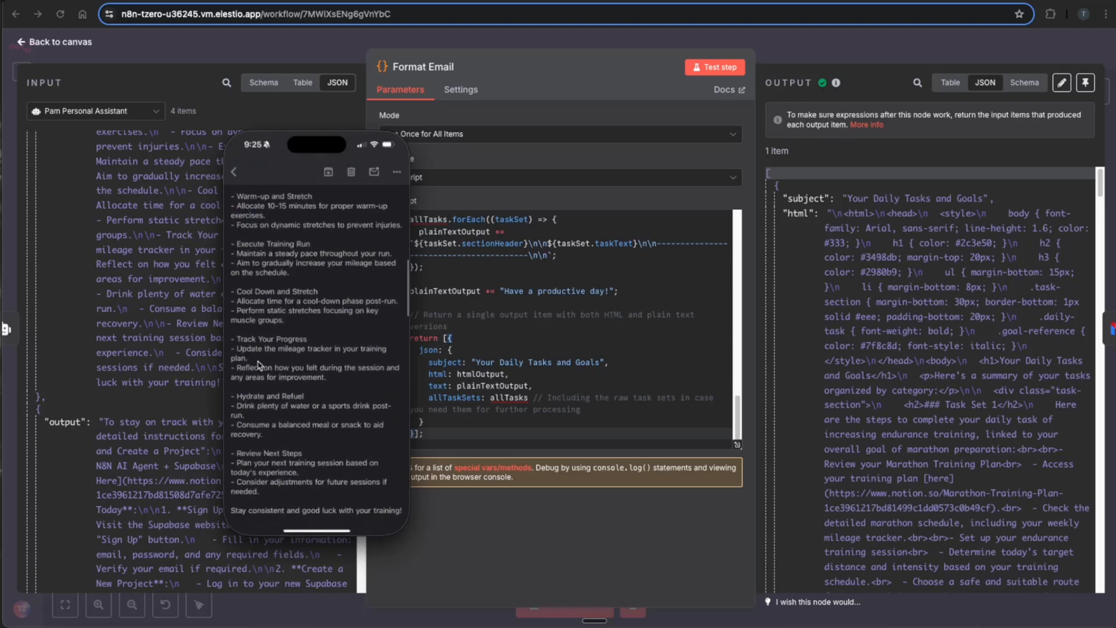
pyautogui.click(53, 42)
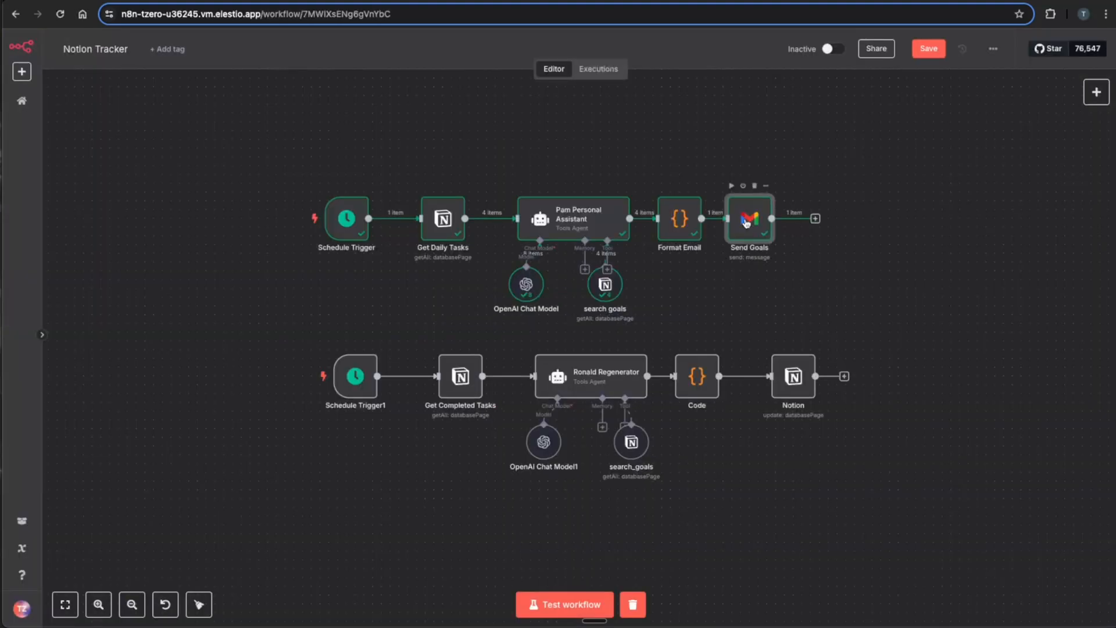
# Step: Review the Send Goals Gmail node's recipient, subject expression and SENT output, then close it
pyautogui.doubleClick(748, 219)
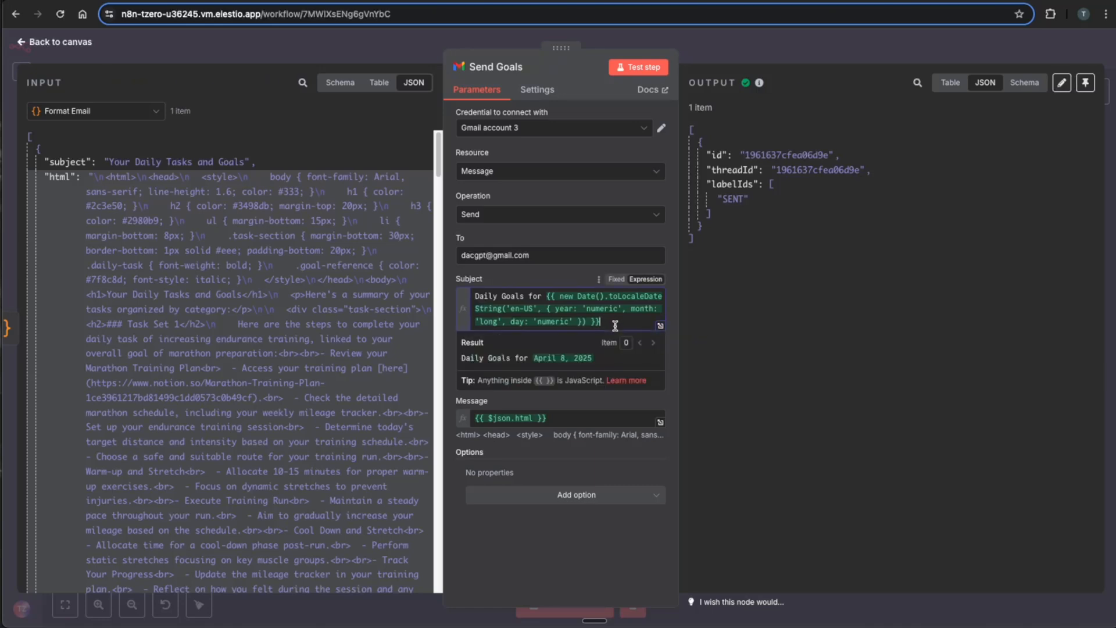
pyautogui.click(54, 41)
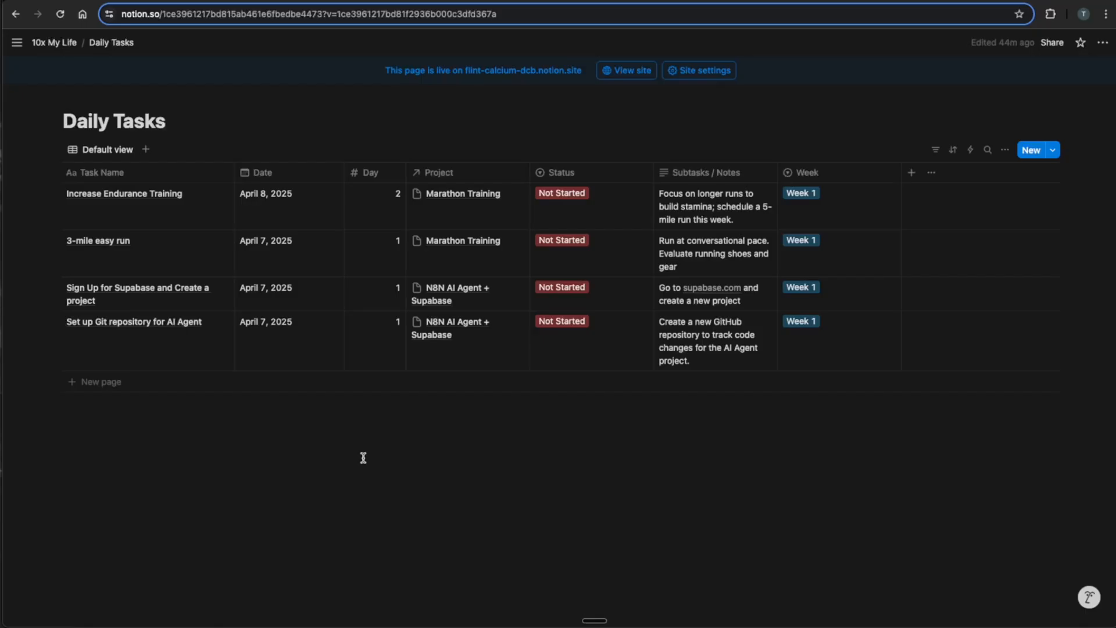
pyautogui.moveTo(238, 474)
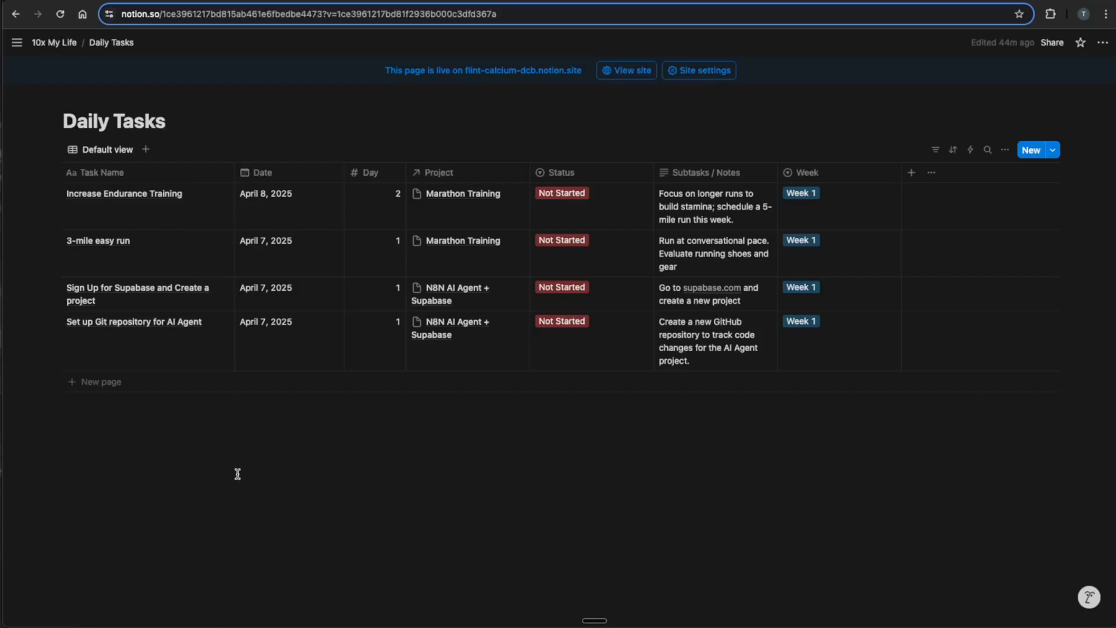
pyautogui.moveTo(463, 214)
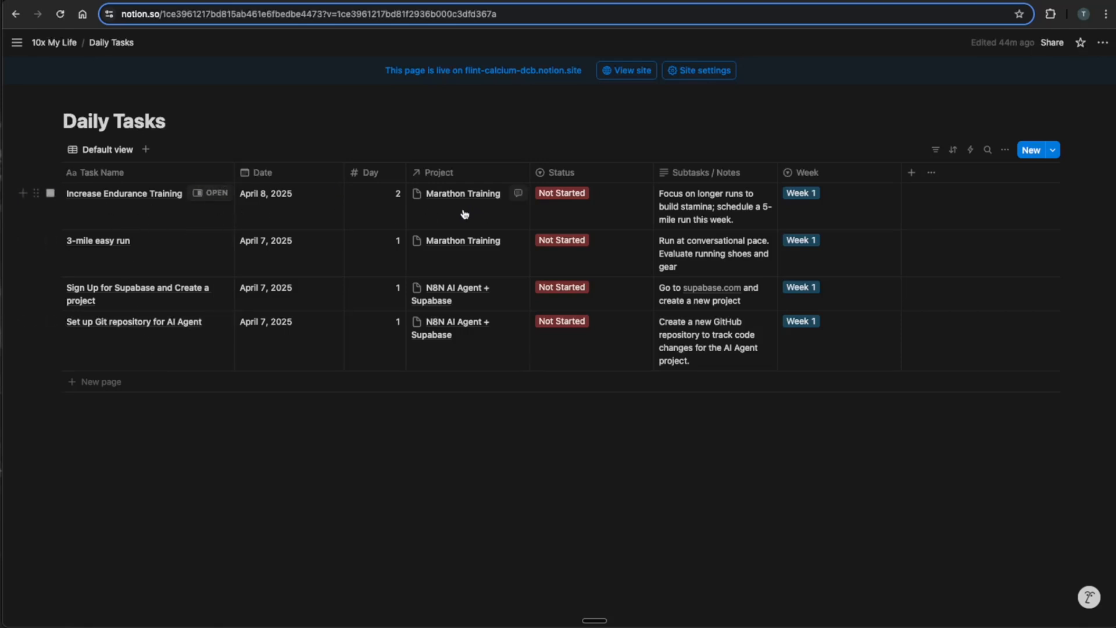
# Step: Check the Daily Tasks rows for the regenerated 'Complete Weekly Mileage for Endurance Training' task
pyautogui.click(561, 193)
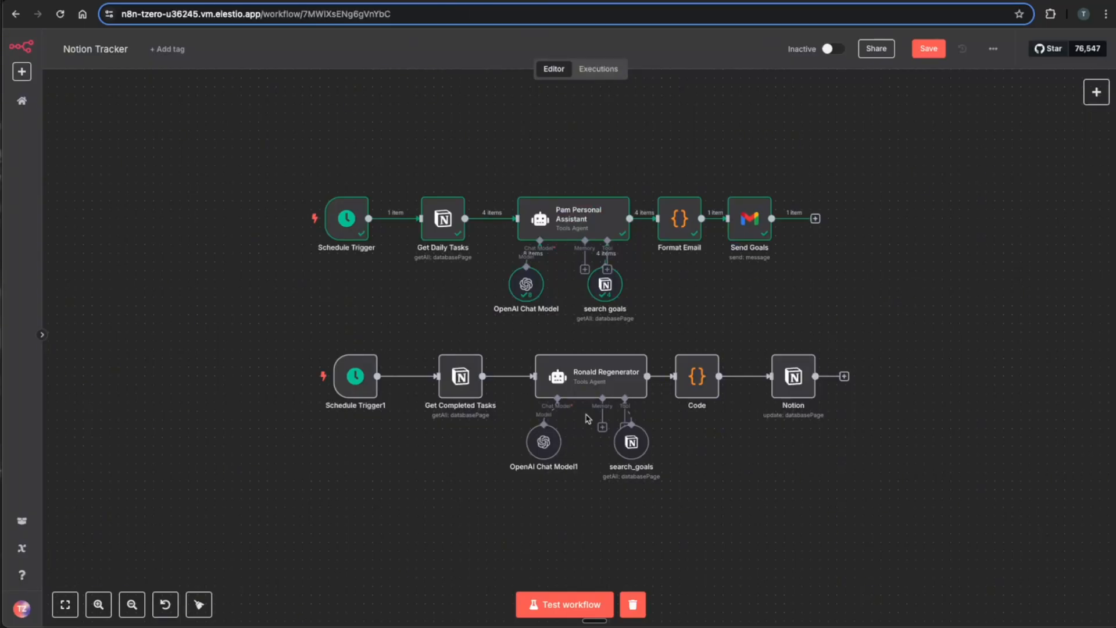
pyautogui.click(563, 604)
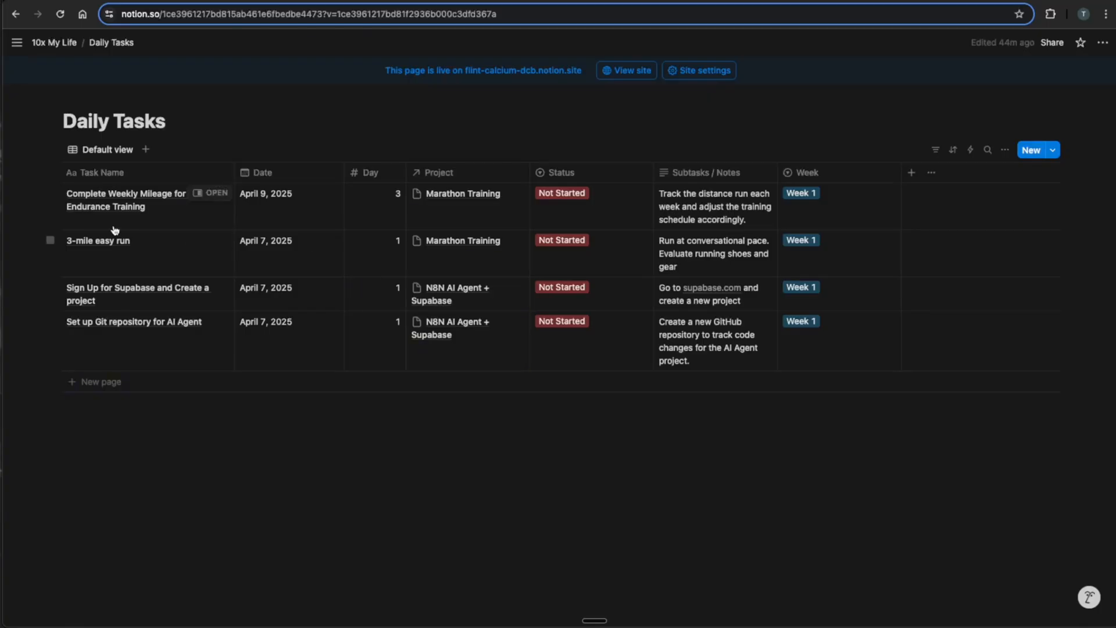
pyautogui.moveTo(247, 280)
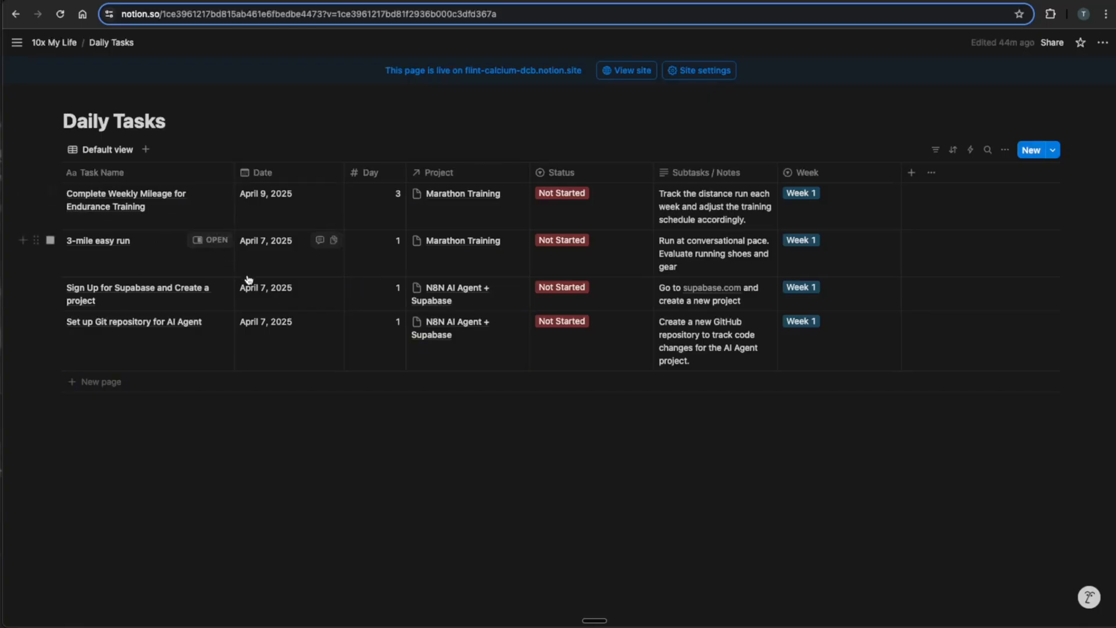
pyautogui.moveTo(301, 210)
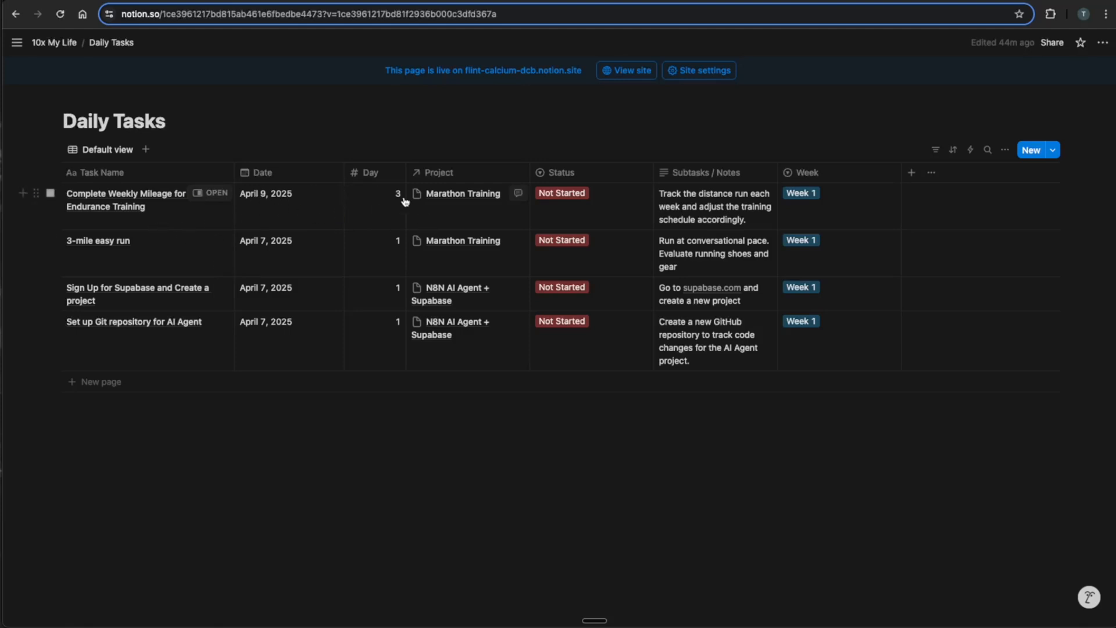
pyautogui.moveTo(597, 204)
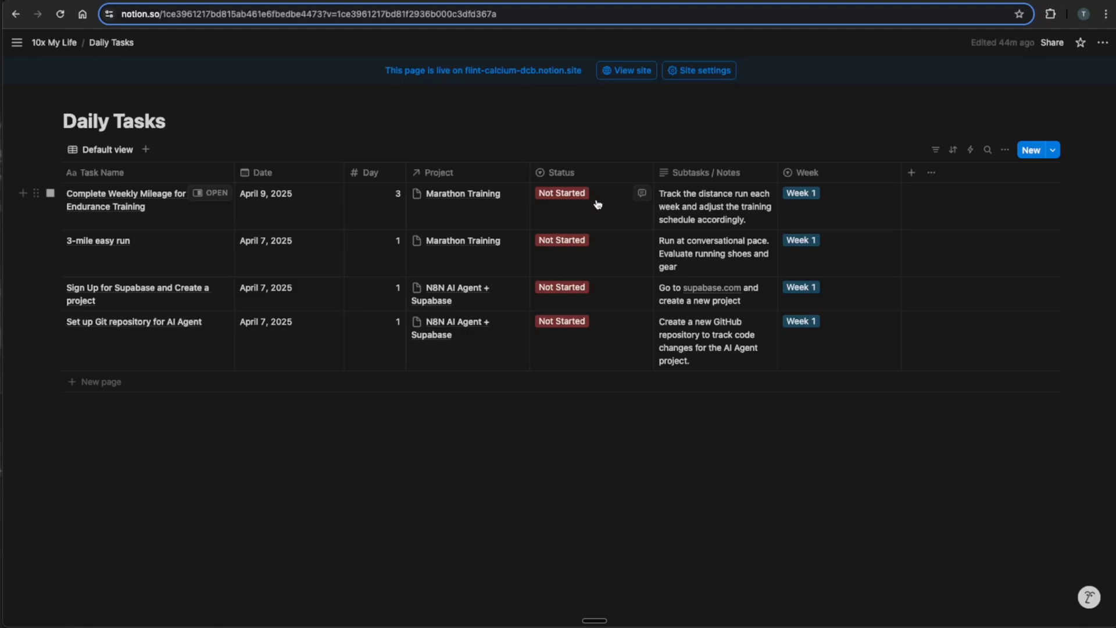
pyautogui.click(715, 207)
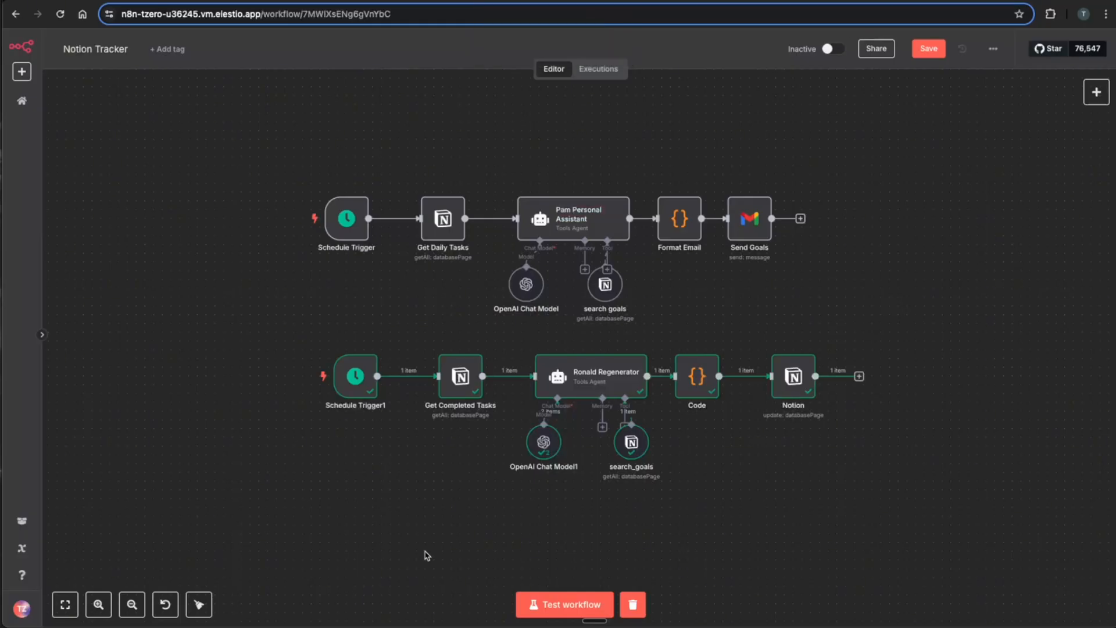
pyautogui.moveTo(362, 377)
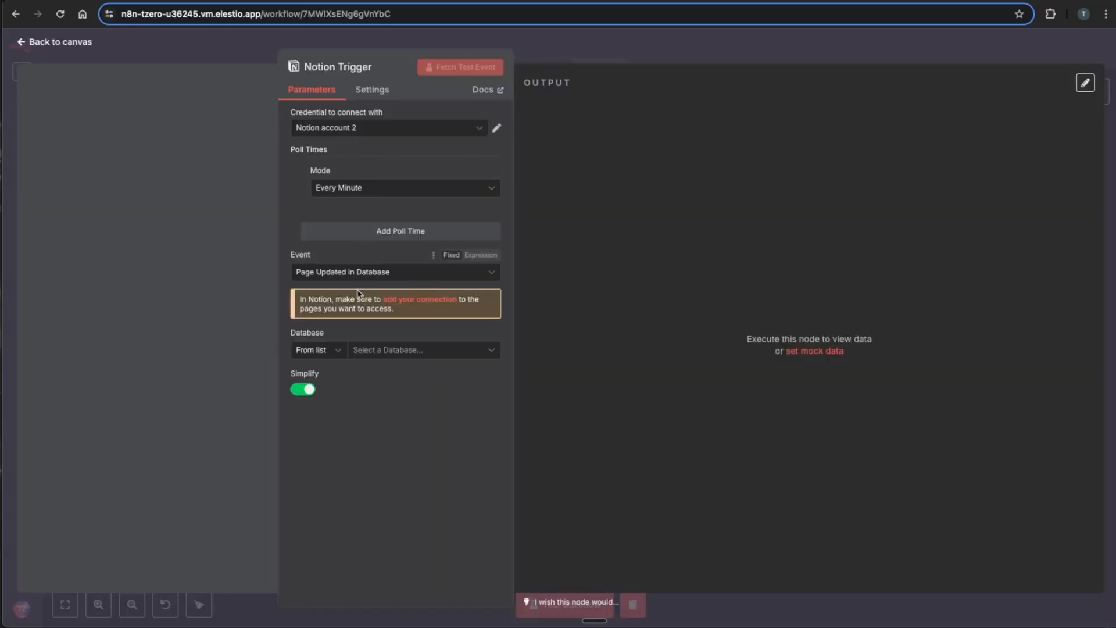
# Step: Close and delete the unused Notion Trigger node
pyautogui.click(53, 41)
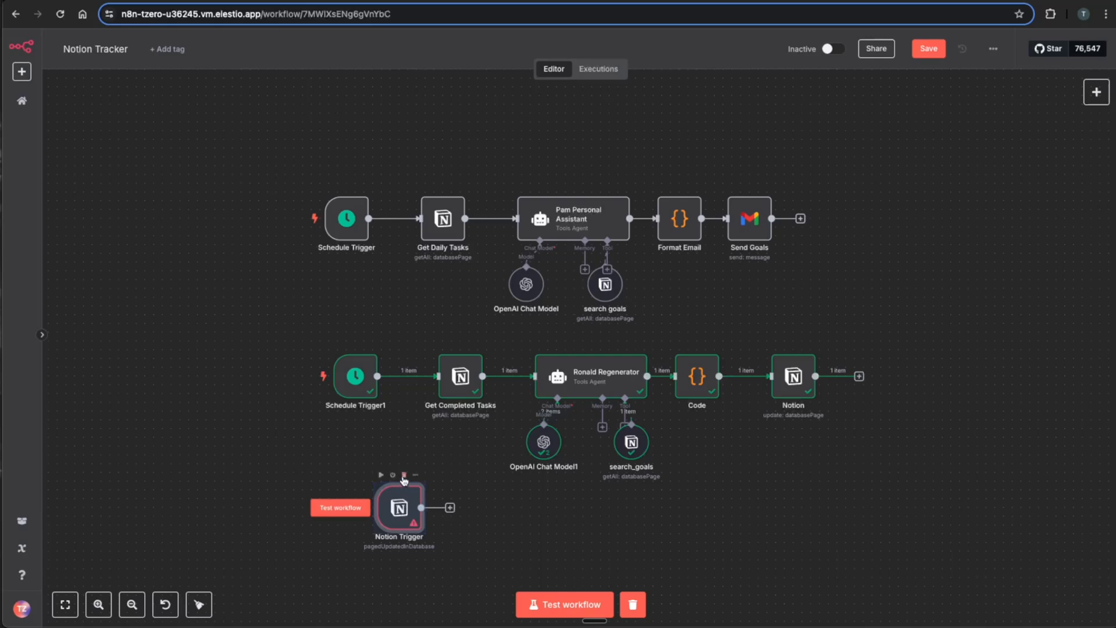
pyautogui.moveTo(403, 475)
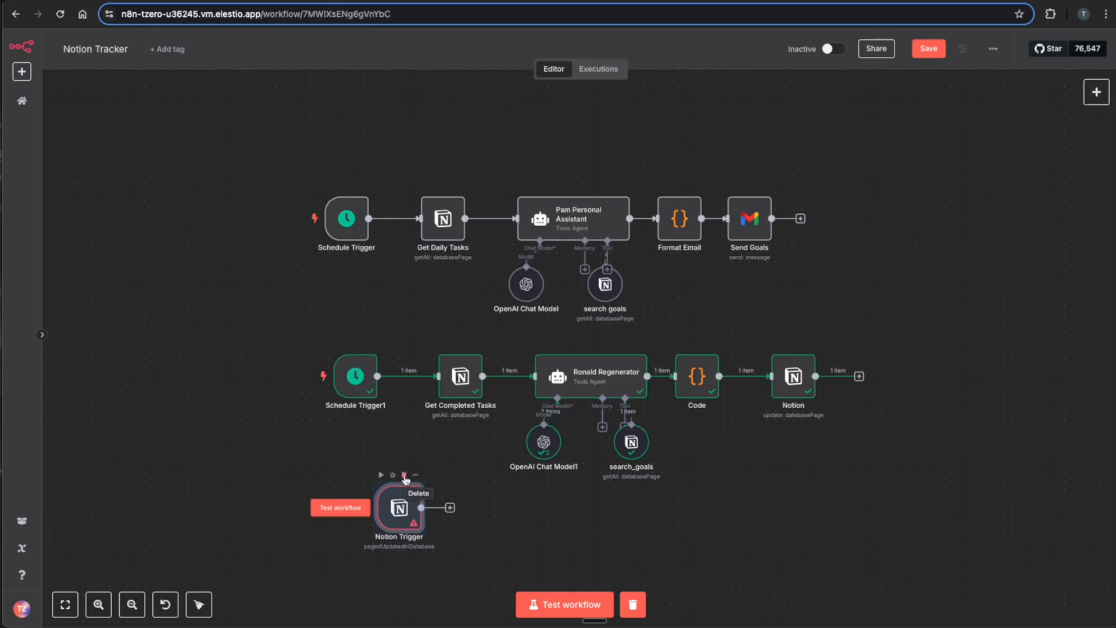
pyautogui.click(403, 476)
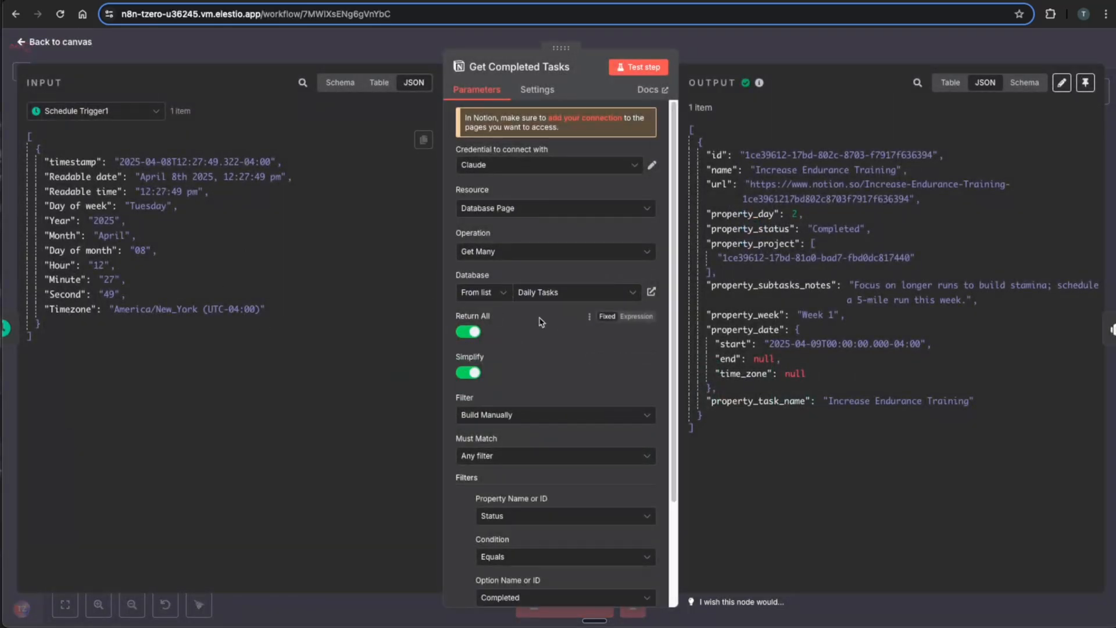
# Step: Review the Get Completed Tasks output, selecting the completed task's name 'Increase Endurance Training'
pyautogui.scroll(-3)
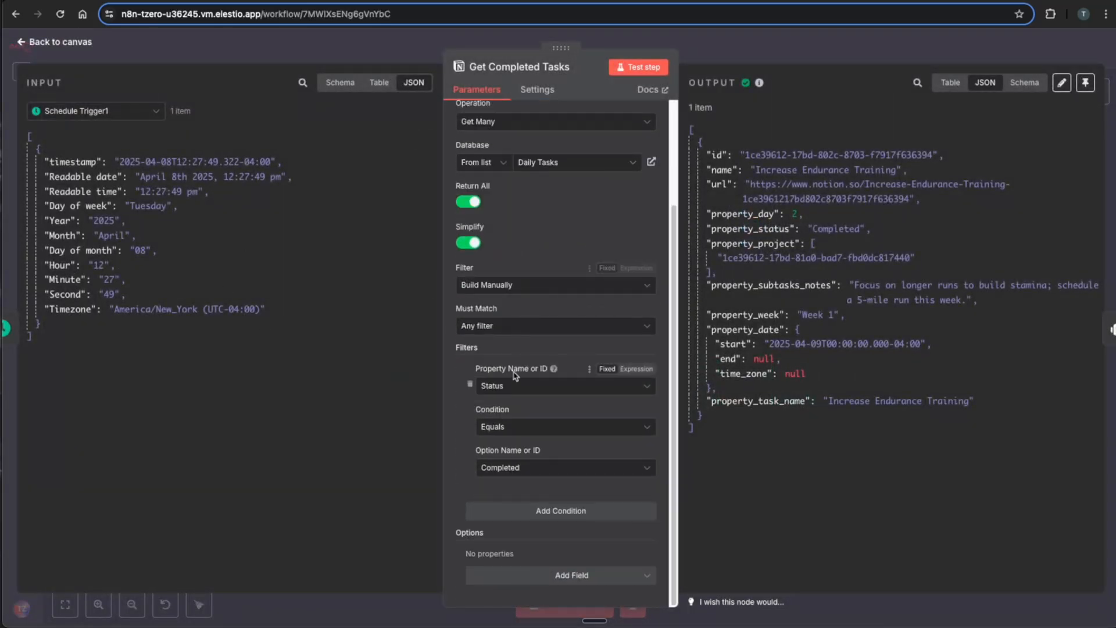
pyautogui.moveTo(505, 481)
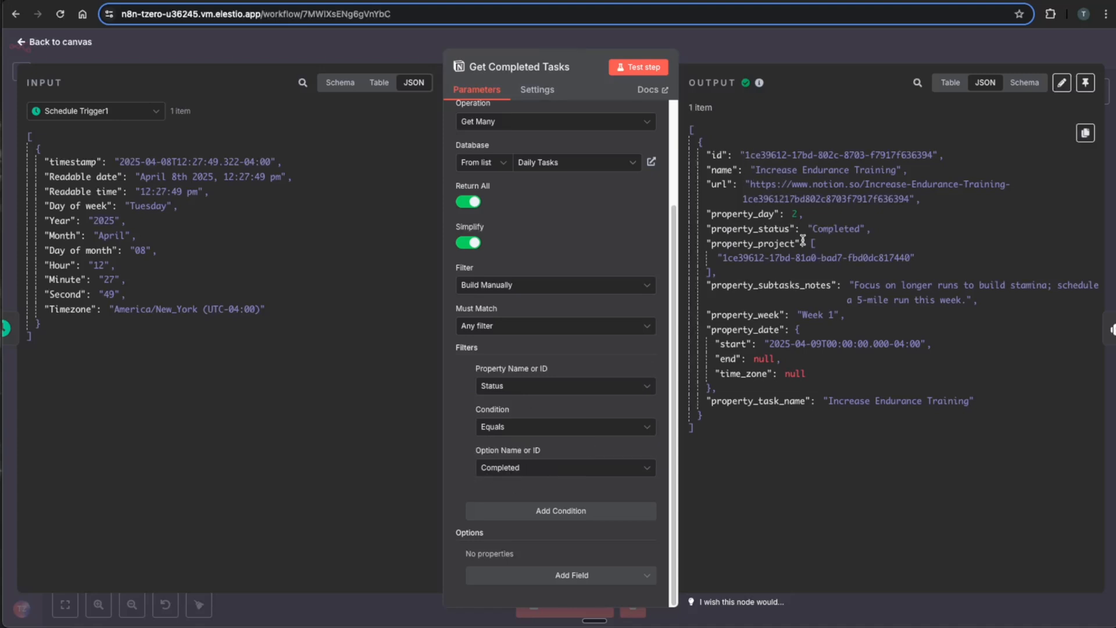
pyautogui.doubleClick(826, 169)
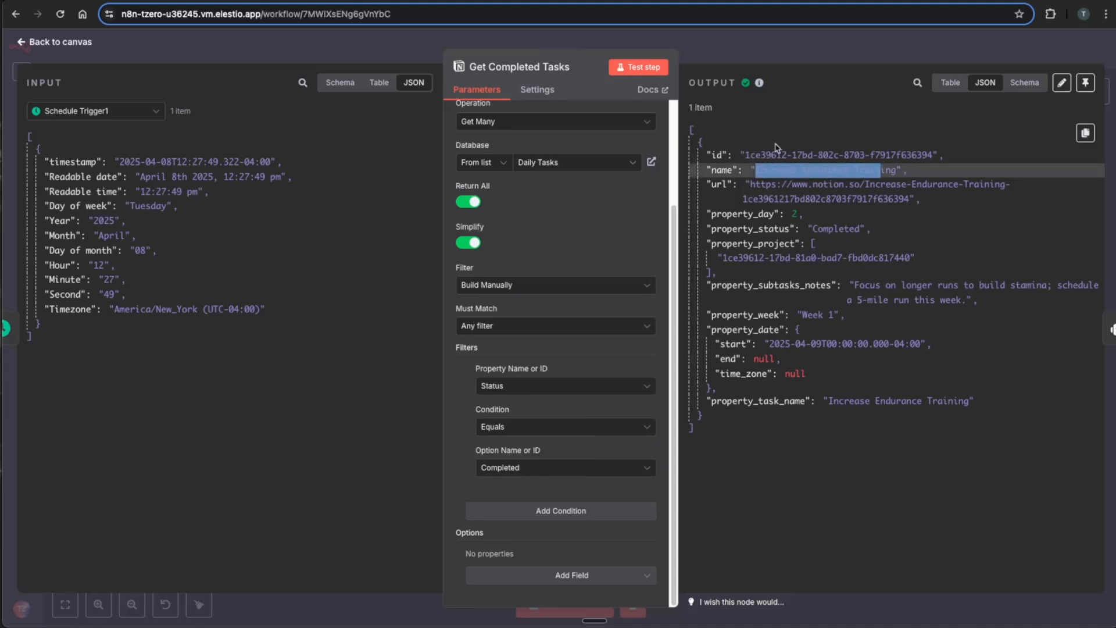
pyautogui.click(53, 42)
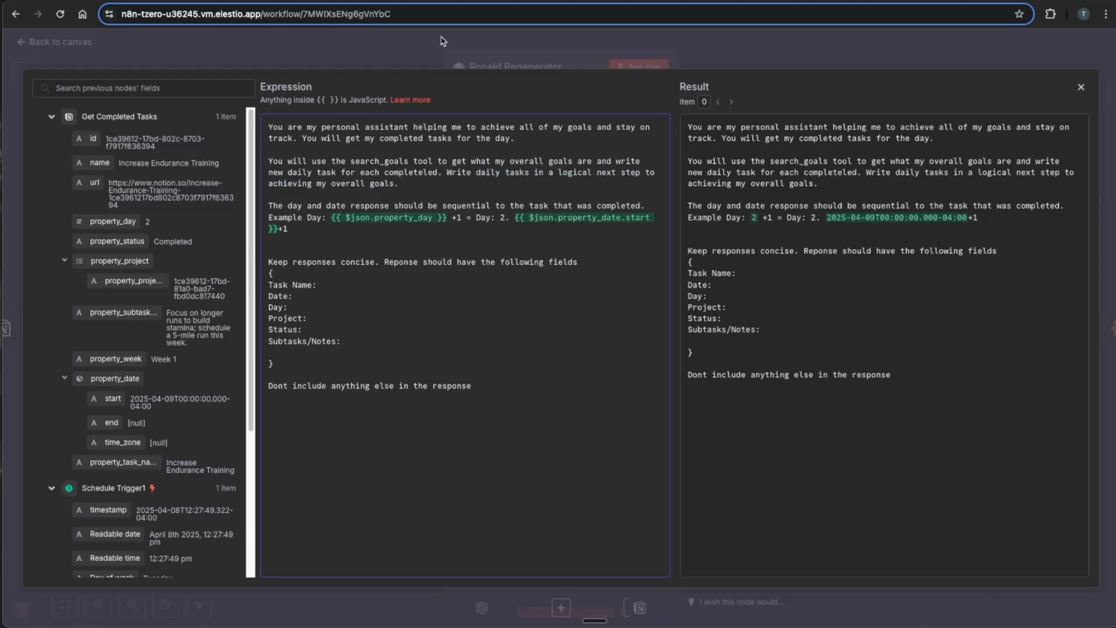
pyautogui.moveTo(478, 72)
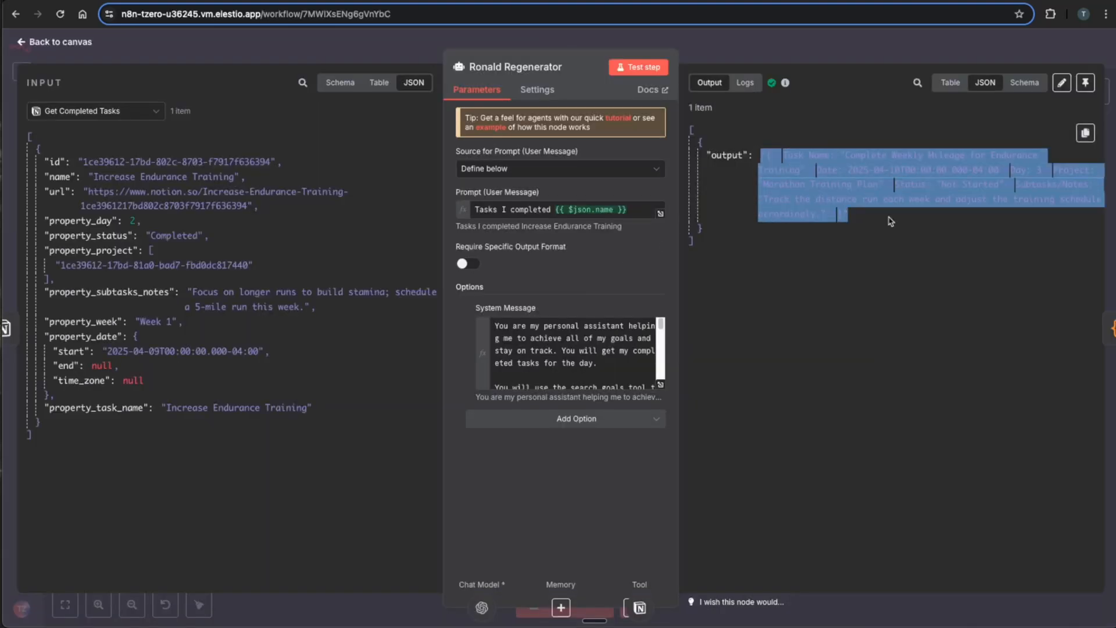
# Step: Close Ronald Regenerator and inspect the final Notion update node's properties
pyautogui.click(54, 41)
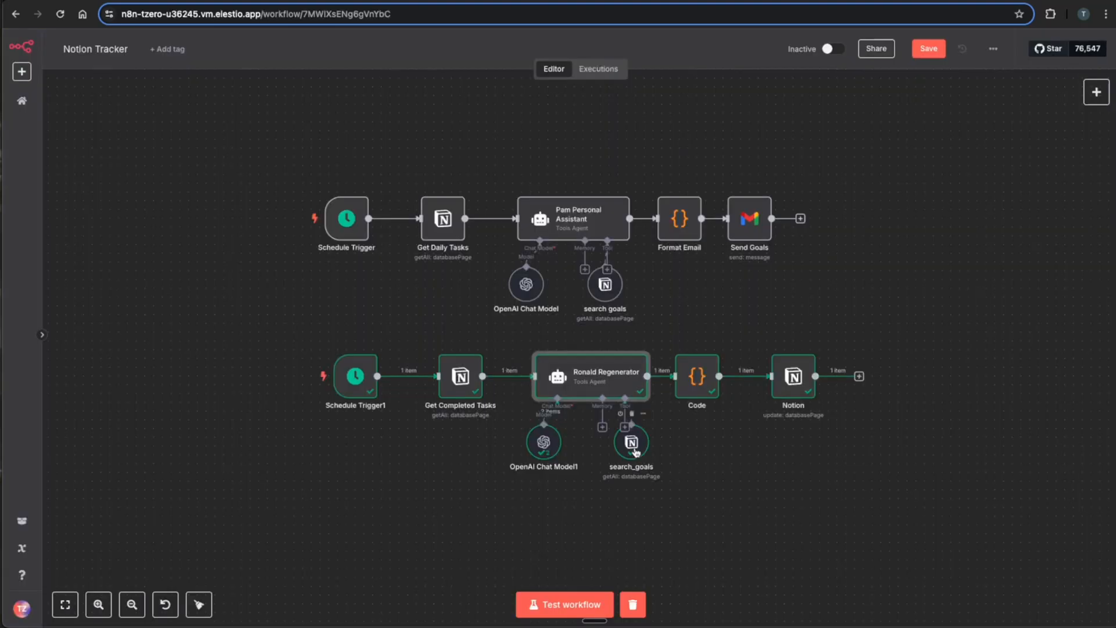
pyautogui.moveTo(697, 383)
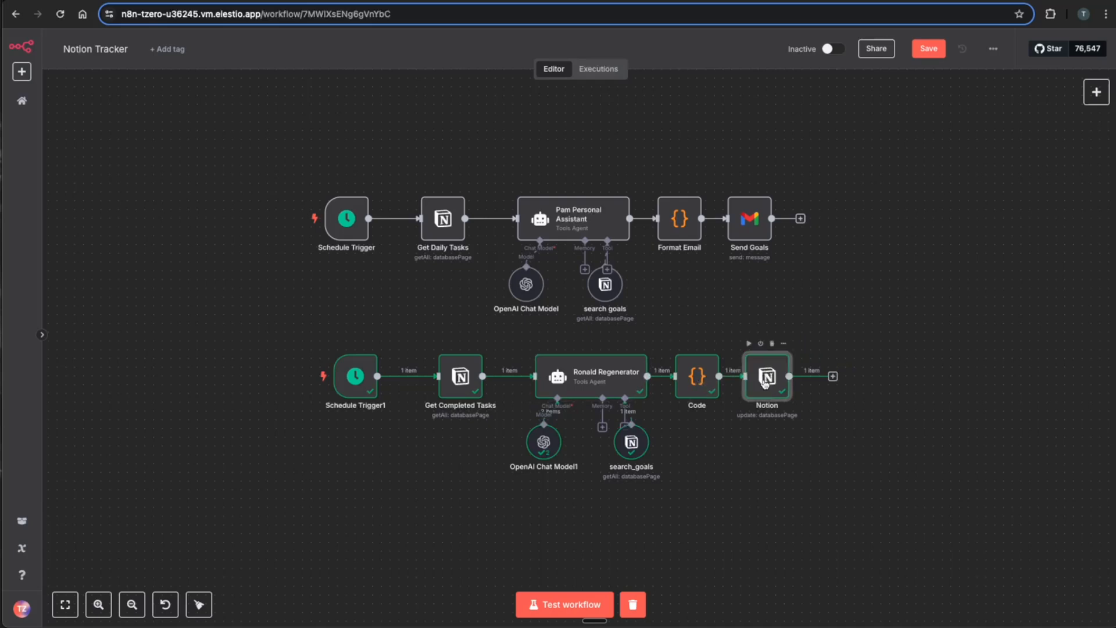
pyautogui.doubleClick(767, 376)
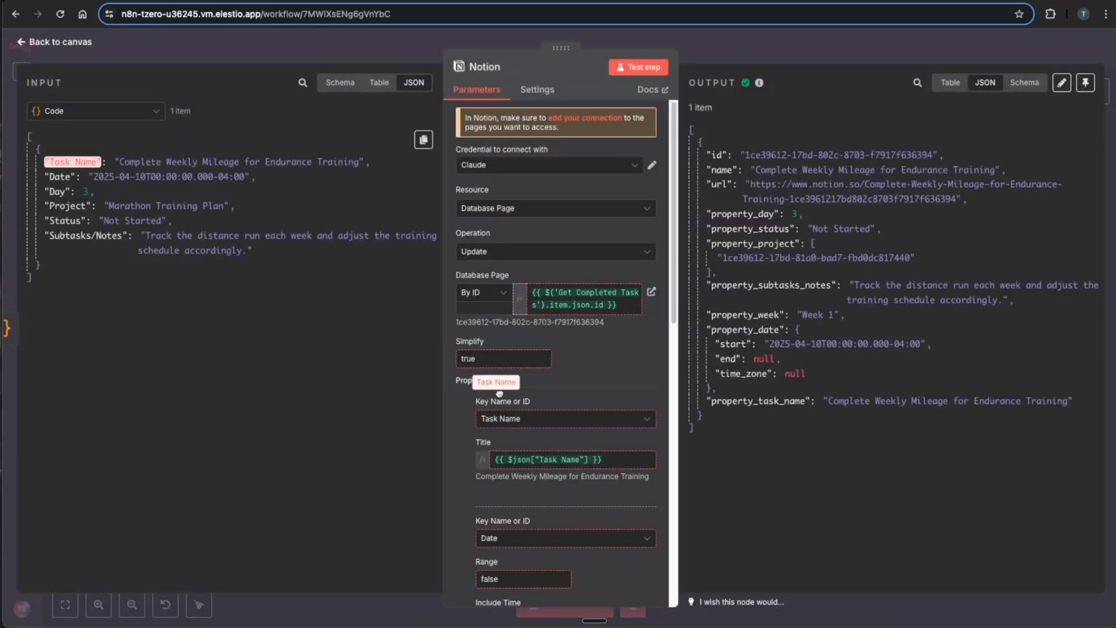
pyautogui.scroll(-3)
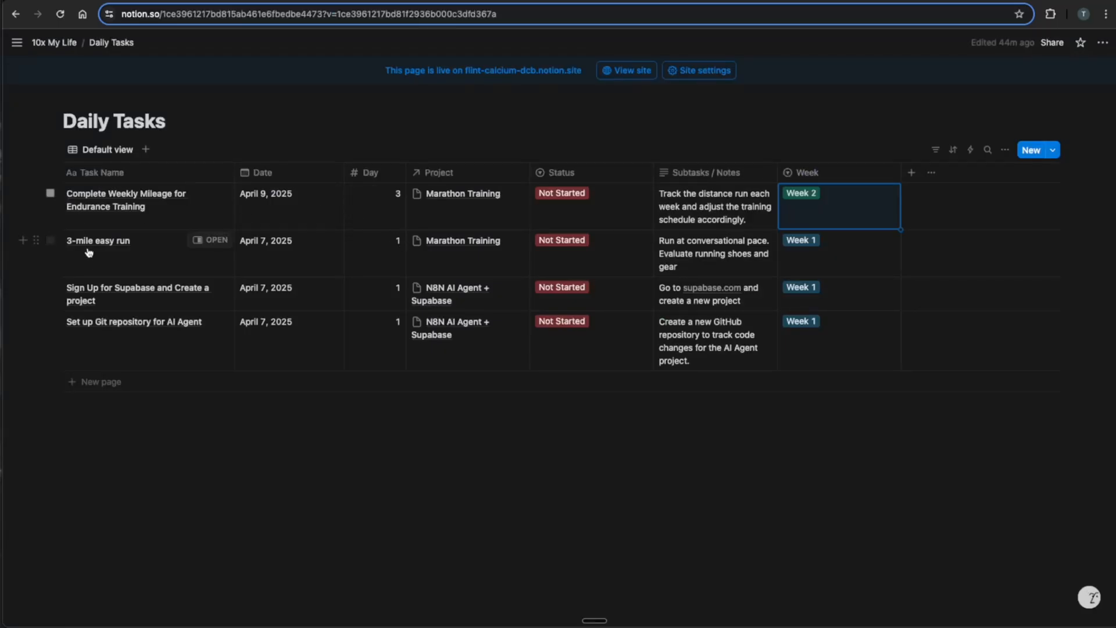
pyautogui.moveTo(555, 249)
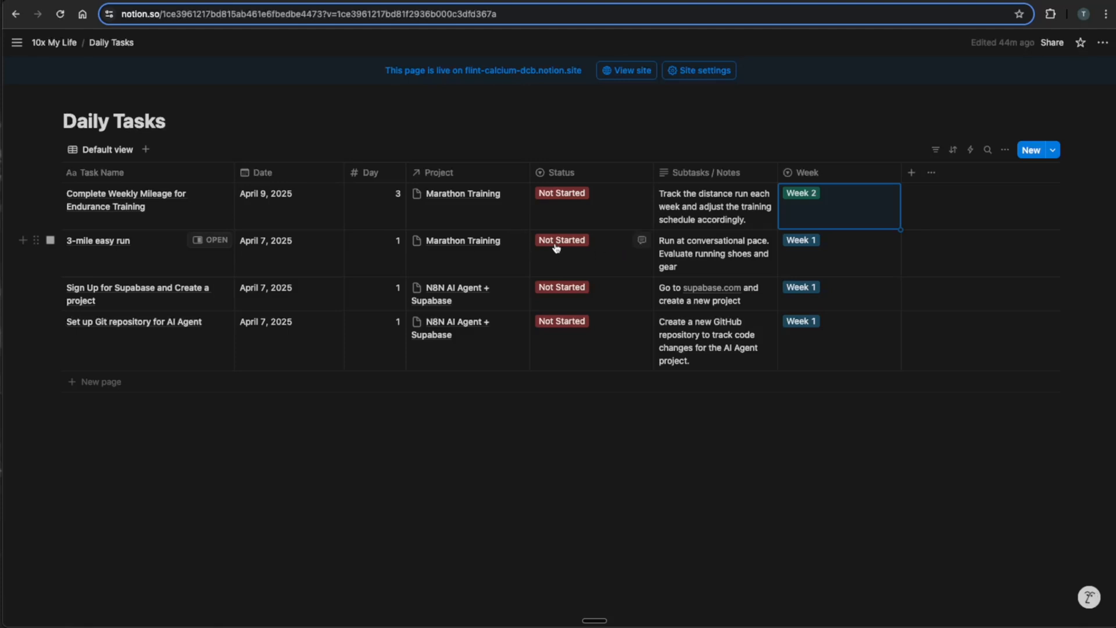
# Step: View the 3-mile easy run's status options, leaving it Not Started
pyautogui.click(562, 240)
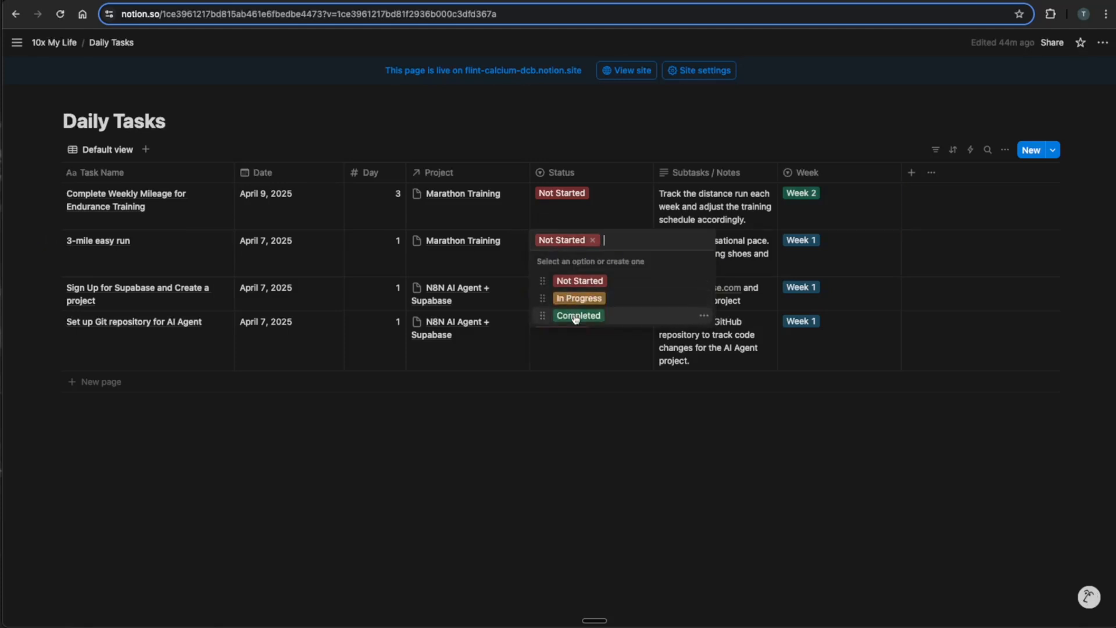
pyautogui.click(362, 280)
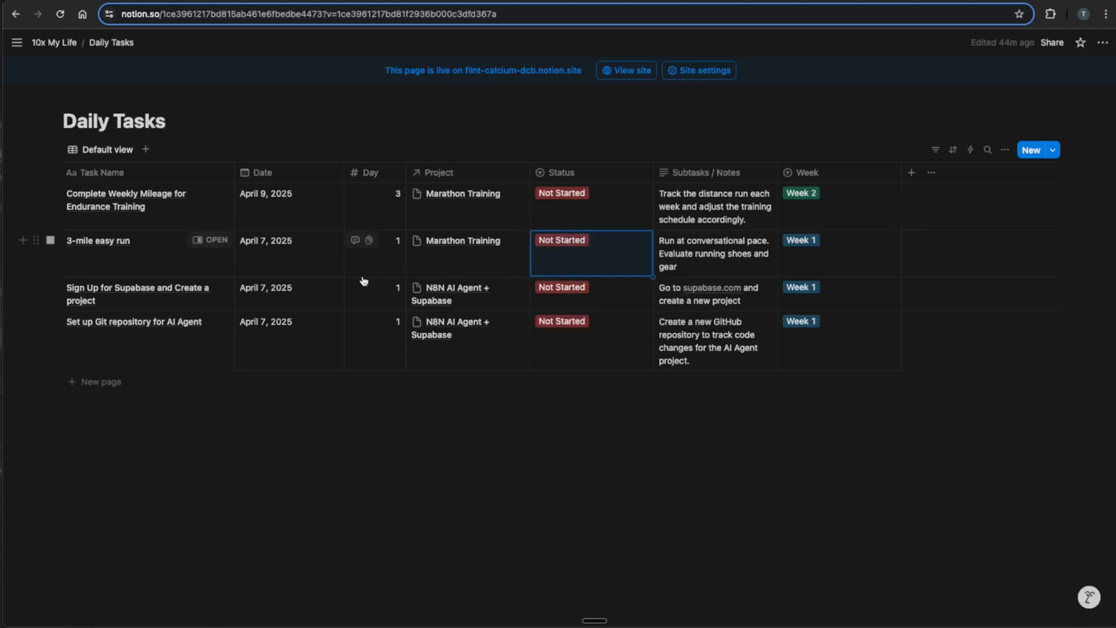
pyautogui.moveTo(106, 555)
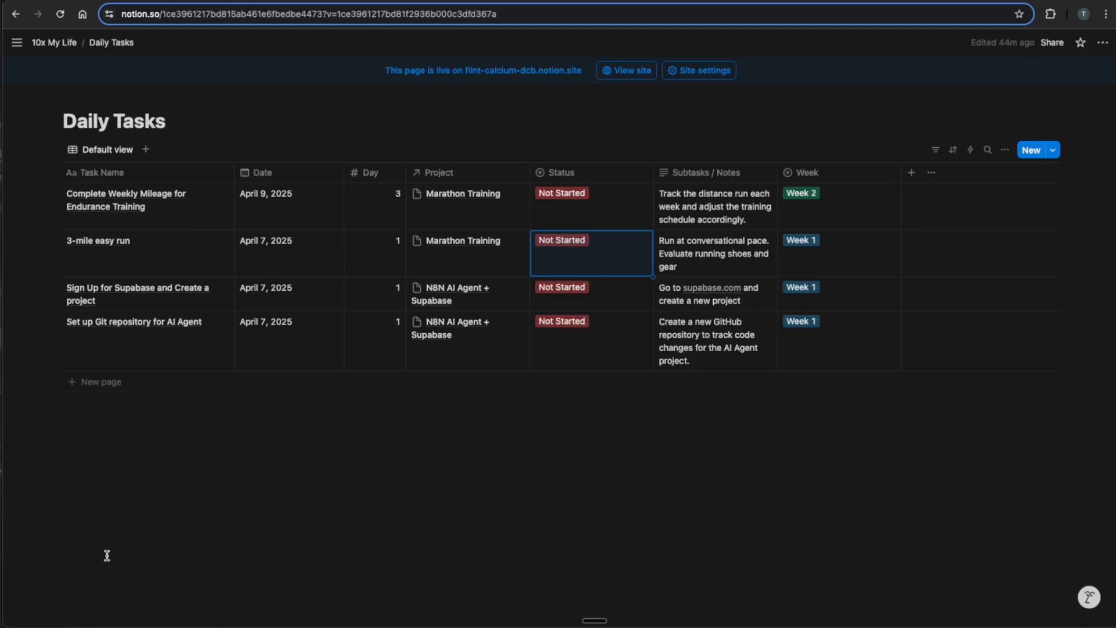
pyautogui.moveTo(663, 475)
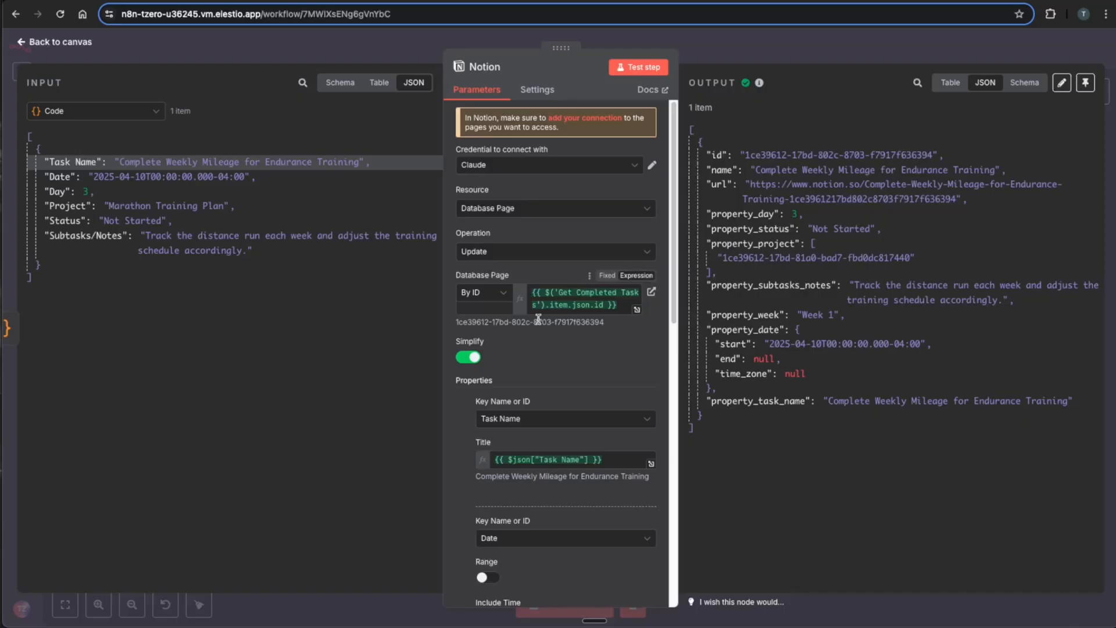
# Step: Check the Notion update node sets the new task's Status to Not Started
pyautogui.click(95, 110)
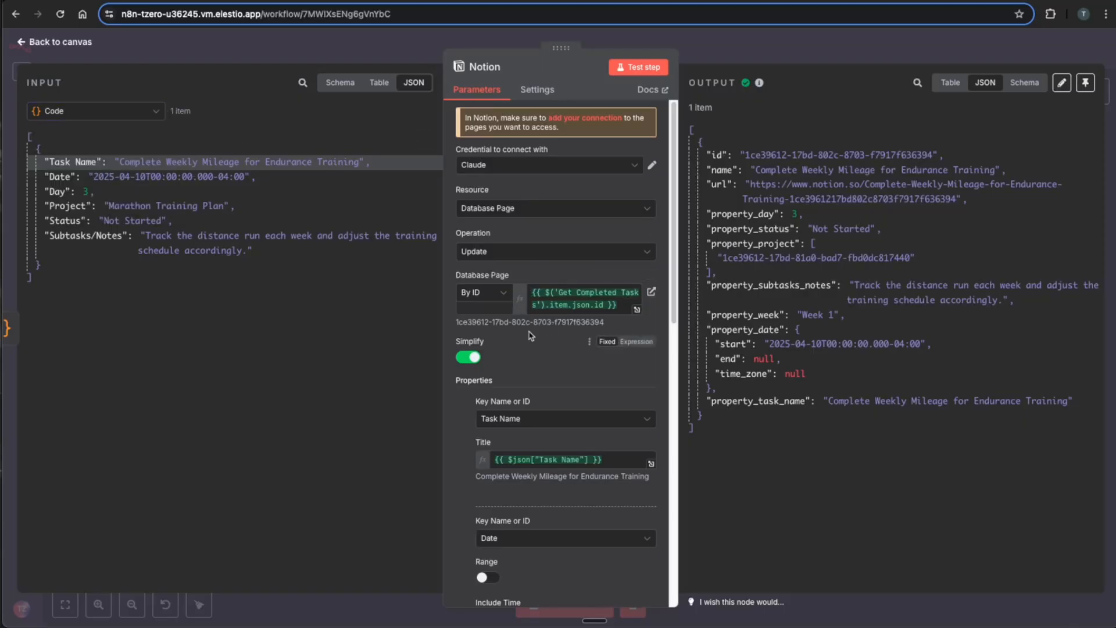
pyautogui.moveTo(584, 389)
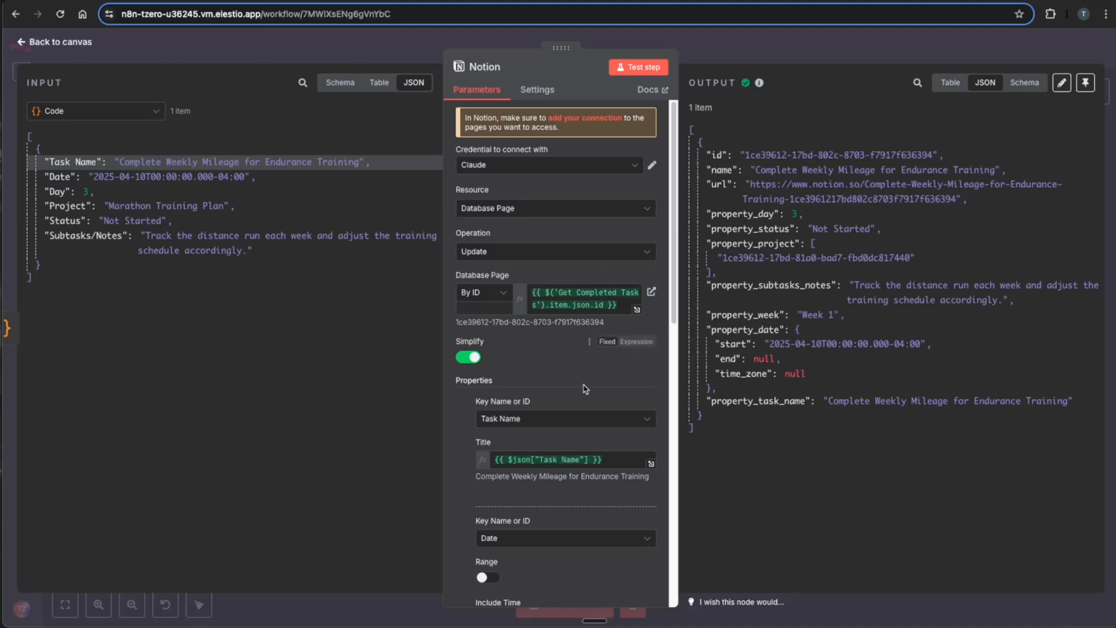
pyautogui.scroll(-3)
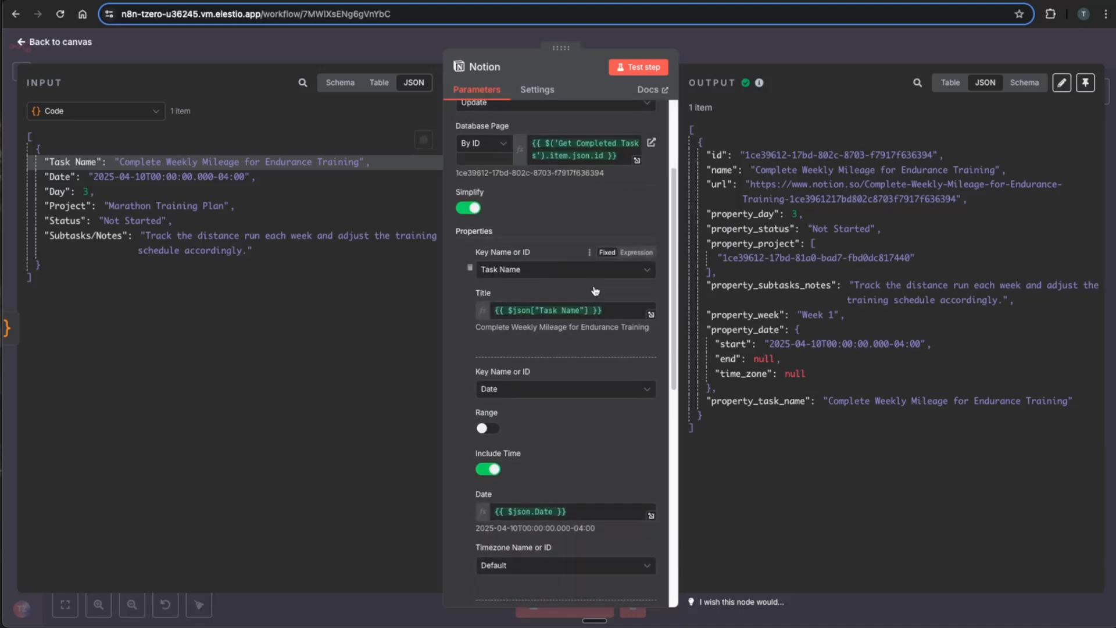
pyautogui.scroll(-3)
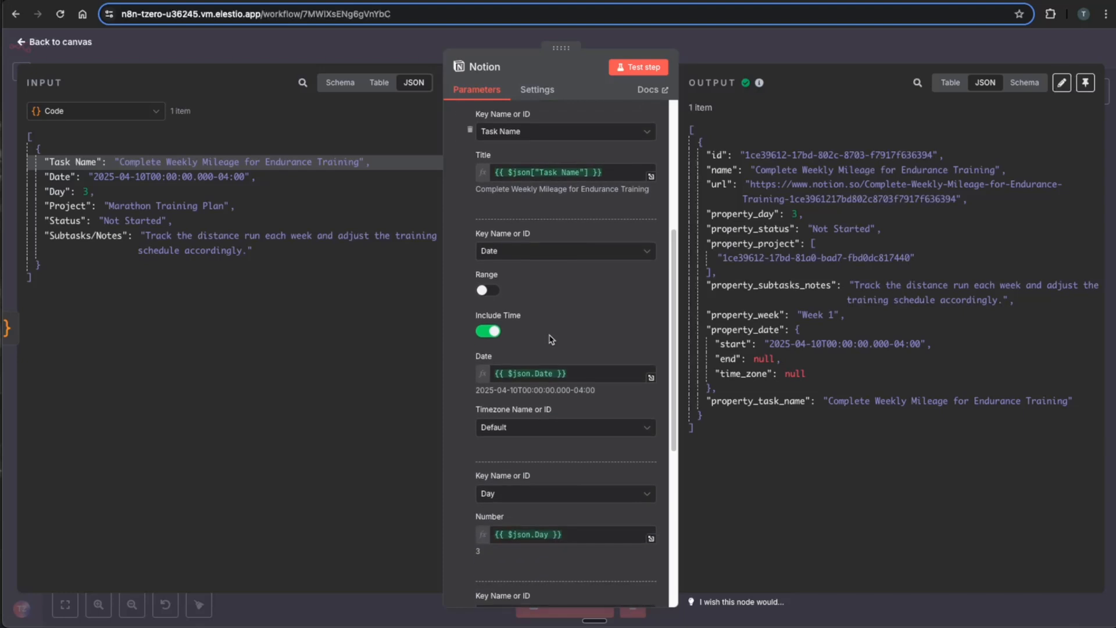
pyautogui.scroll(-3)
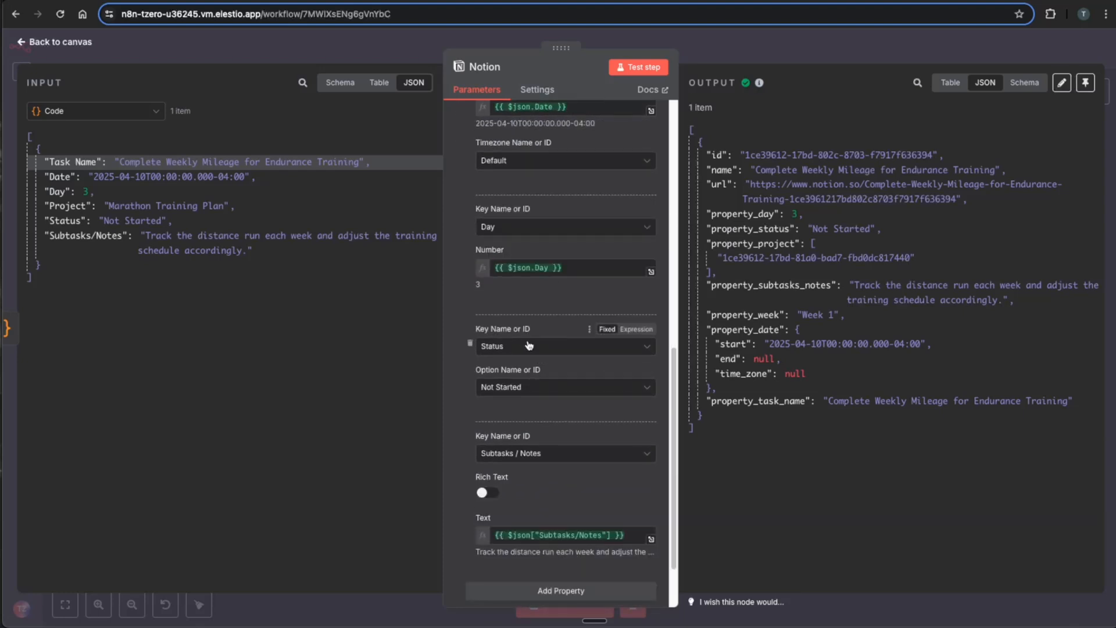
pyautogui.click(565, 386)
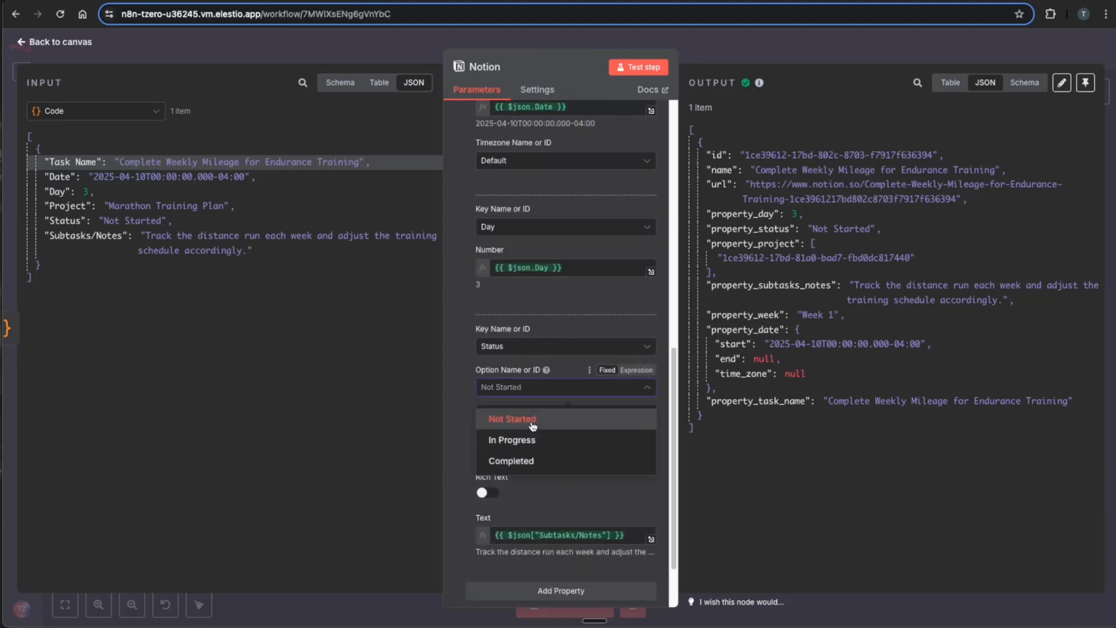
pyautogui.click(54, 42)
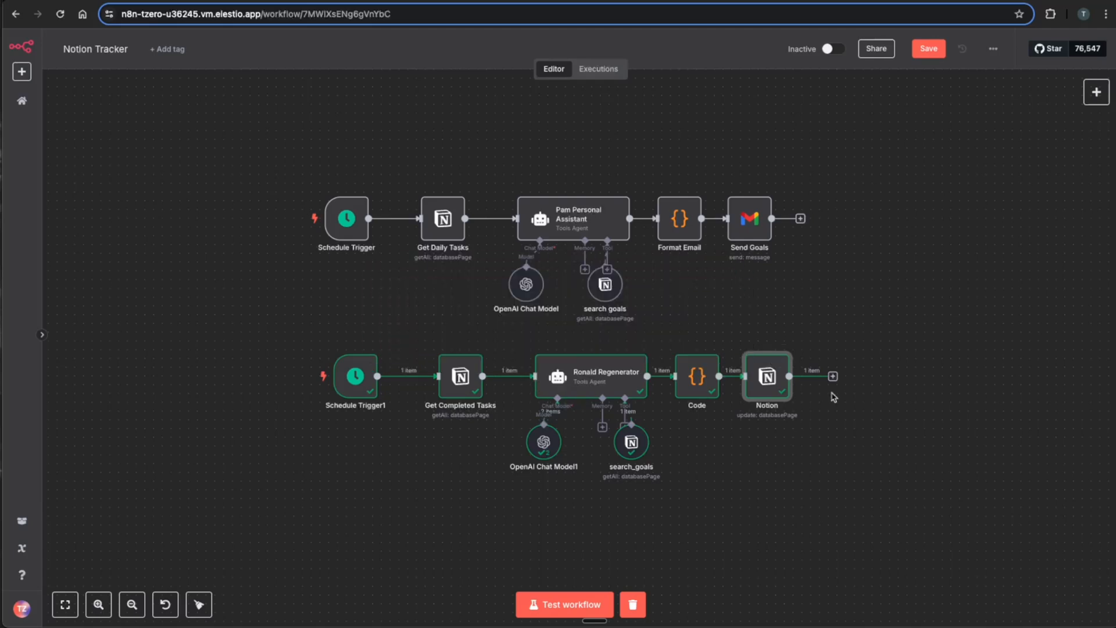
pyautogui.moveTo(297, 363)
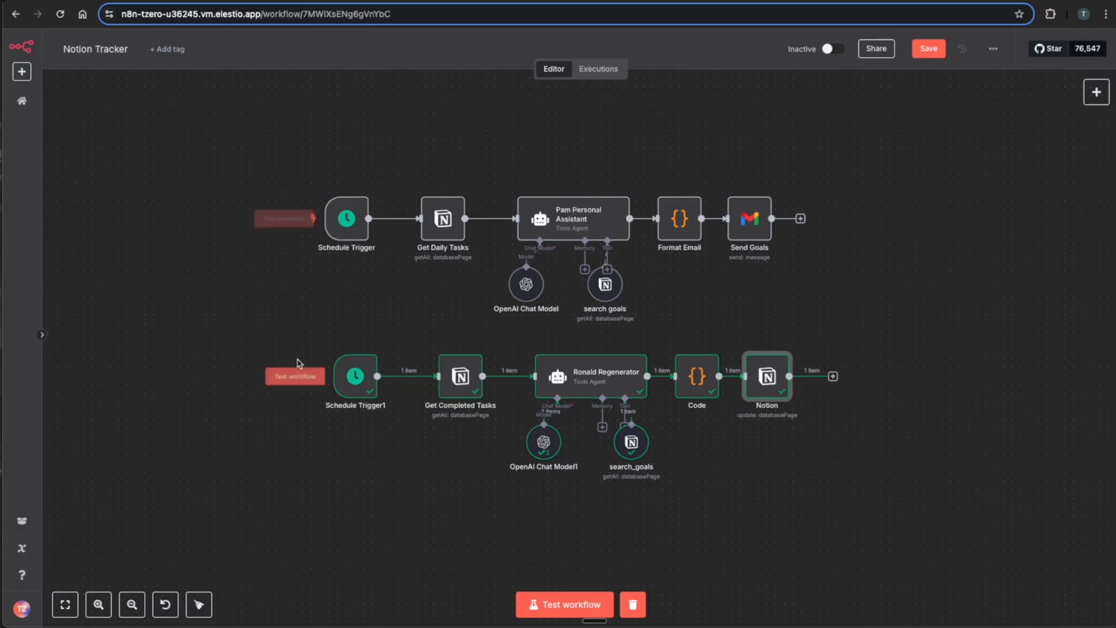